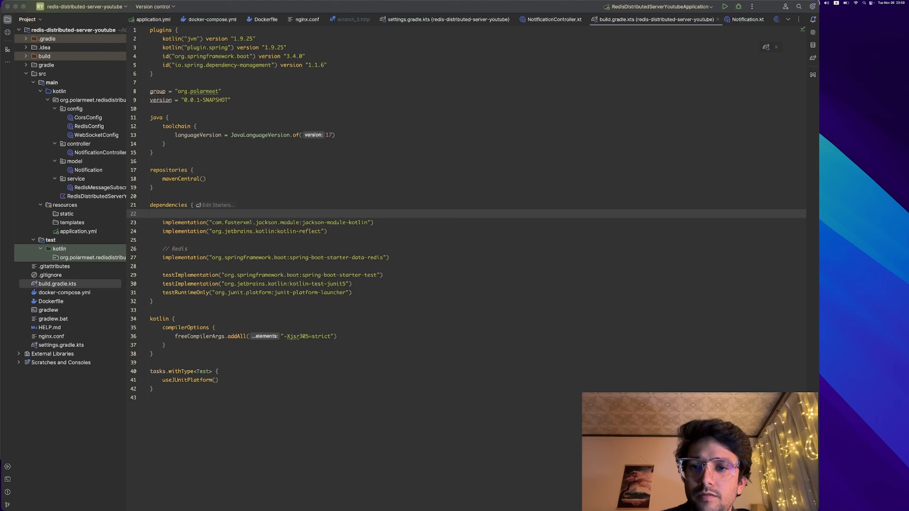
Step: Add a WebFlux comment section and switch the Redis starter to spring-boot-starter-data-redis-reactive
click(163, 214)
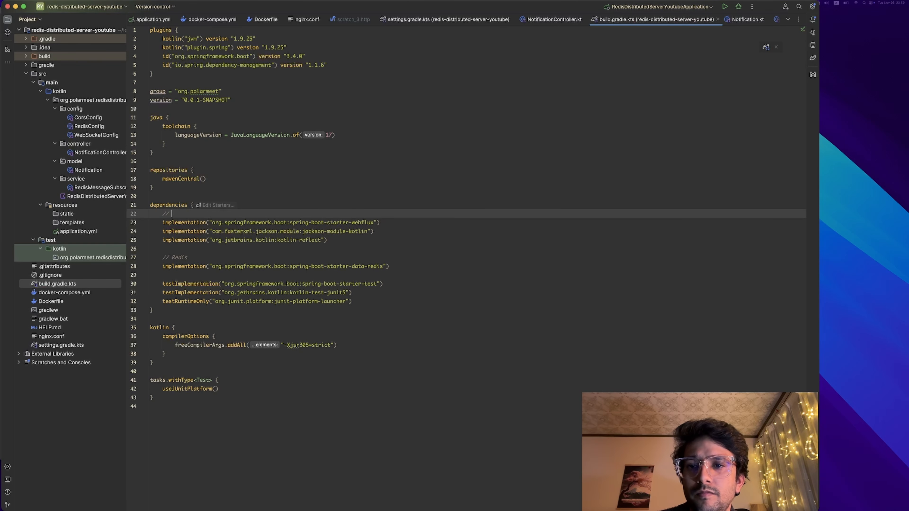
text(Web flx)
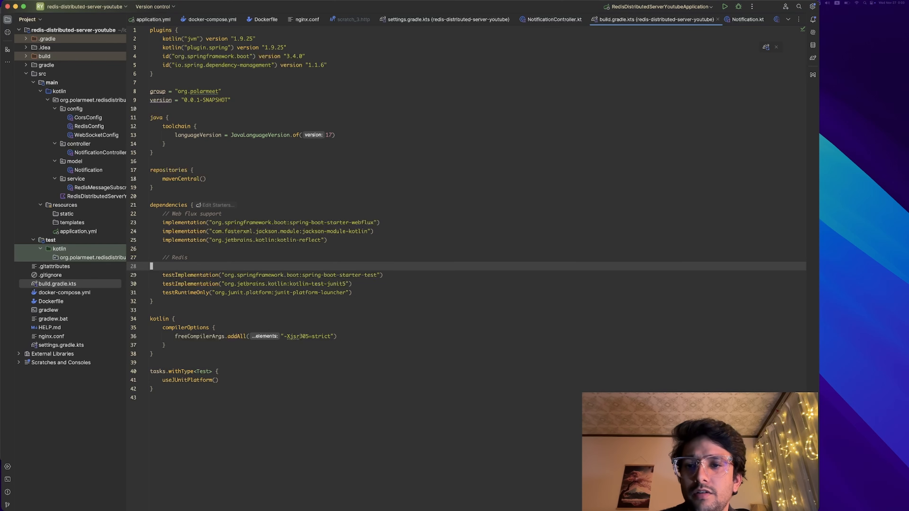
text(implementation("org.springframework.boot:spring-boot-starter-data-redis-reactive"))
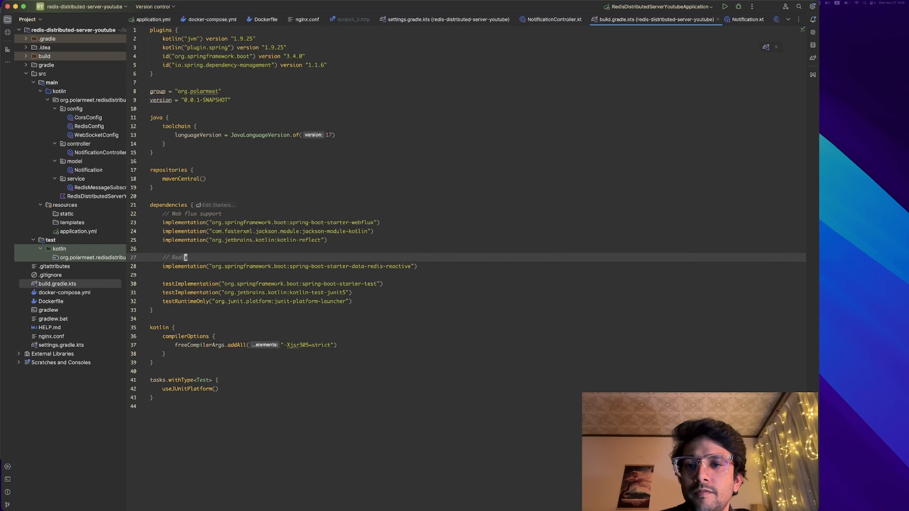
key(enter)
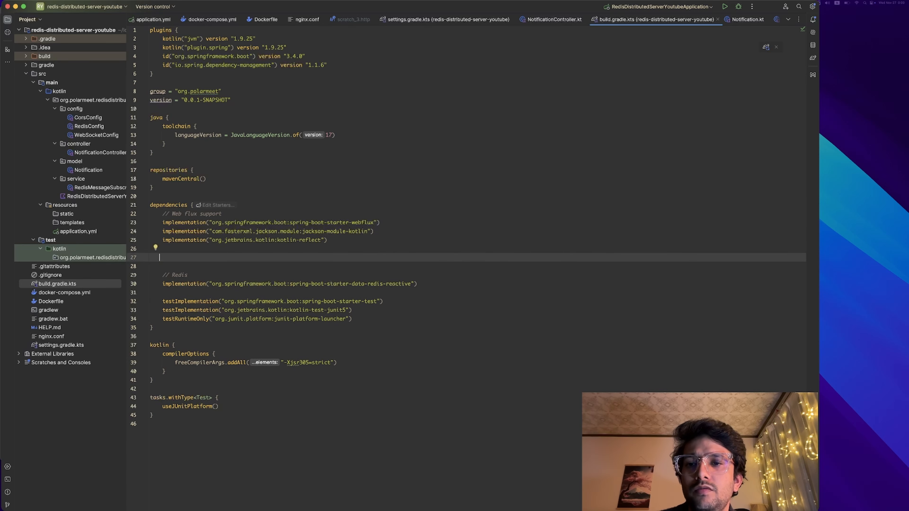
Step: Add a commented coroutines support group and testImplementation reactor-test
text(//)
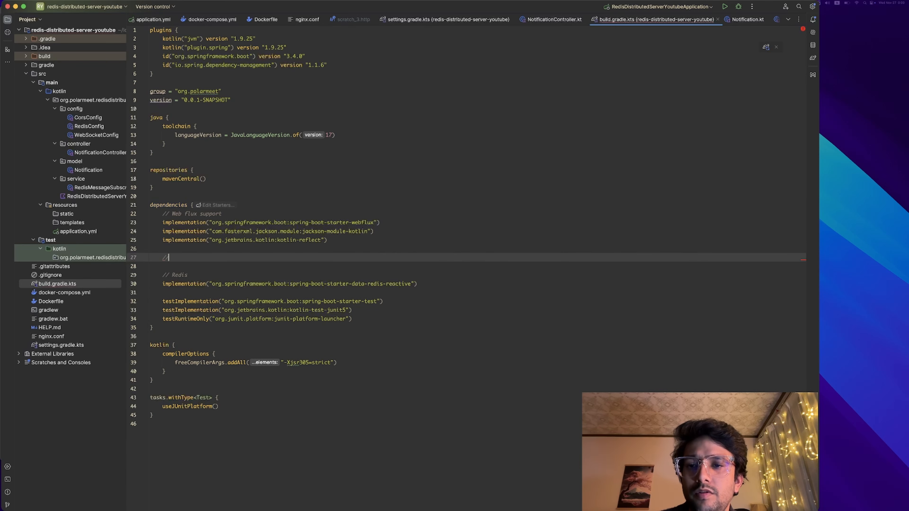
text(coroutine)
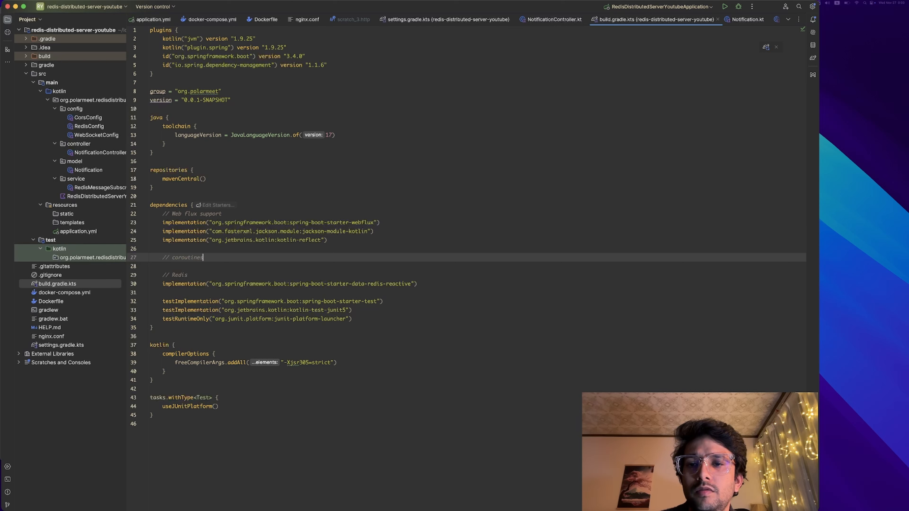
text(support)
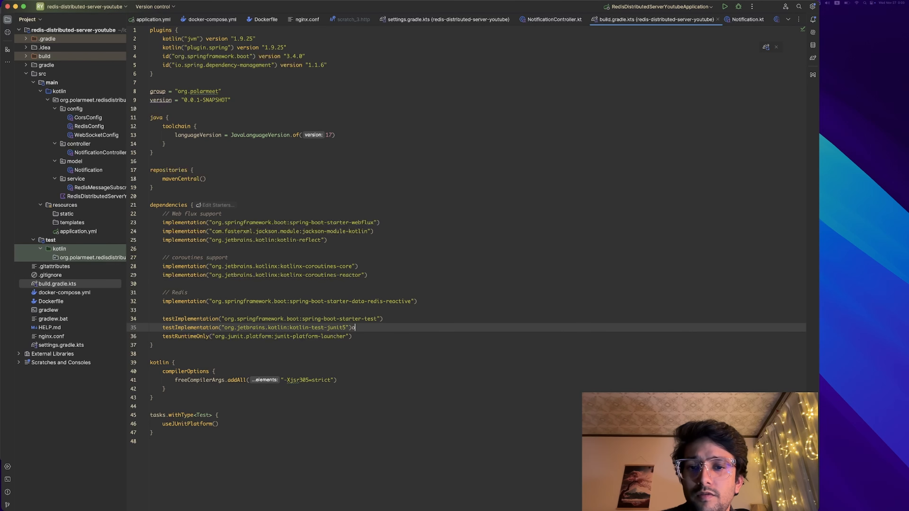
text(testImplementation("io.projectreactor:reactor-test"))
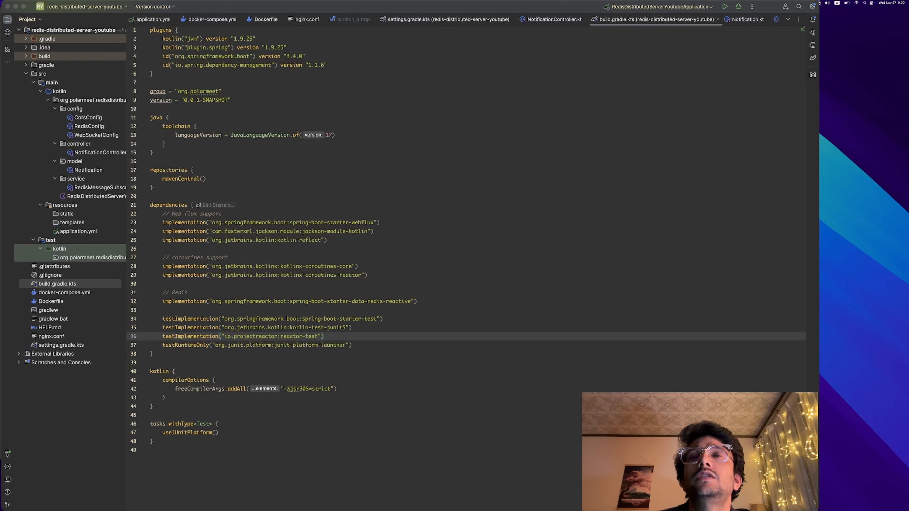
Step: In CorsConfig.kt replace the registry mapping with var corsConfig = CorsConfiguration().apply { }
click(88, 117)
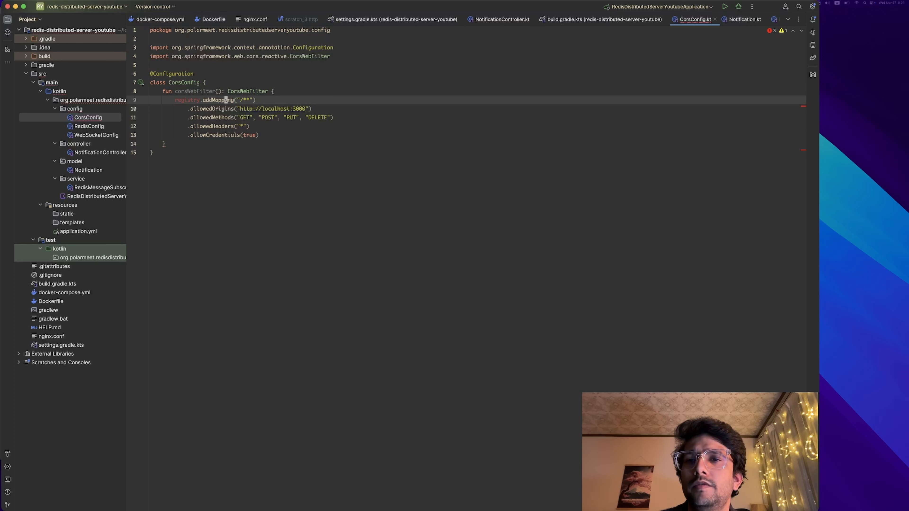
text(var)
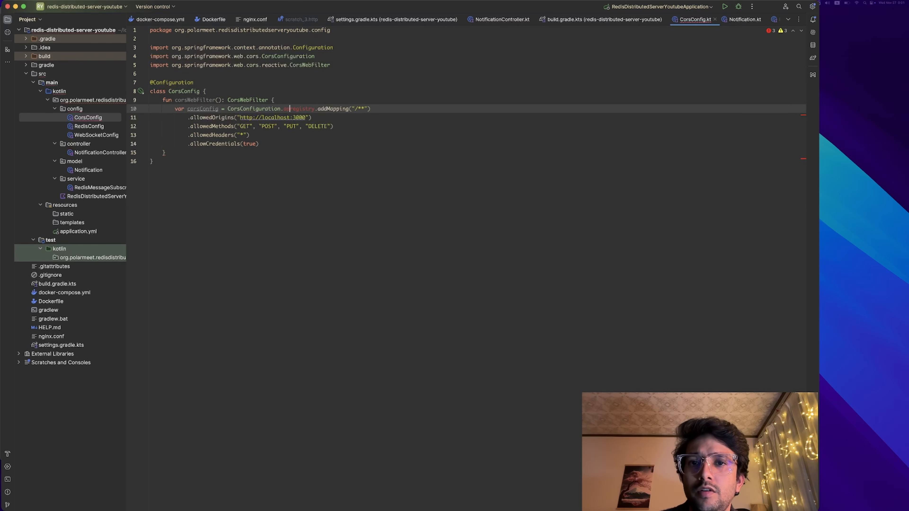
text(apply())
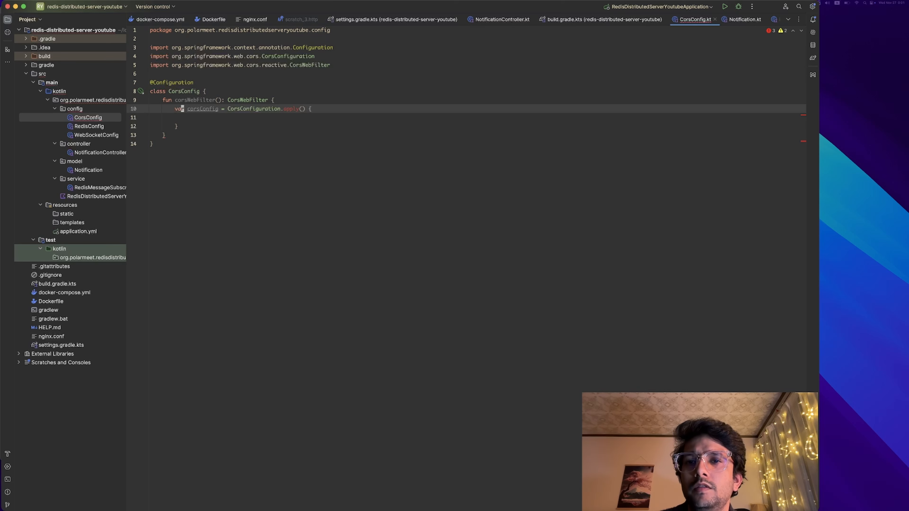
text(var)
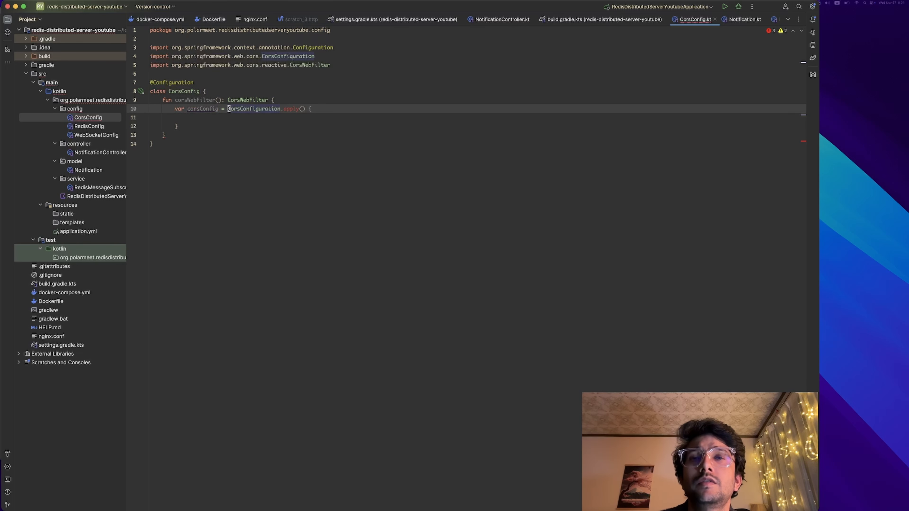
text(())
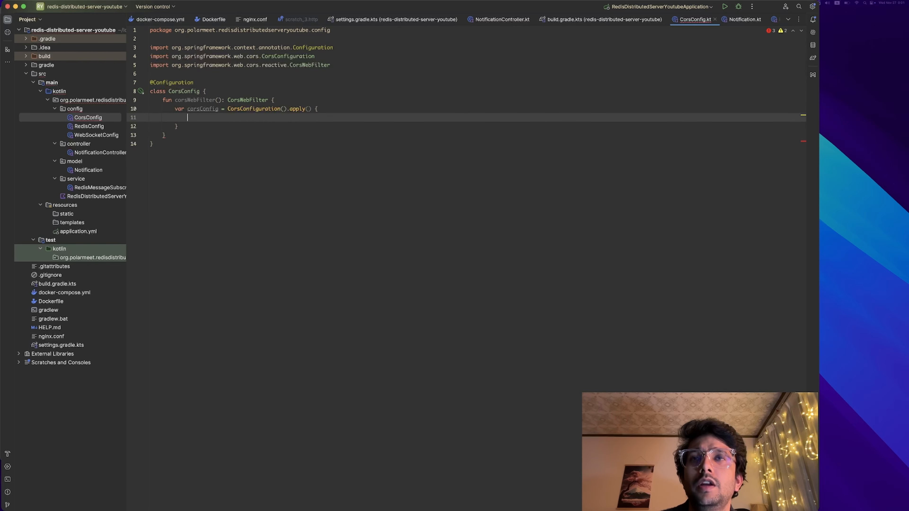
text(allowed)
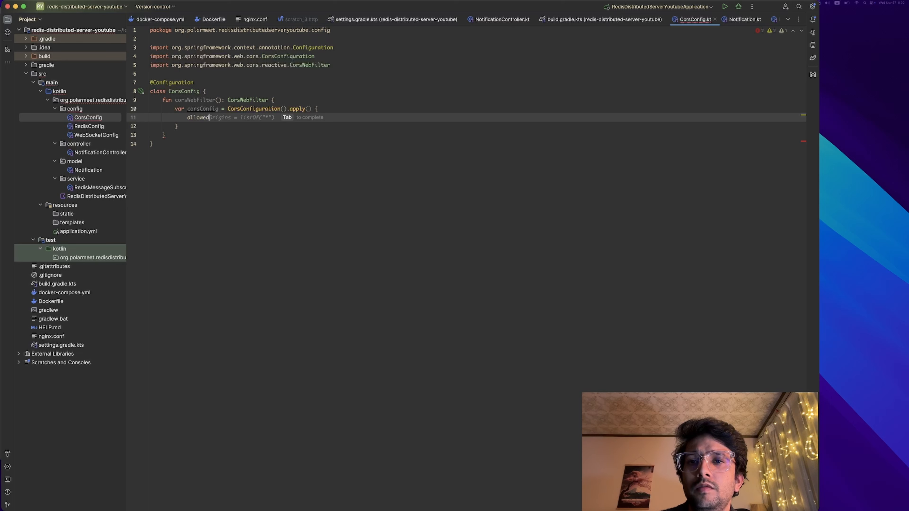
key(tab)
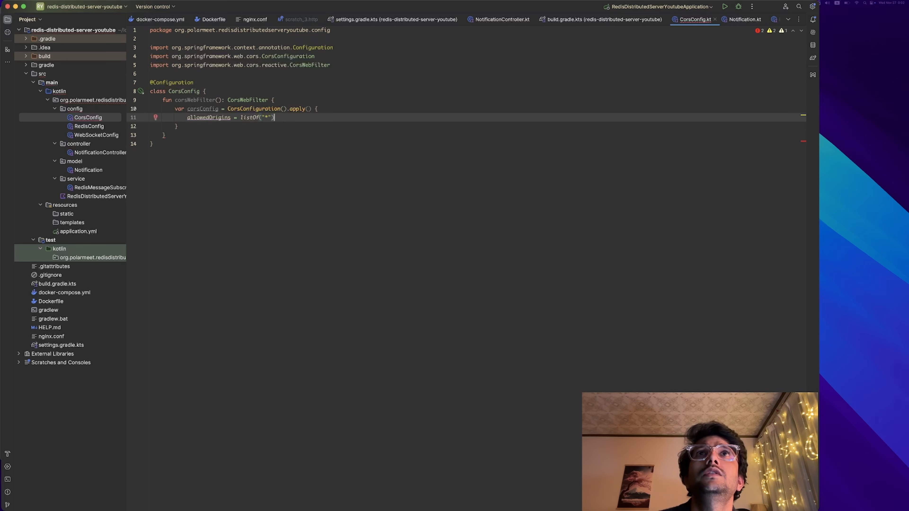
text(http://localhost:8080)
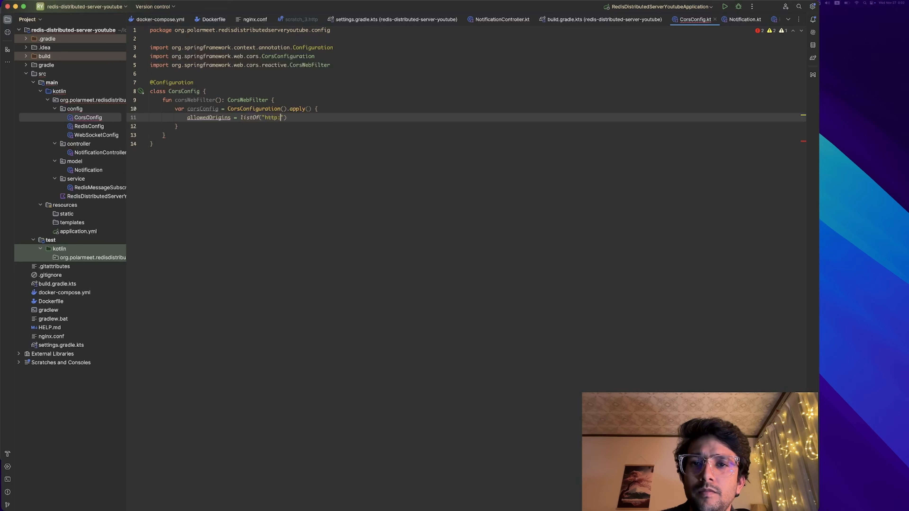
text(//localhost:)
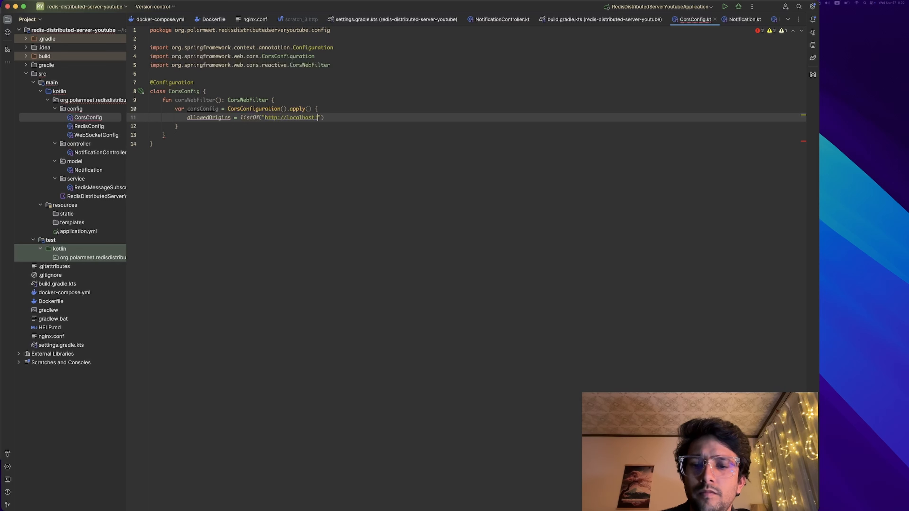
text(3000)
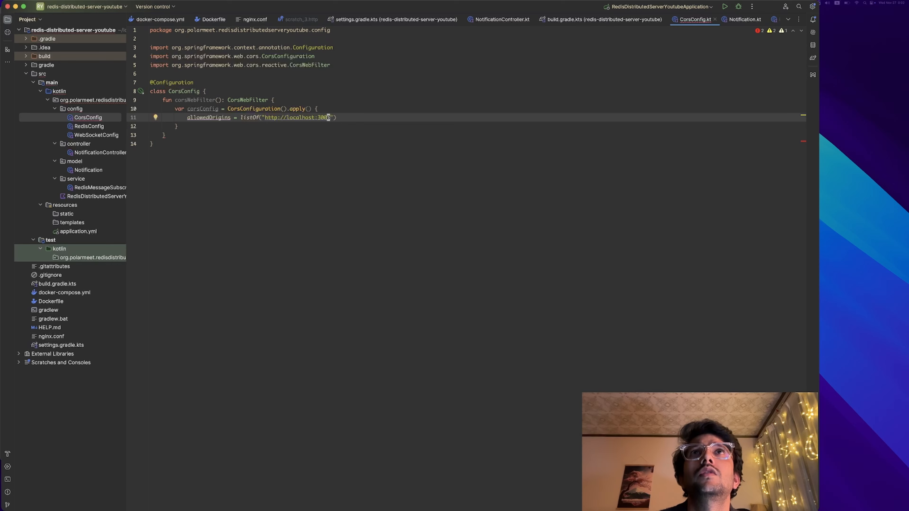
Step: Set allowedMethods GET/POST/PUT/DELETE/OPTIONS, allowedHeaders listOf("*"), credentials and maxAge 3600
text(allowedMethods = listOf("GET", "POST", "PUT", "DELETE", "OPTIONS"))
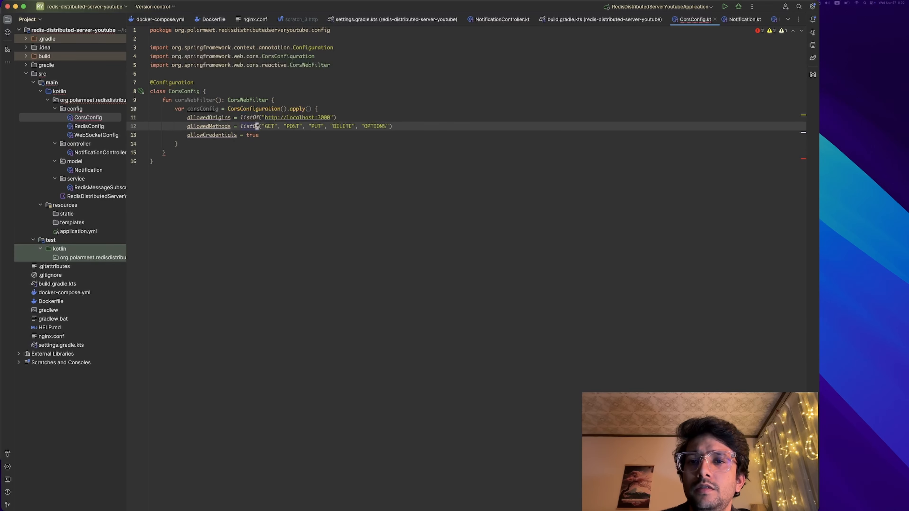
text(allowH)
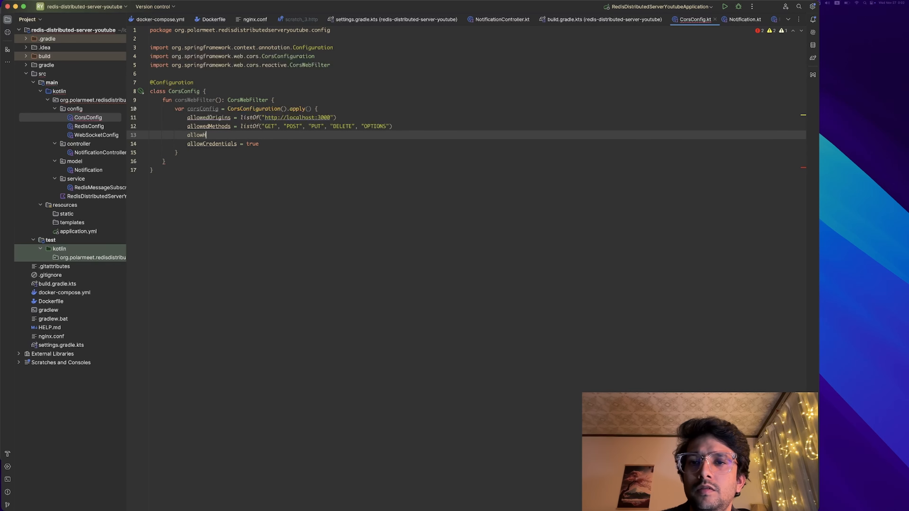
text(edHeaders)
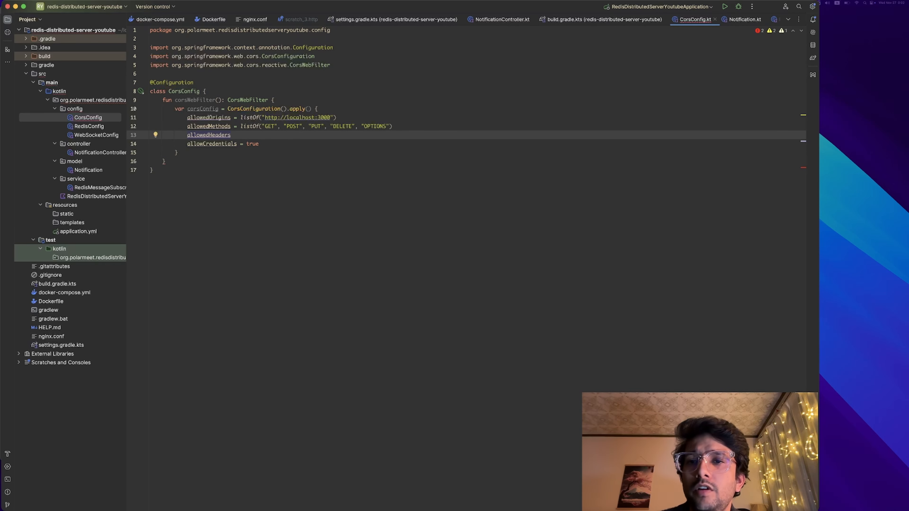
text(= listOf())
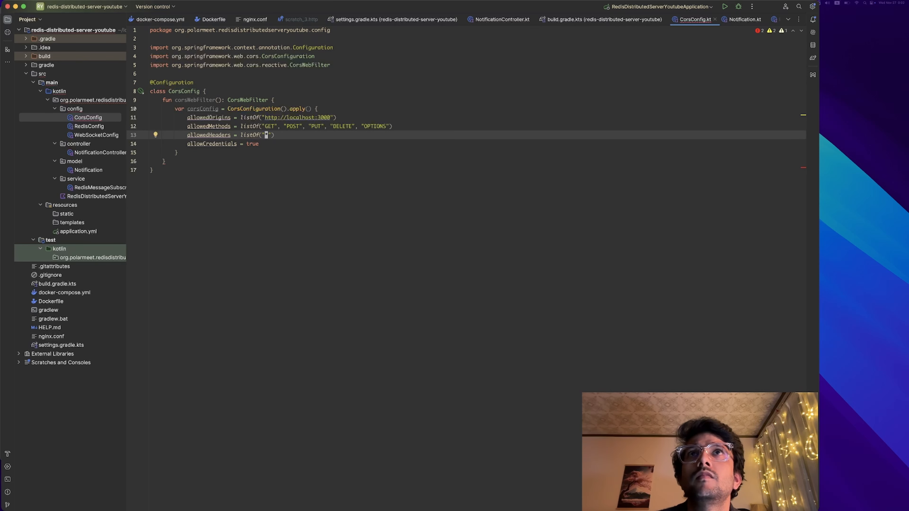
text(maxAge = 3600)
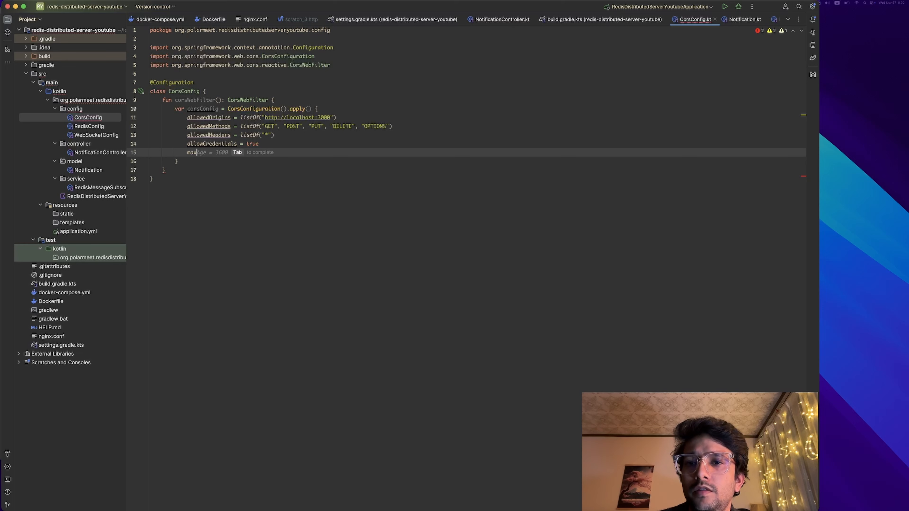
key(Tab)
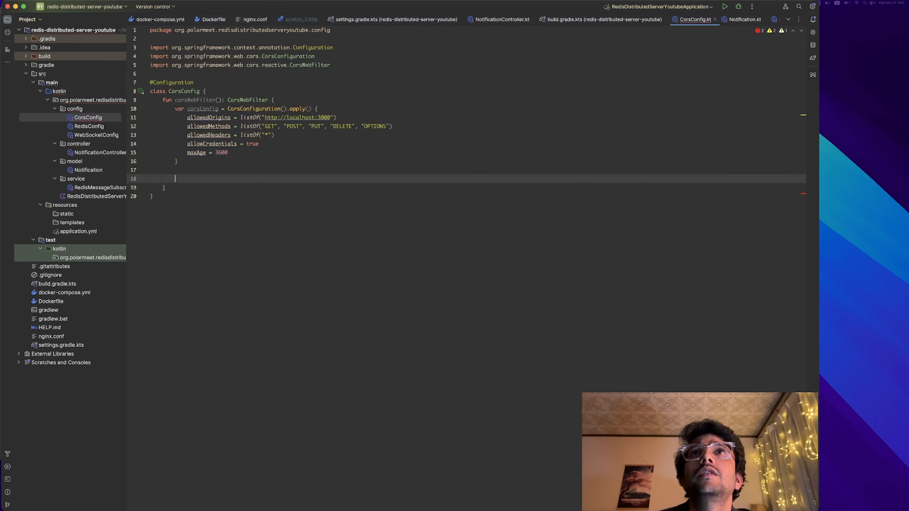
Step: Build a UrlBasedCorsConfigurationSource registering corsConfig for "/**" and return it
text(val source = UrlBasedCorsConfigurationSource())
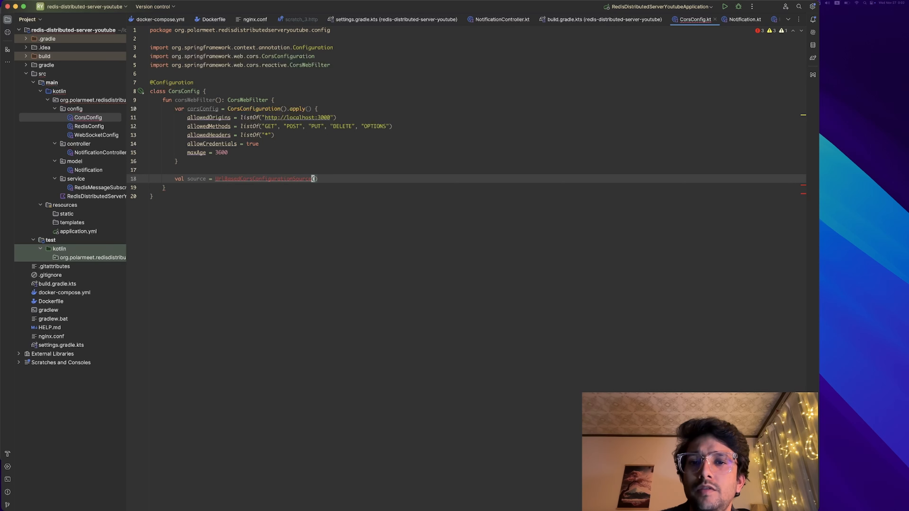
text(.apply {)
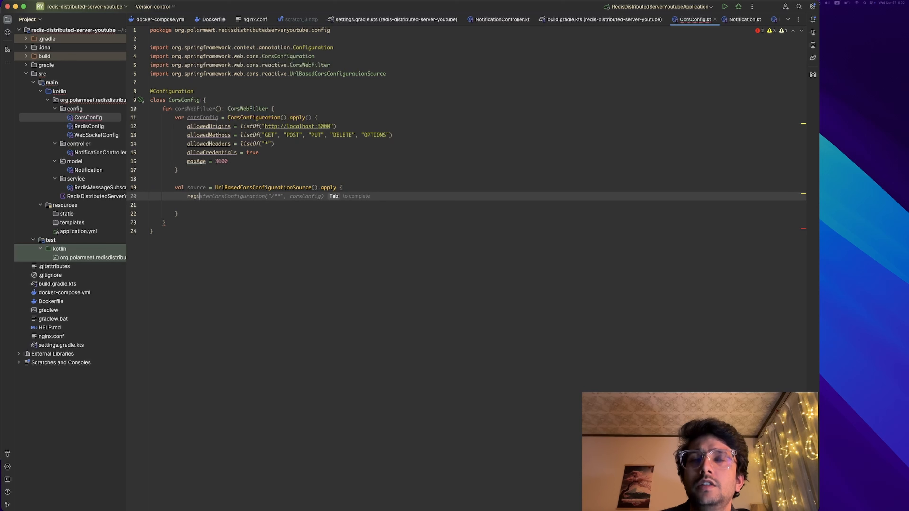
key(Tab)
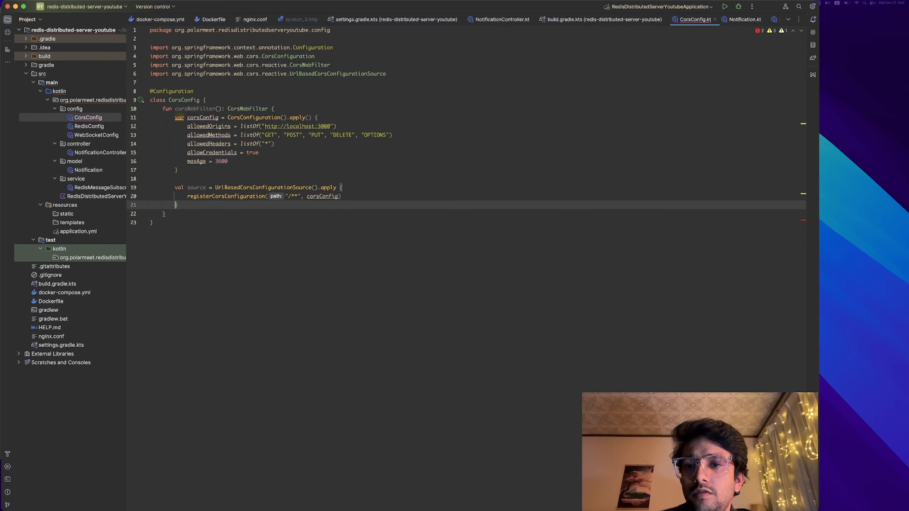
text(reet)
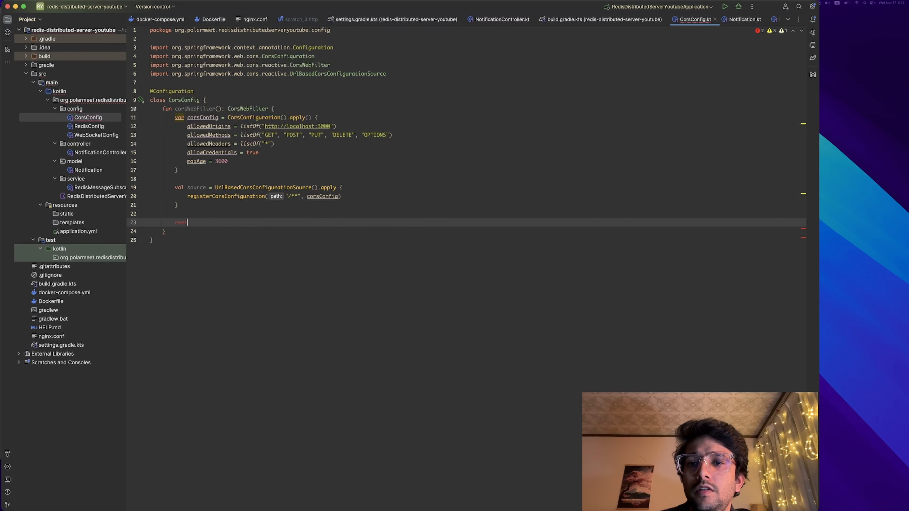
text(return)
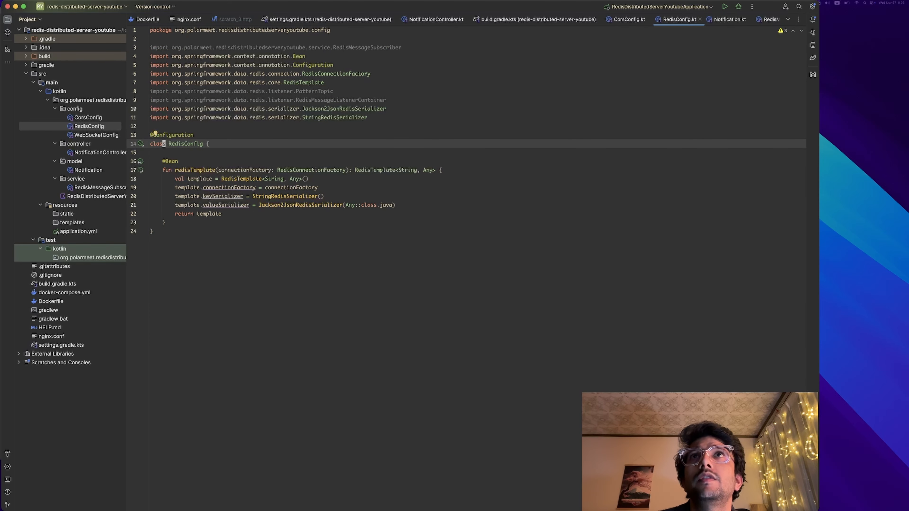
Step: Replace the old bean with fun reactiveRedisTemplate(connectionFactory) returning ReactiveRedisTemplate<String, Any>
key(Backspace)
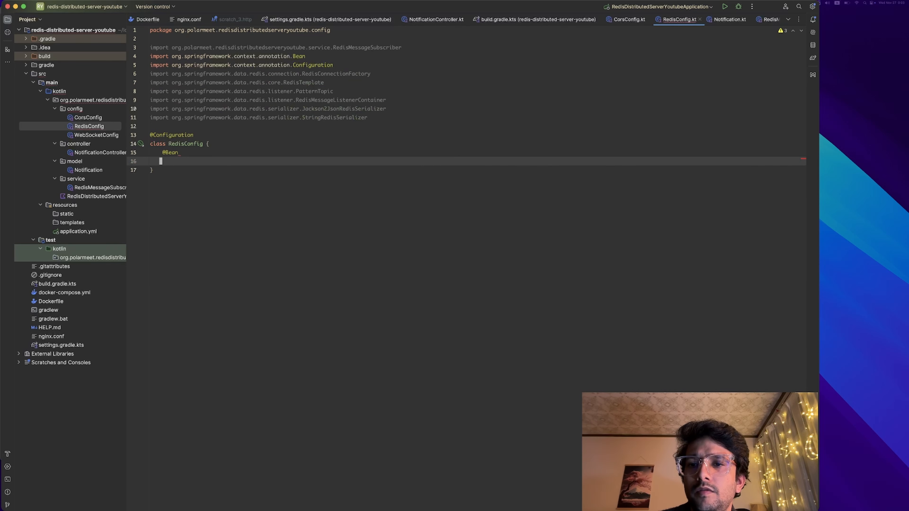
text(fun)
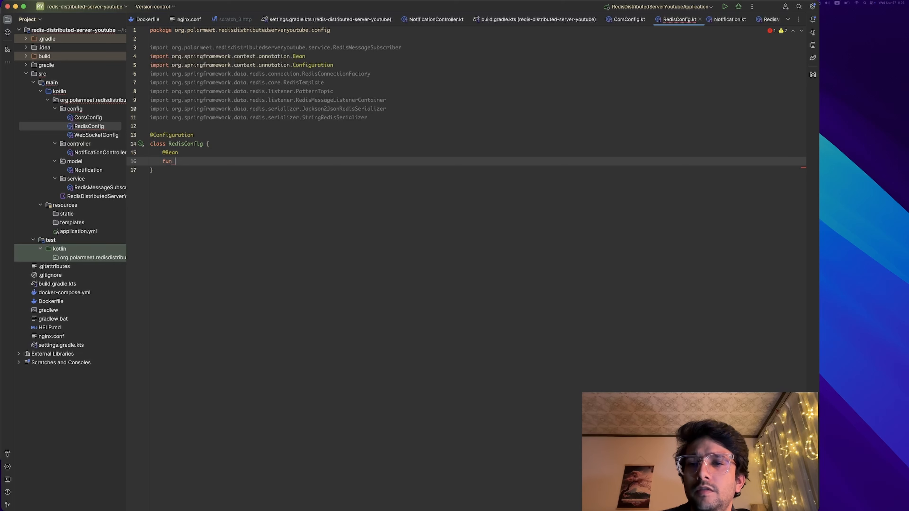
text(reactiveRedis)
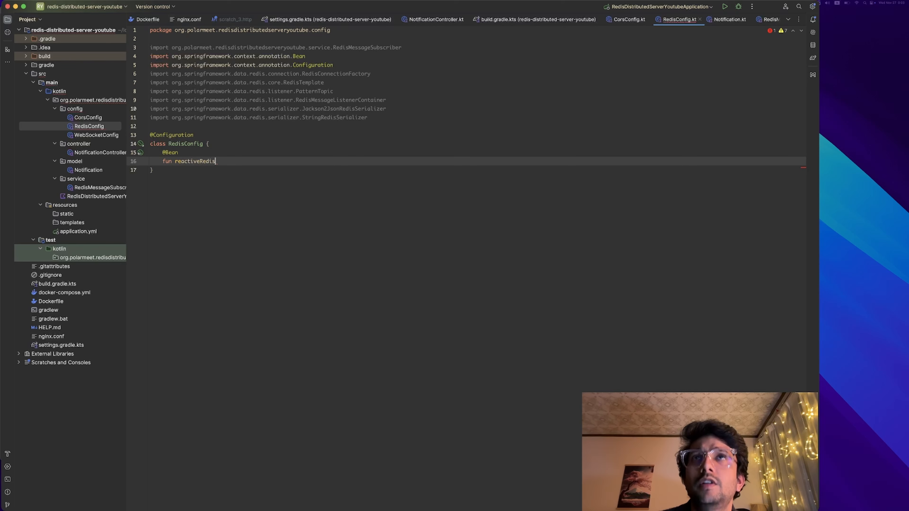
text(Template(connectionFactory: RedisConnectionFactory): Redis<String, Any> {)
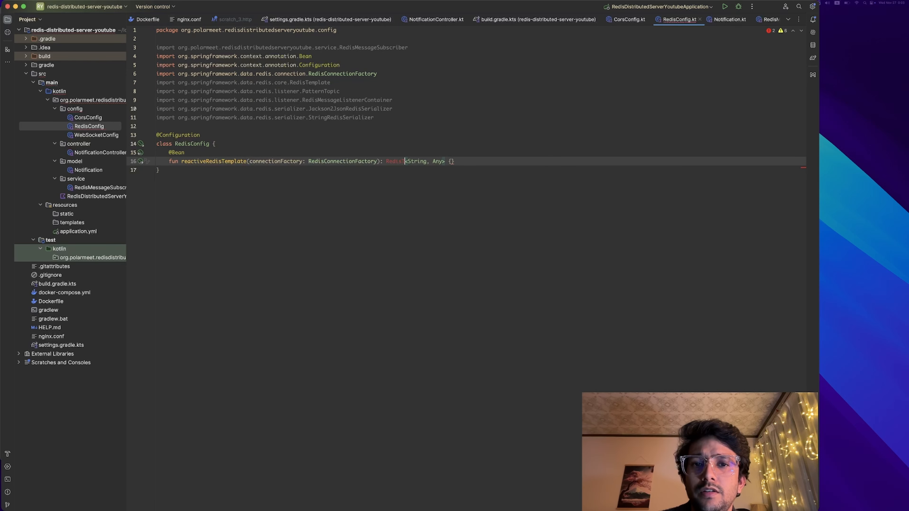
text(ReactiveRe)
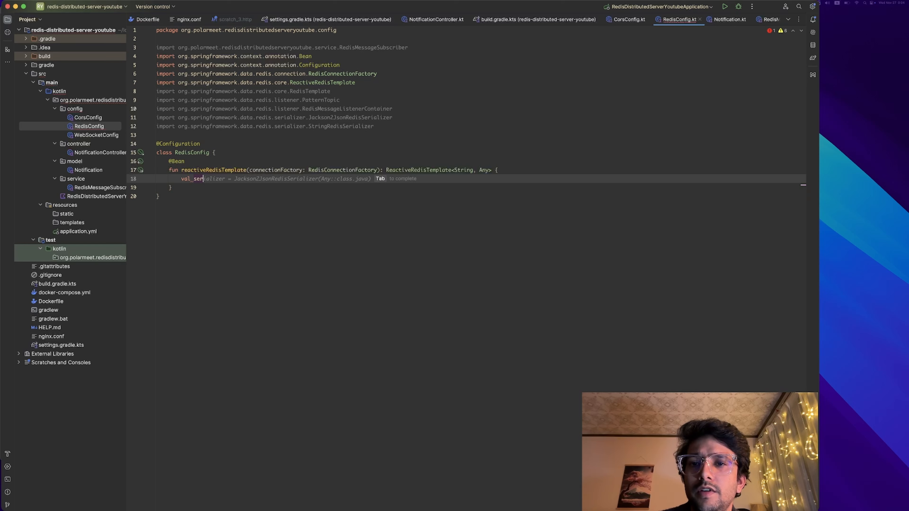
Step: Define a JSON serializer and a String-keyed RedisSerializationContext with .value(serializer).build()
key(Tab)
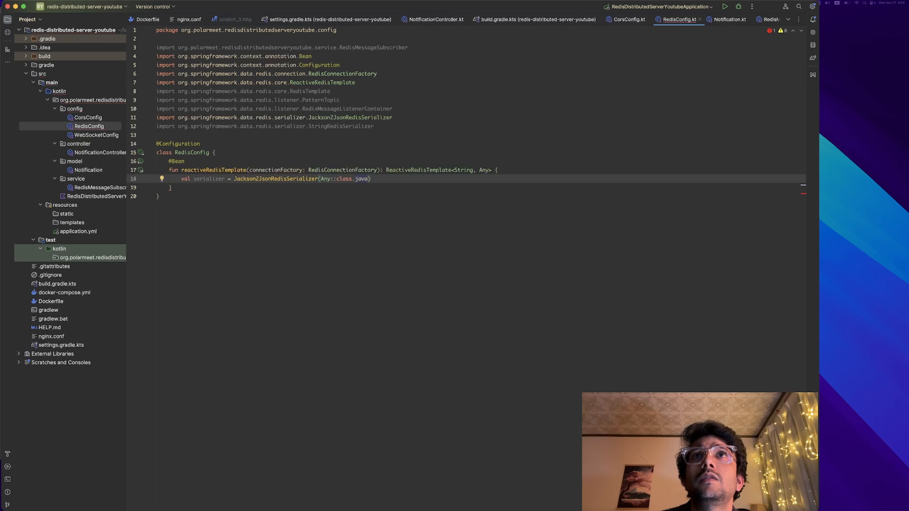
text(val)
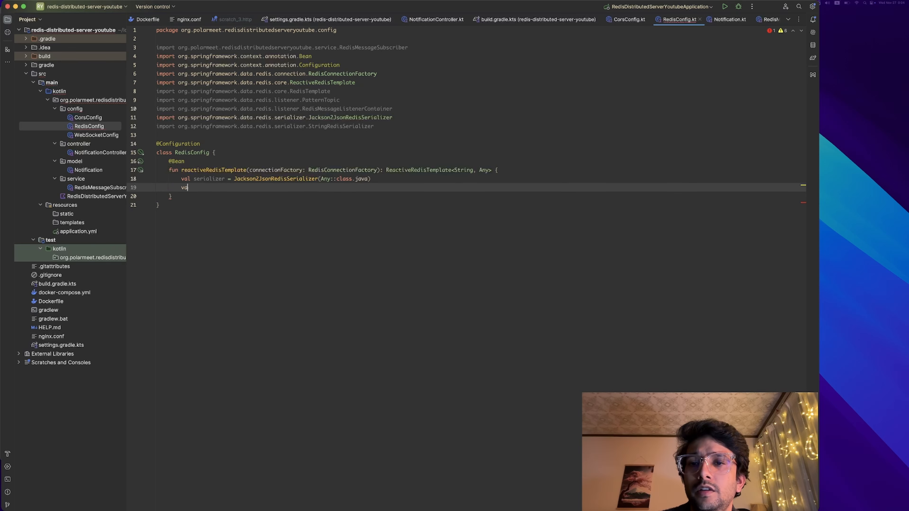
text(al seriali)
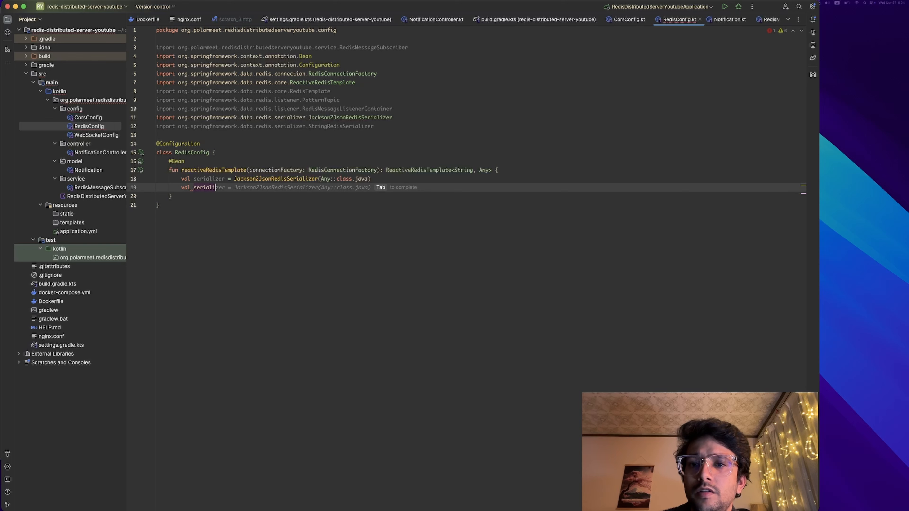
text(serializationContext)
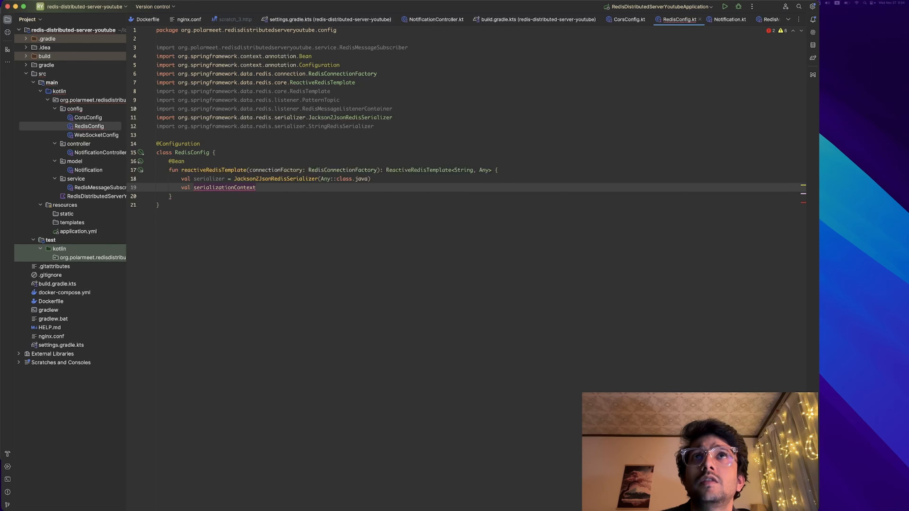
text(= Re)
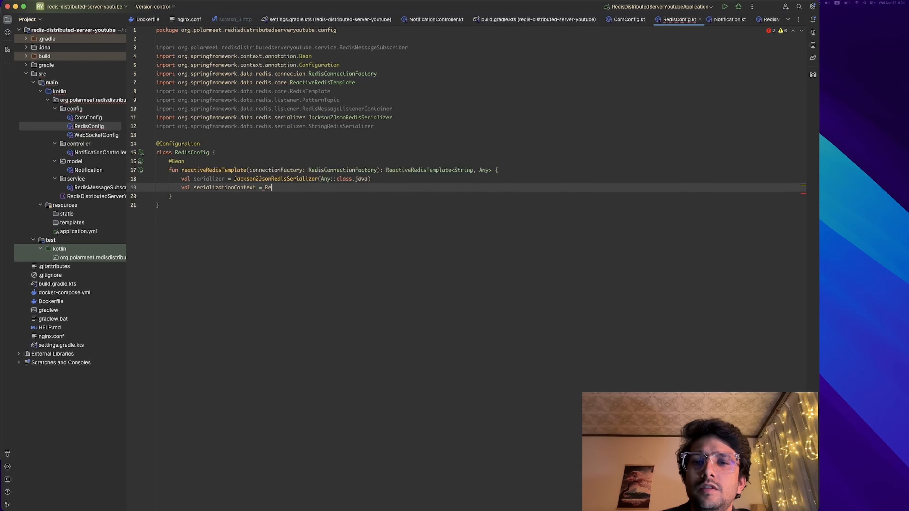
text(dis)
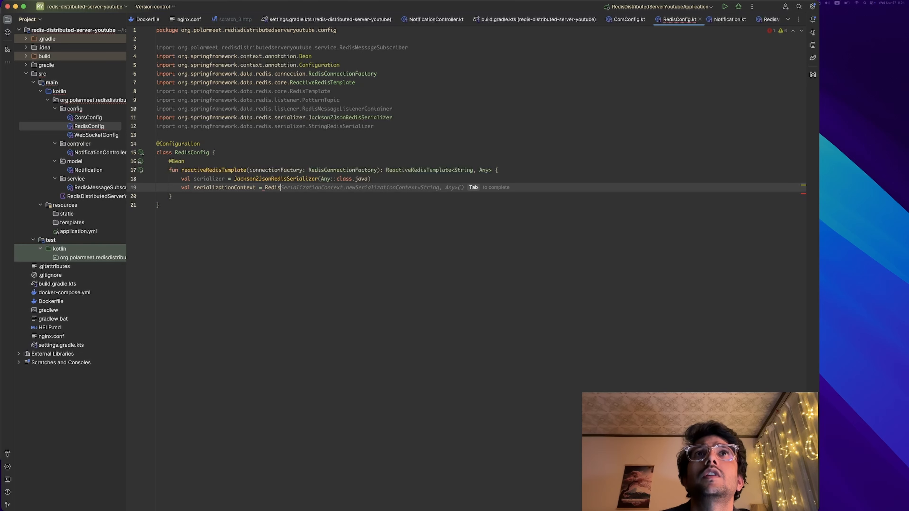
text(SerializationContext)
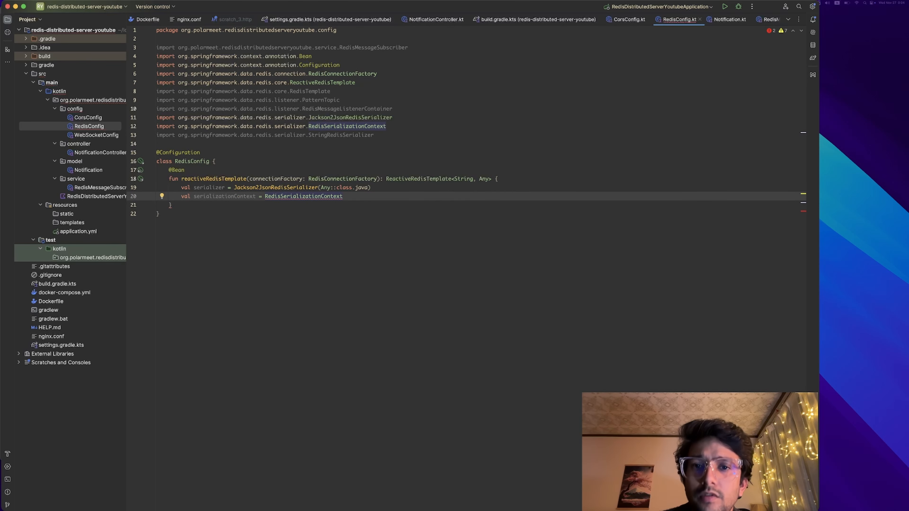
text(.r)
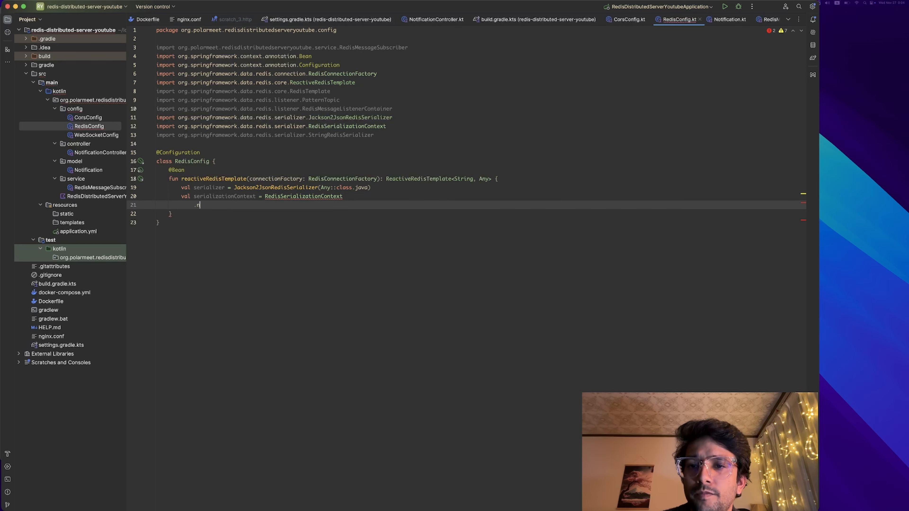
text(ew)
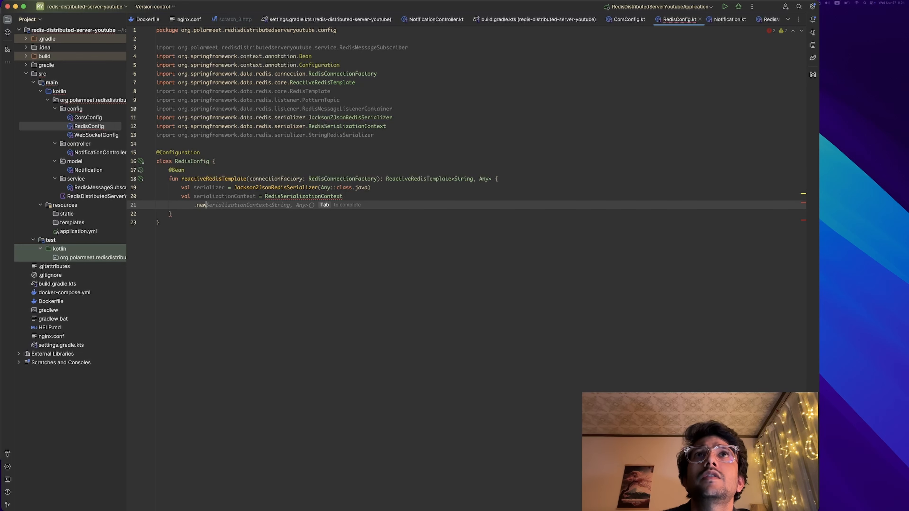
key(Tab)
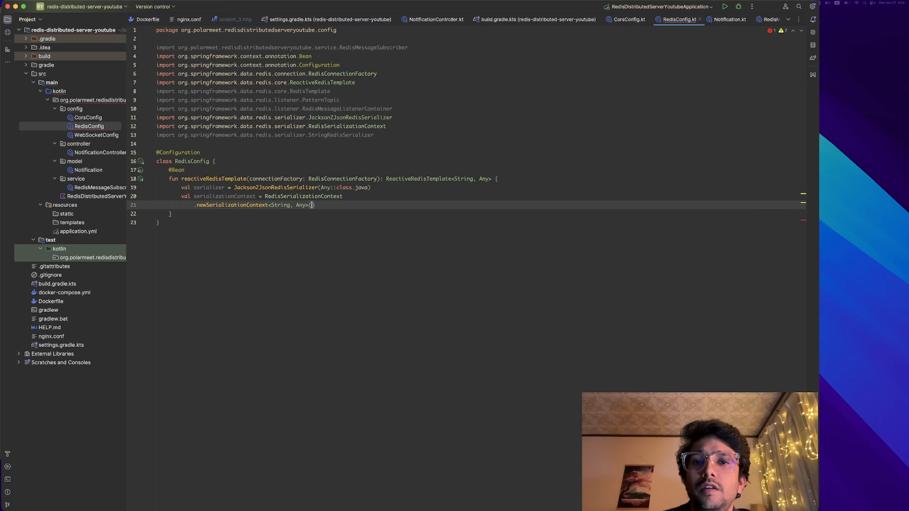
text(String)
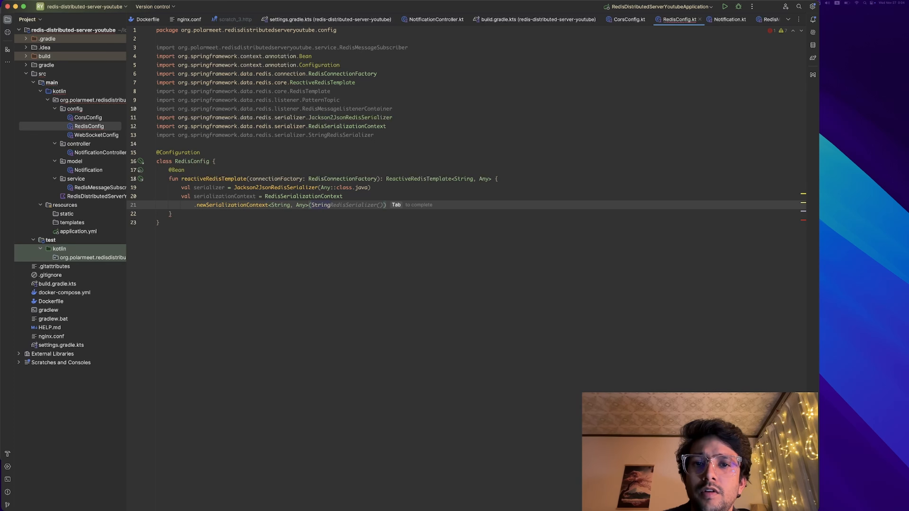
key(tab)
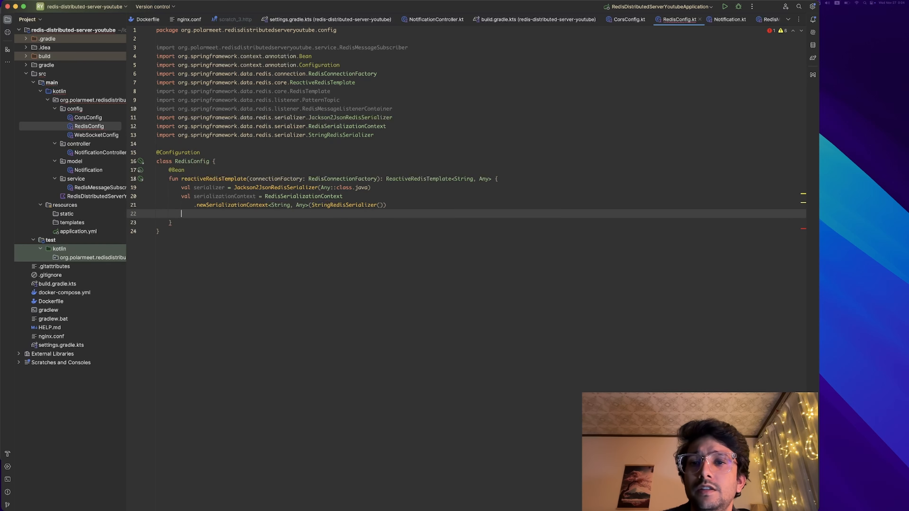
text(.value)
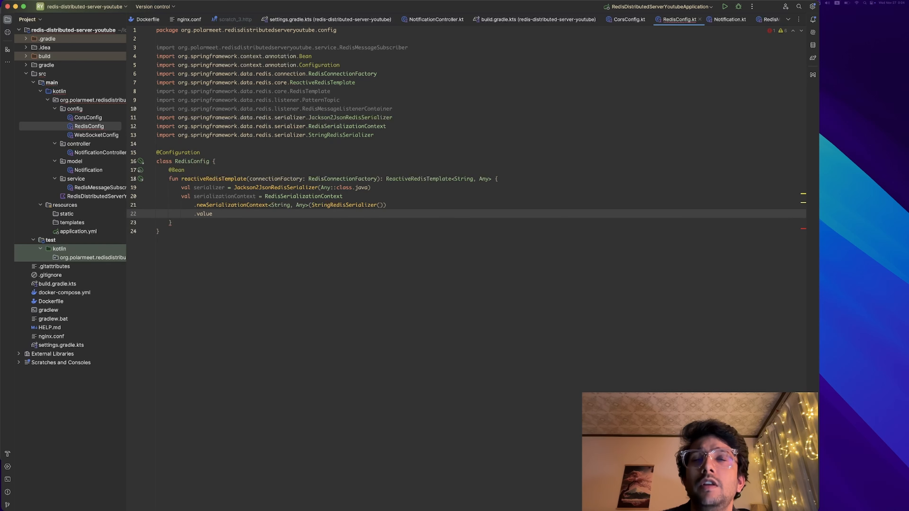
text((serializer))
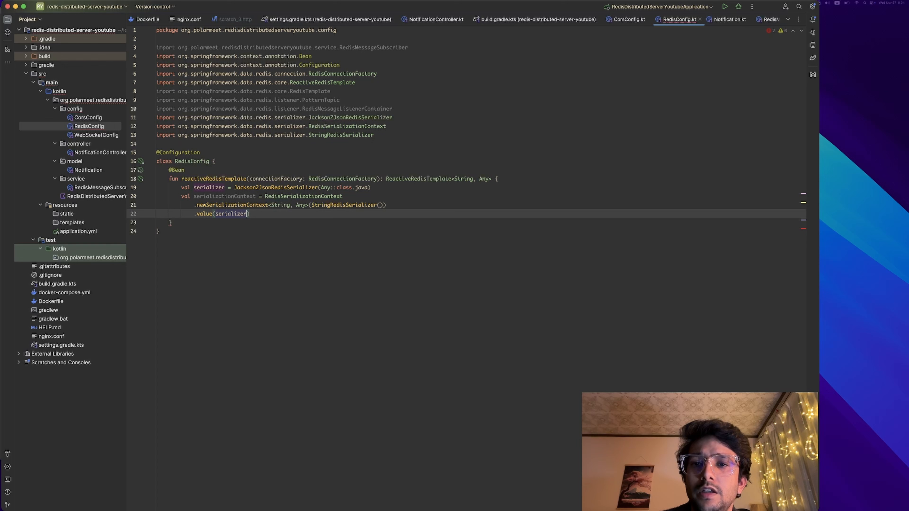
text(.build())
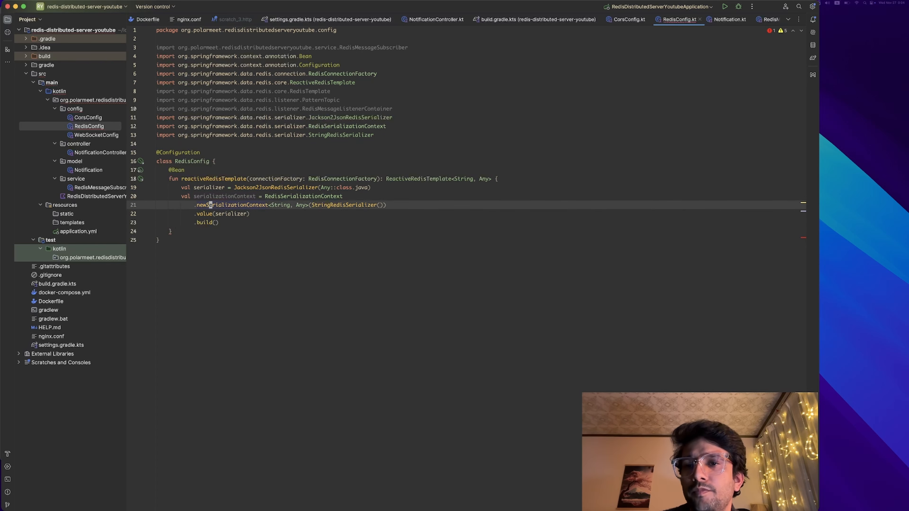
Step: Return ReactiveRedisTemplate(connectionFactory, serializationContext)
text(et)
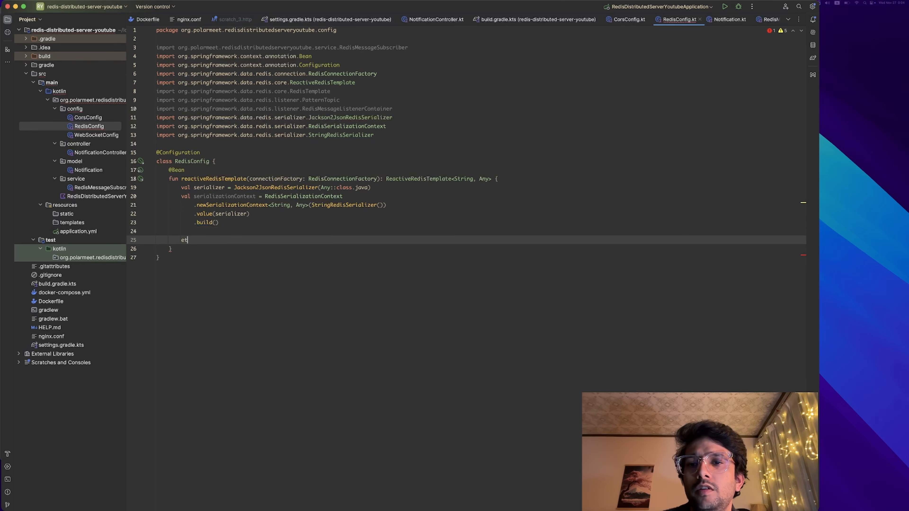
text(return)
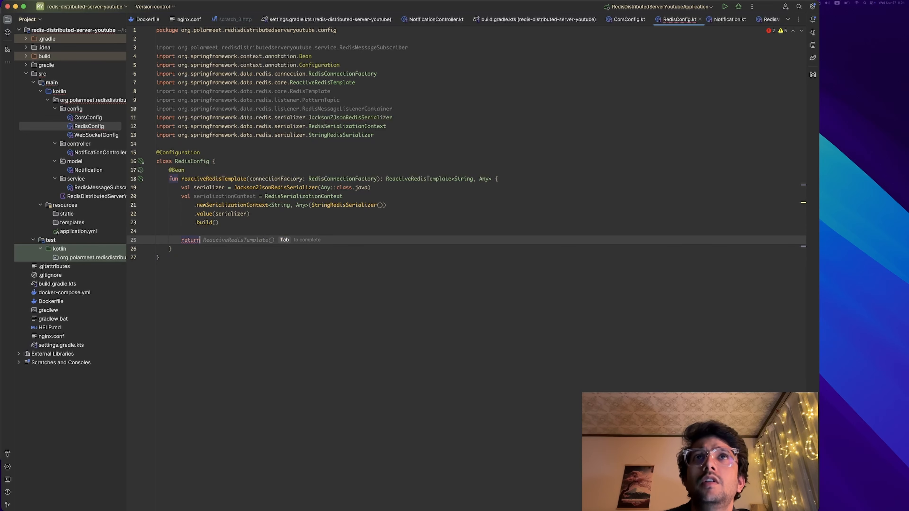
key(tab)
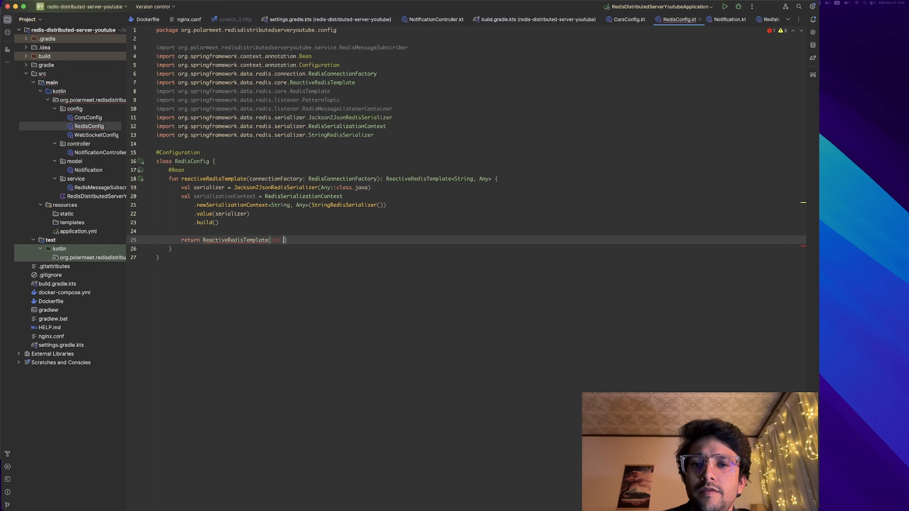
text(connectionFactory)
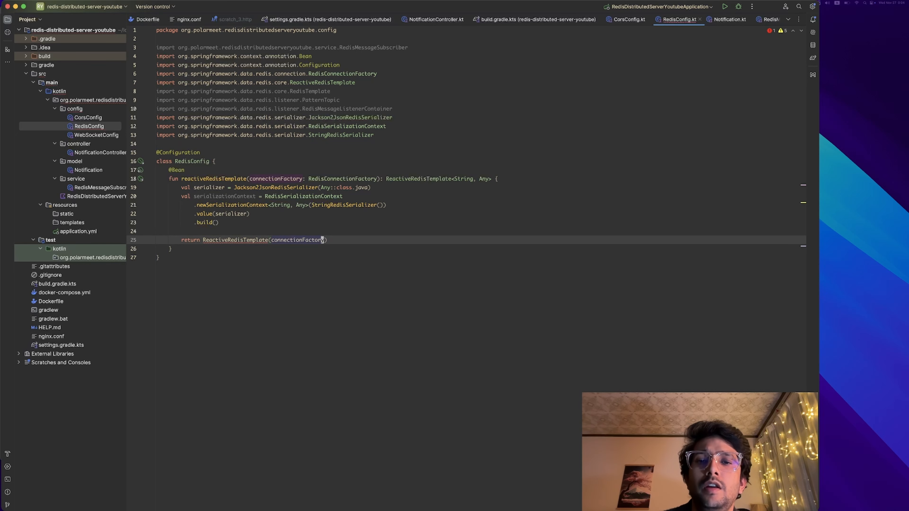
text(, serializationContext)
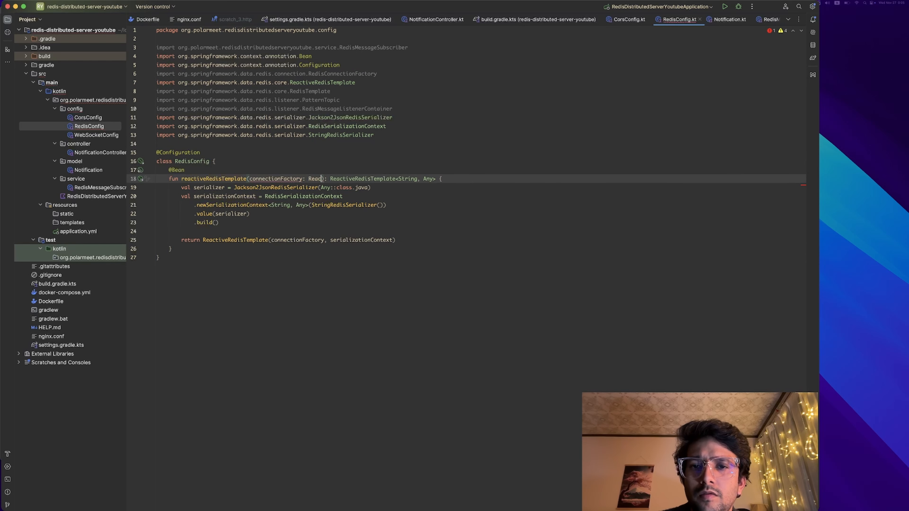
Step: Change the parameter to ReactiveRedisConnectionFactory and wrap it onto its own line
text(ReactiveRedisConnectionFactory)
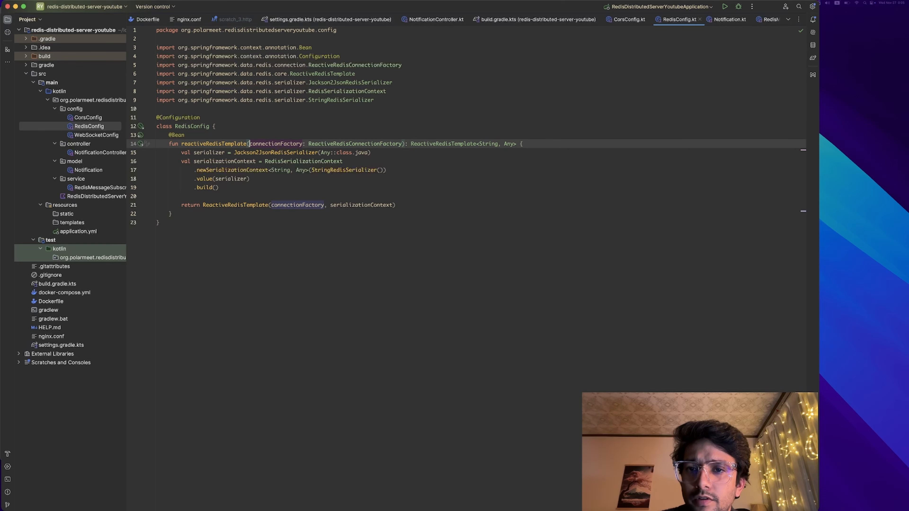
key(Enter)
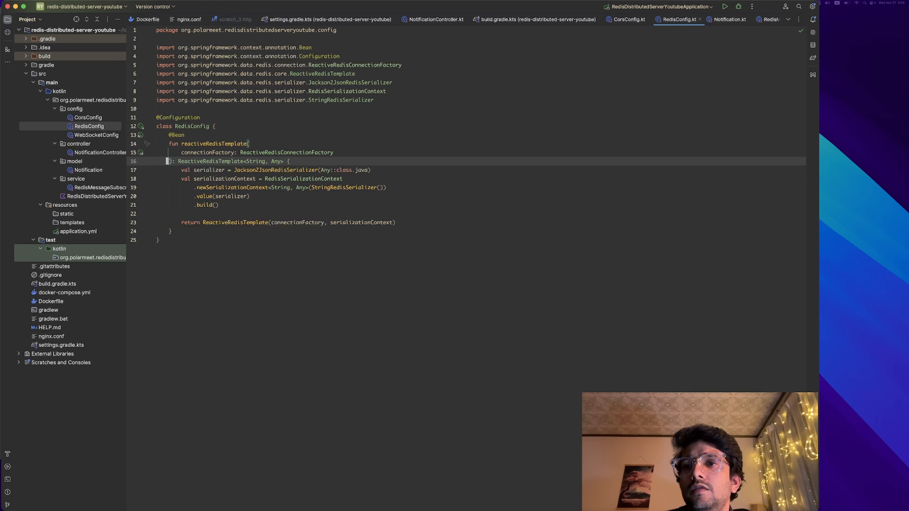
click(95, 134)
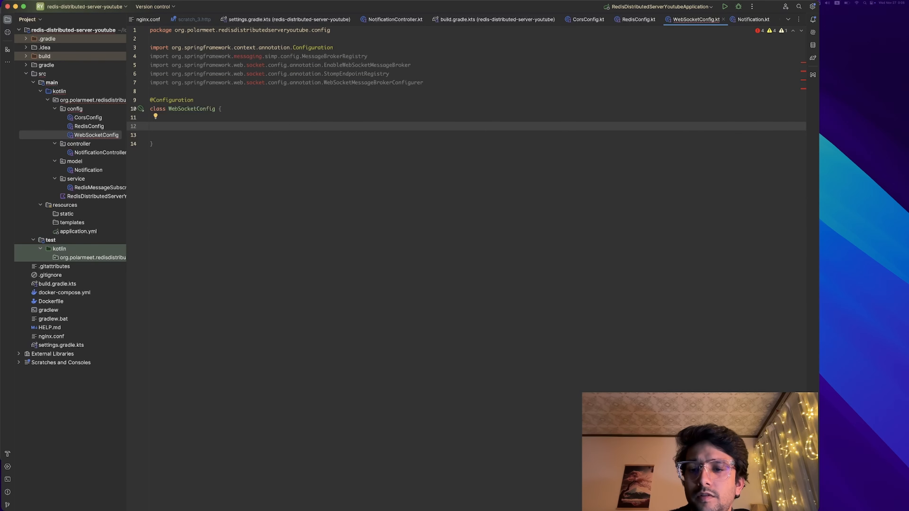
text(@Bean)
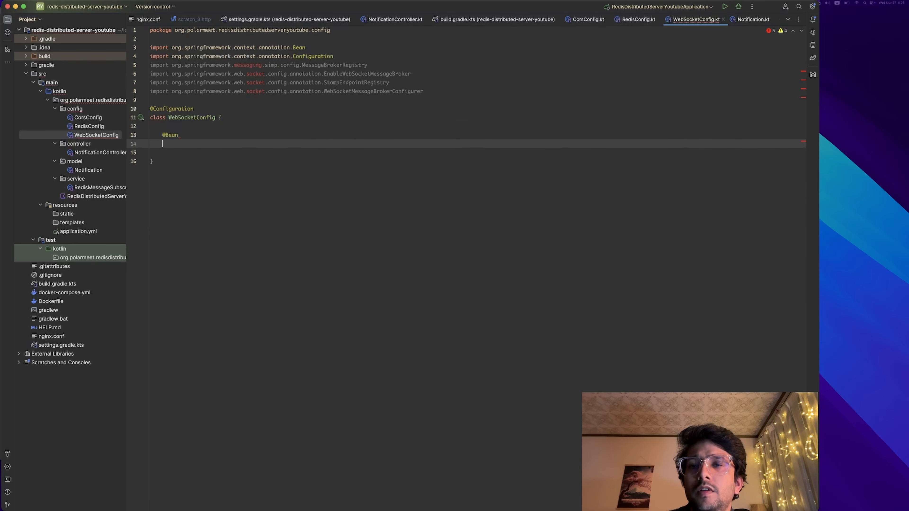
text(fun web)
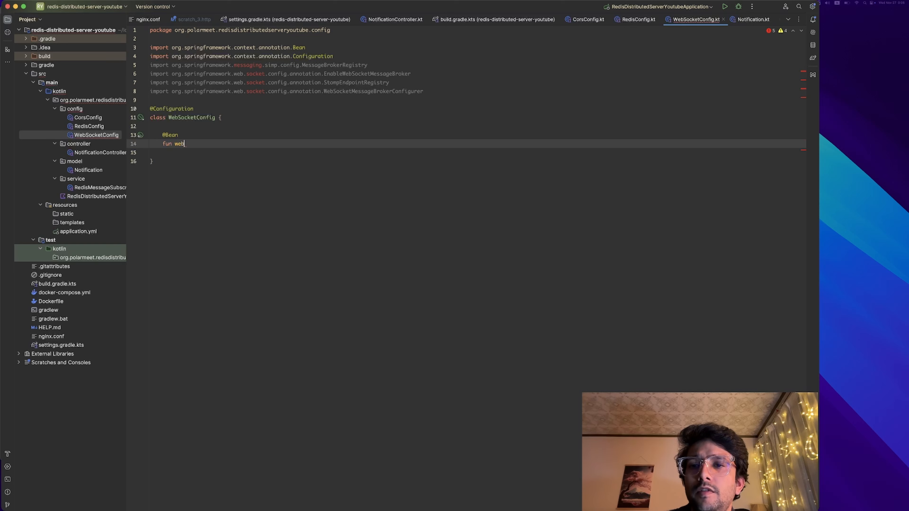
text(Socket_)
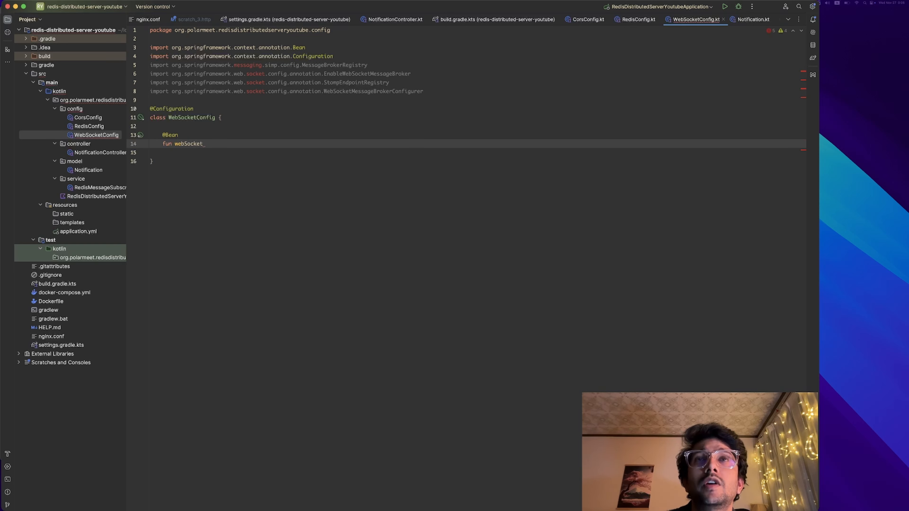
text(HandlerMapping ()
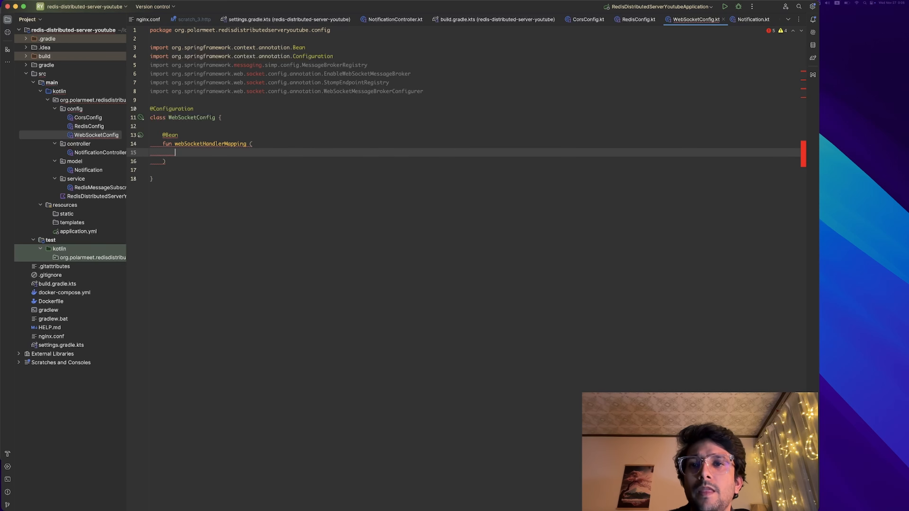
Step: Give it a notificationWebSocketHandler: NotificationWebSocketHandler parameter
text(notfi)
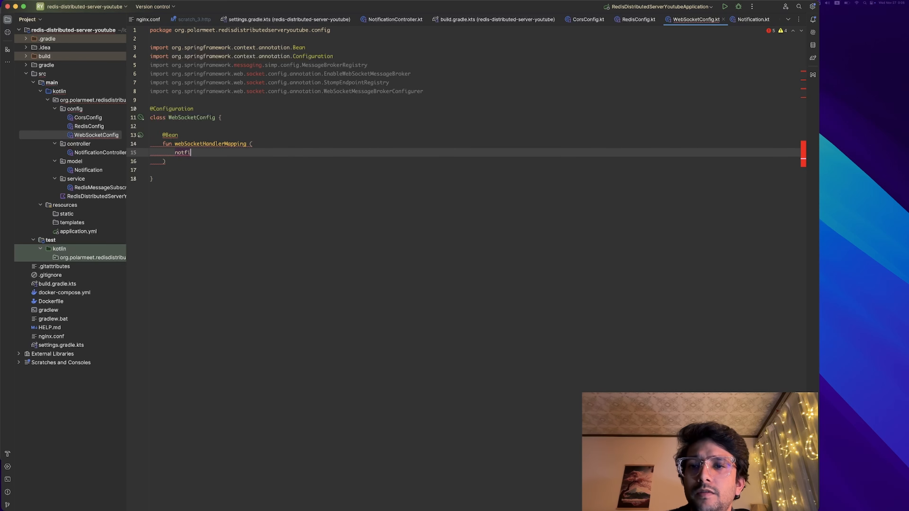
text(fication)
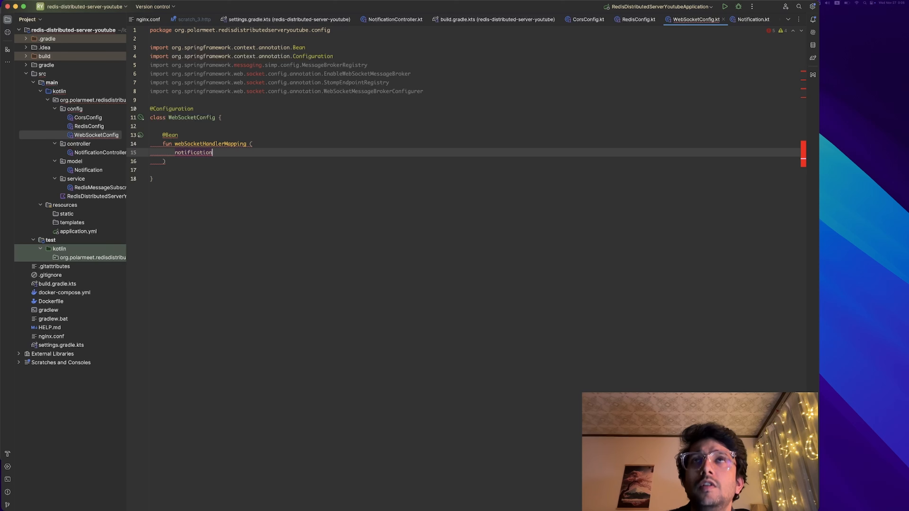
text(WebSocketHandler)
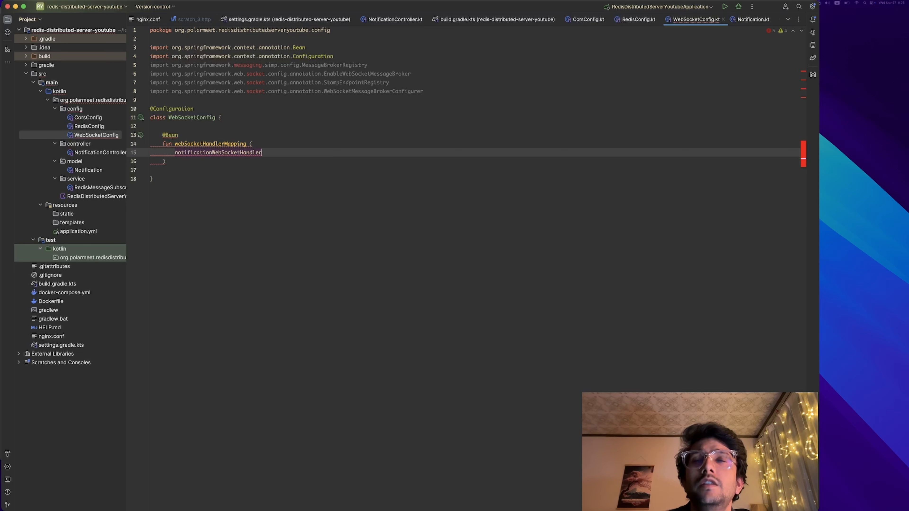
text(: NotificationWebSocketHandler)
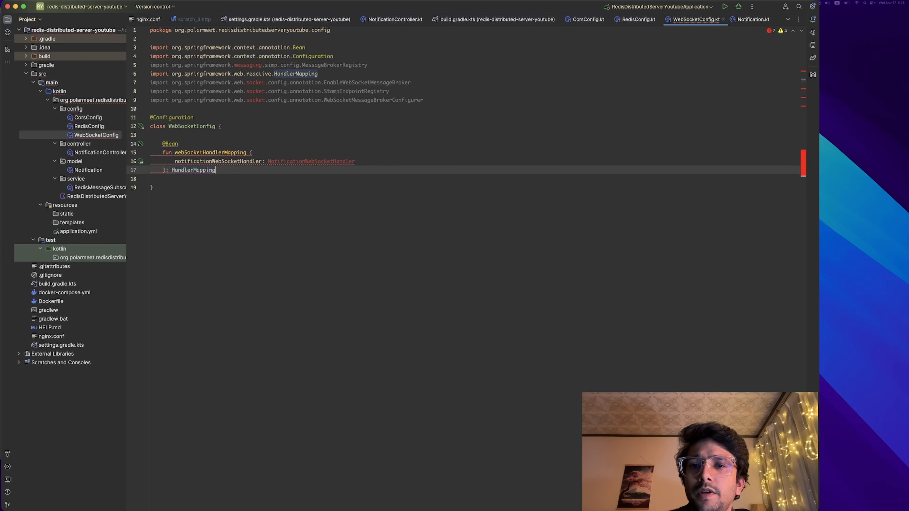
Step: Create a urlMap mapping "/ws" to the notification handler
text({)
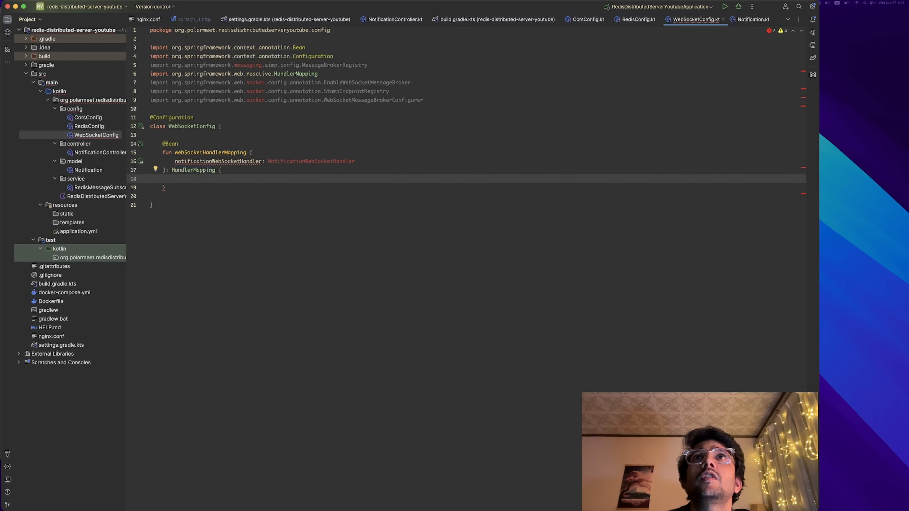
text(val map =)
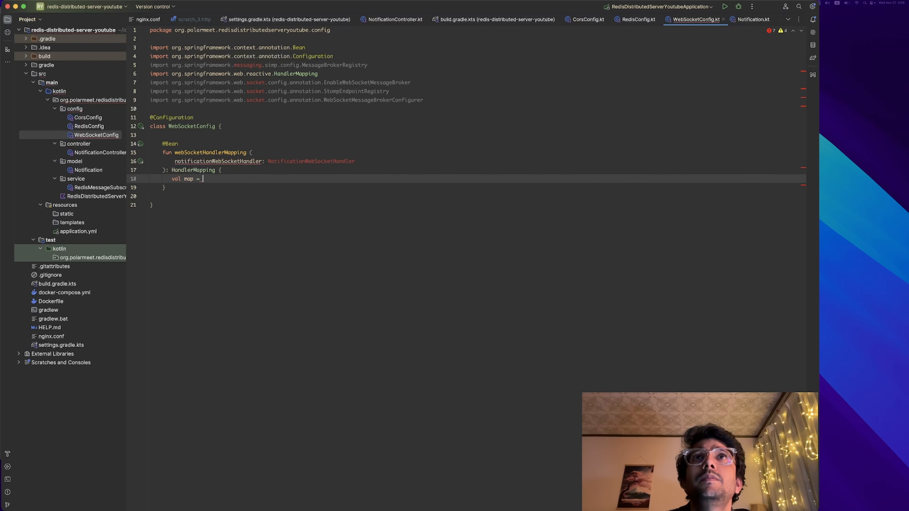
text(mapOf)
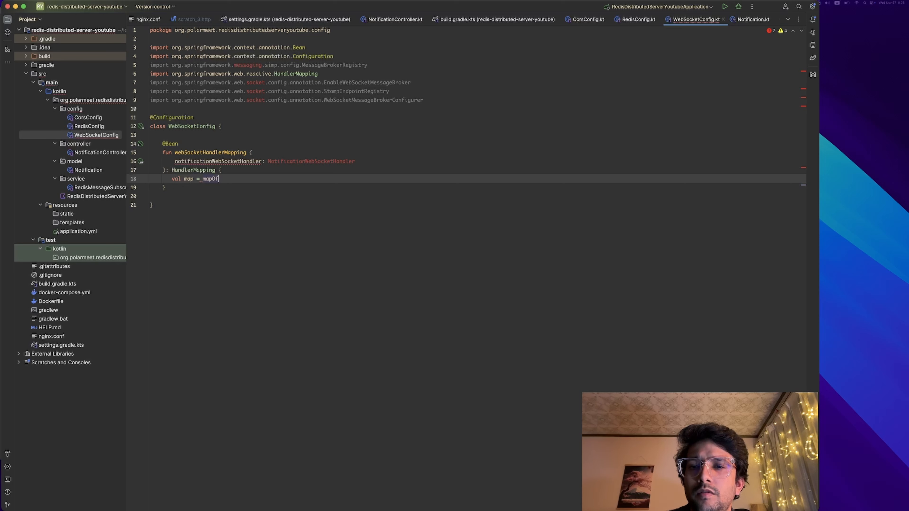
text((")
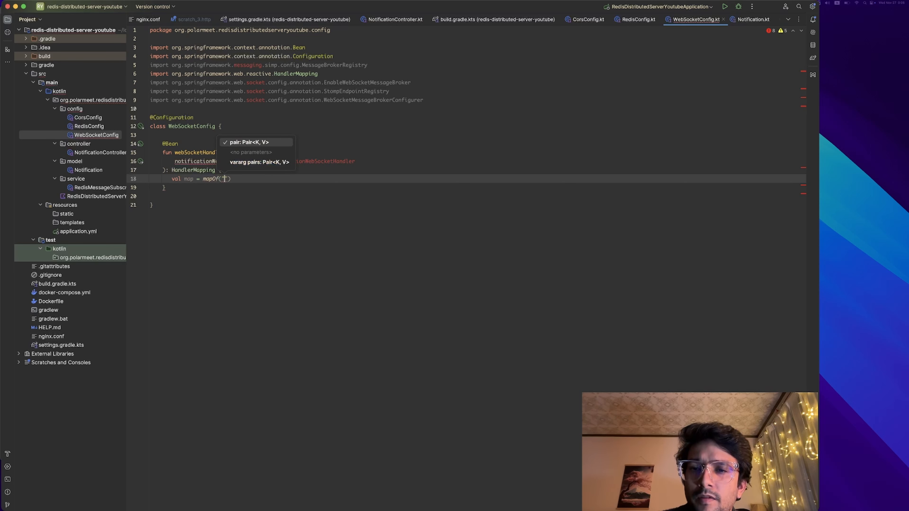
text("/ws",)
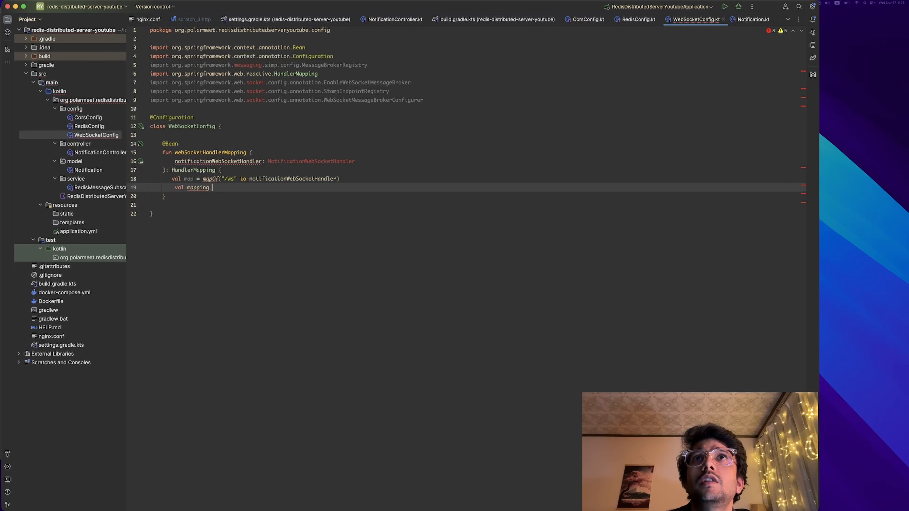
Step: Return a SimpleUrlHandlerMapping with that urlMap and order -1, then create the missing NotificationWebSocketHandler class
text(= SIm)
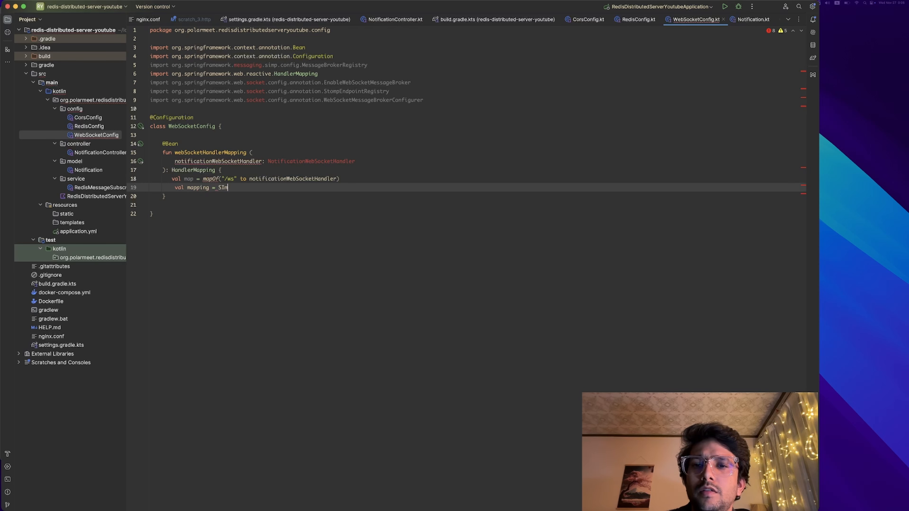
text(pleUrlHandlerMapping()
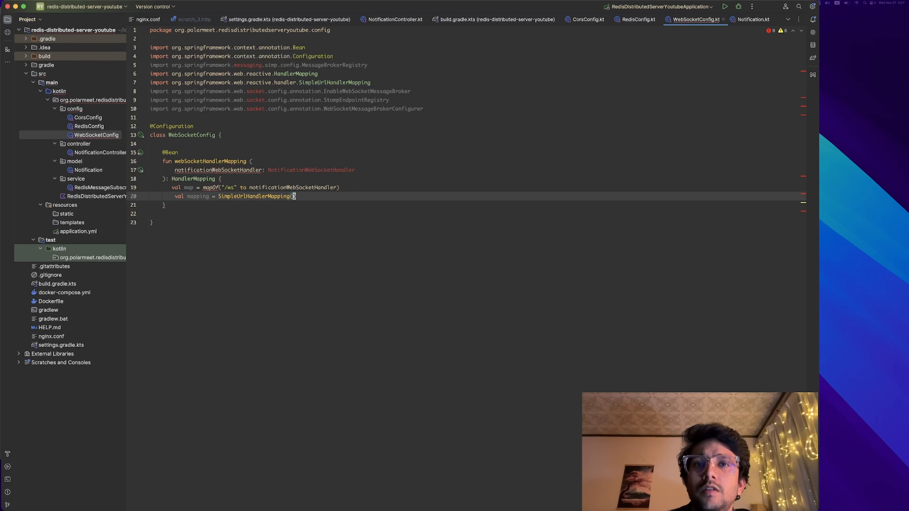
text(mapping.urlMap = map)
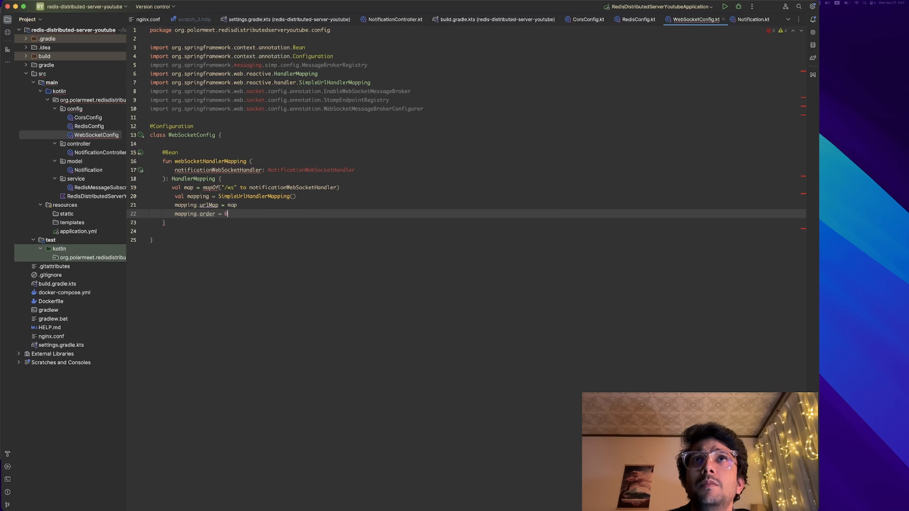
text(-1)
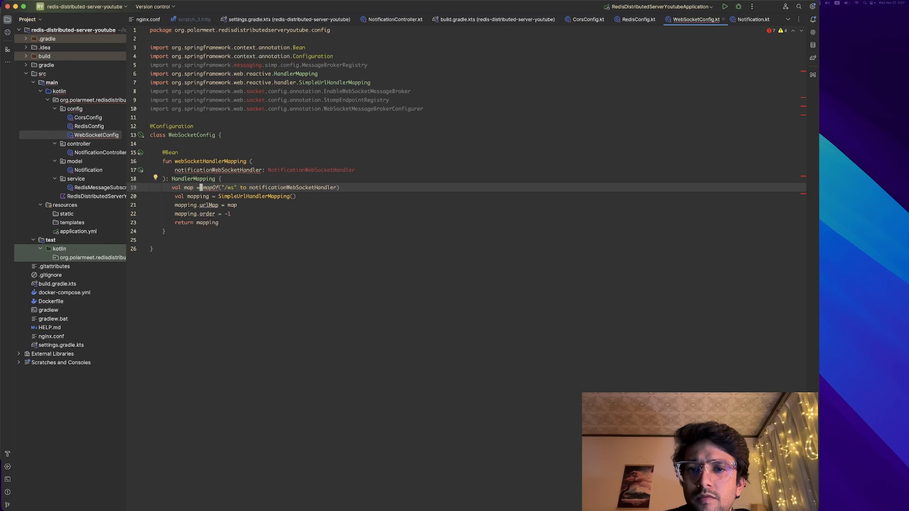
click(197, 179)
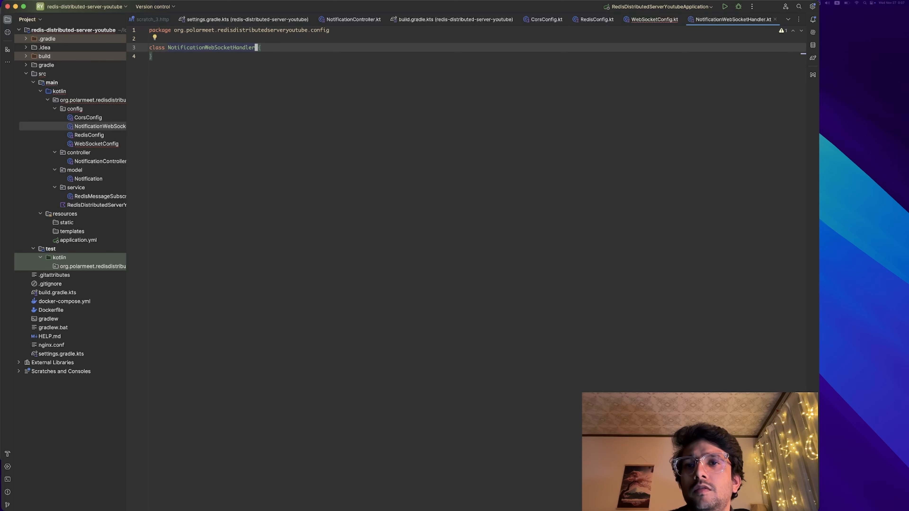
text({)
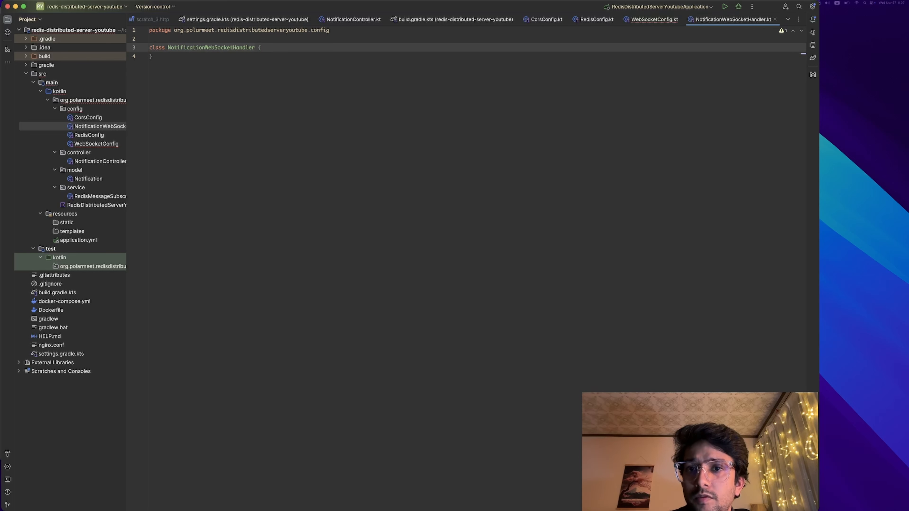
click(653, 19)
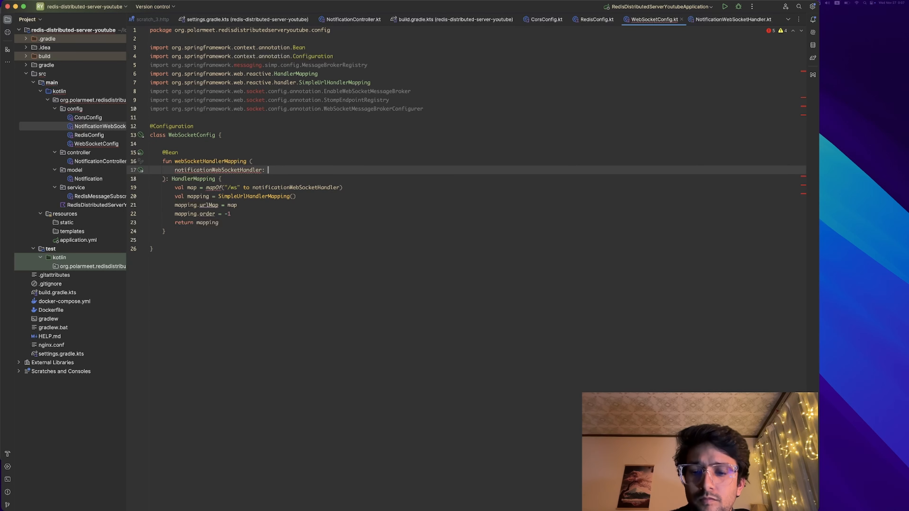
click(732, 19)
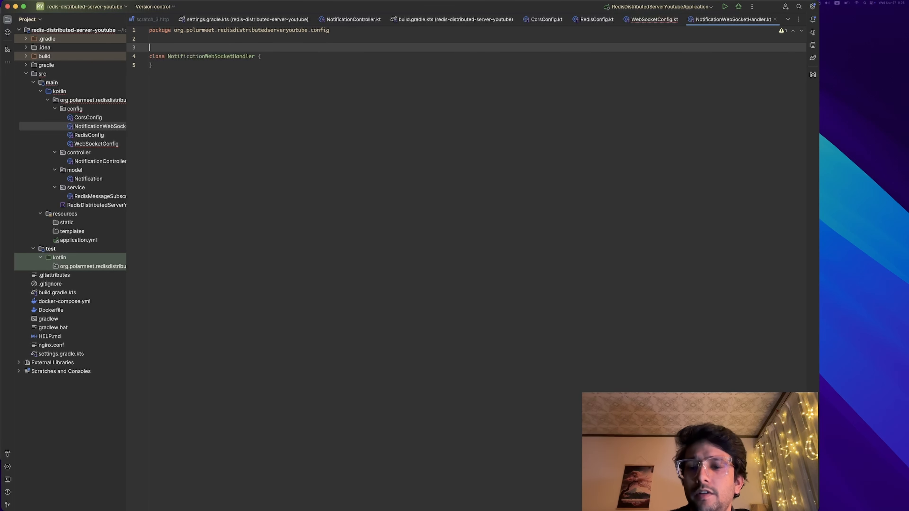
text(@Component)
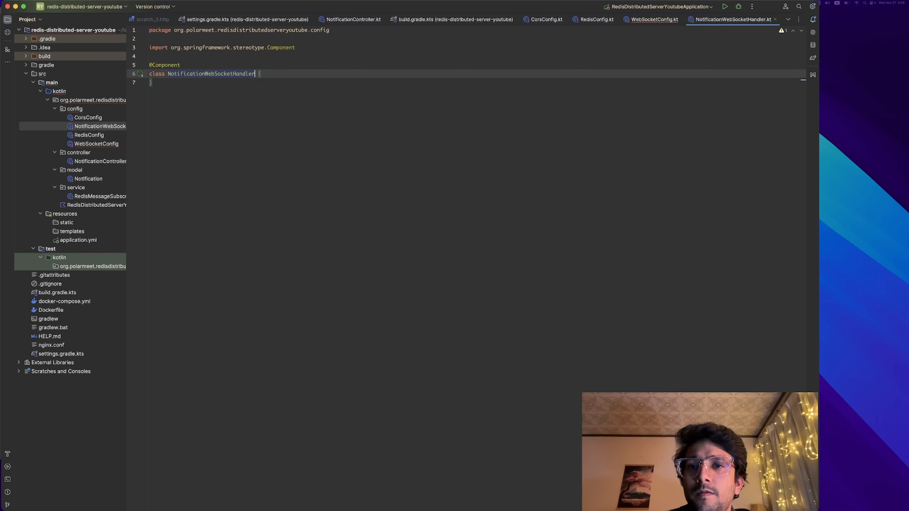
Step: Add a private val redisService: ReactiveRedisService constructor parameter and create that class in service
text(()
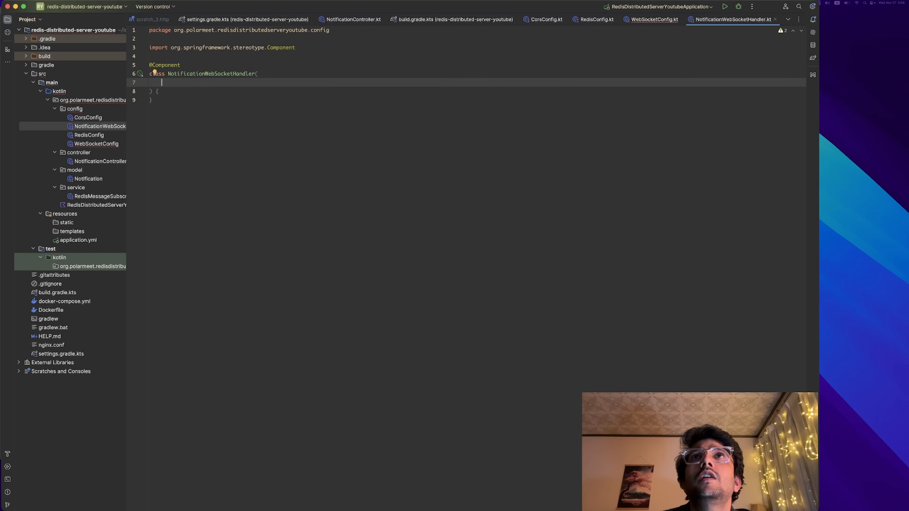
text(private val)
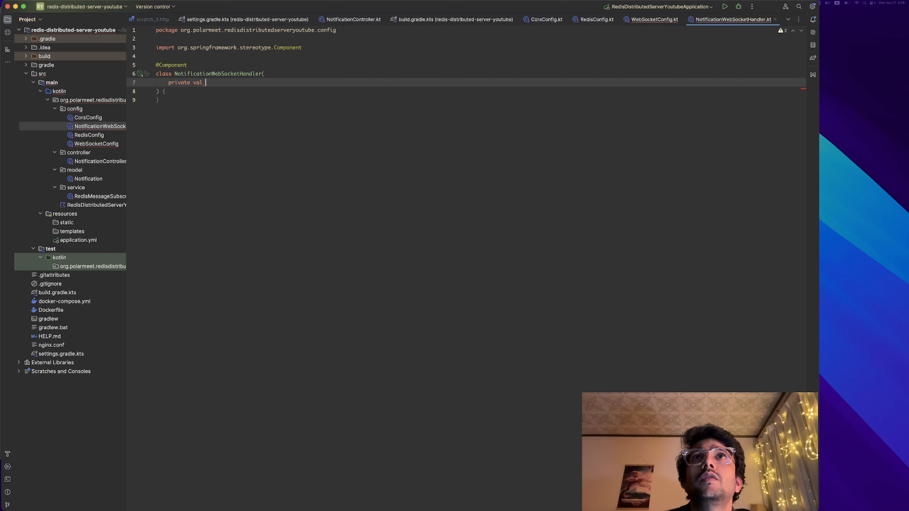
text(redisSe)
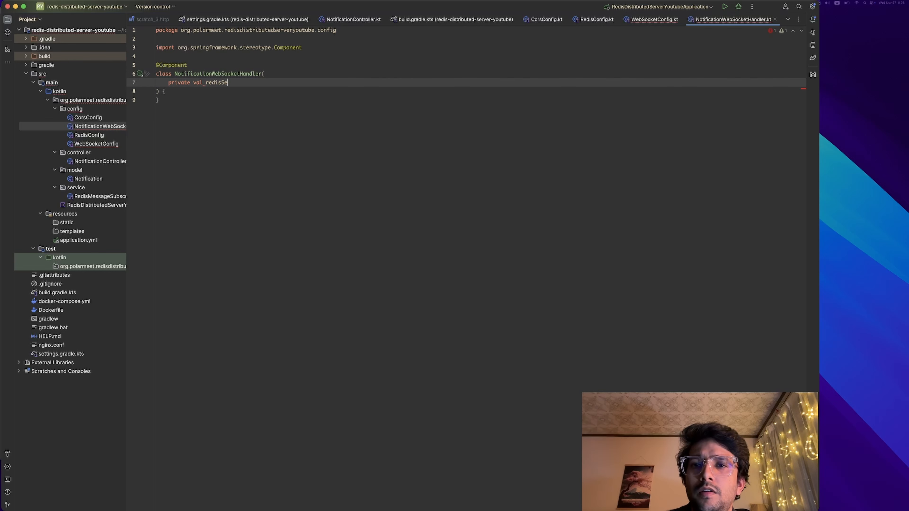
text(rvice:)
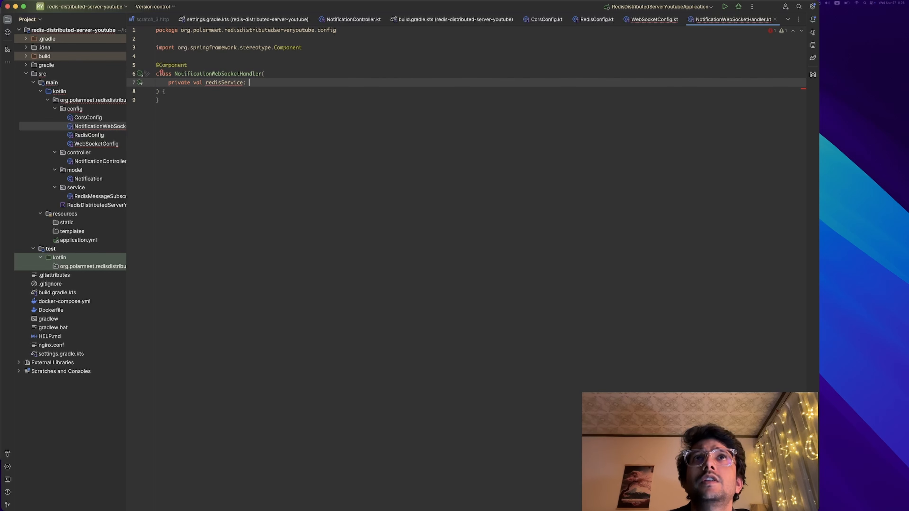
text(Reactive)
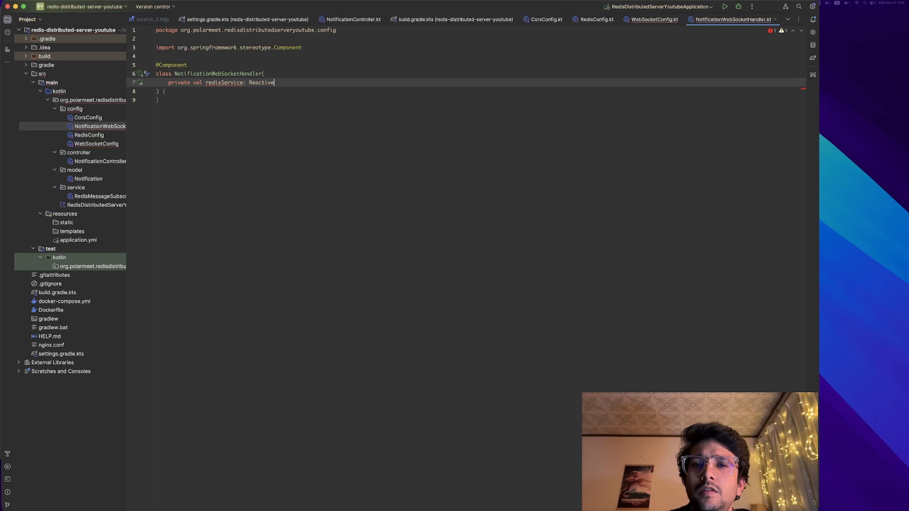
text(RedisService,)
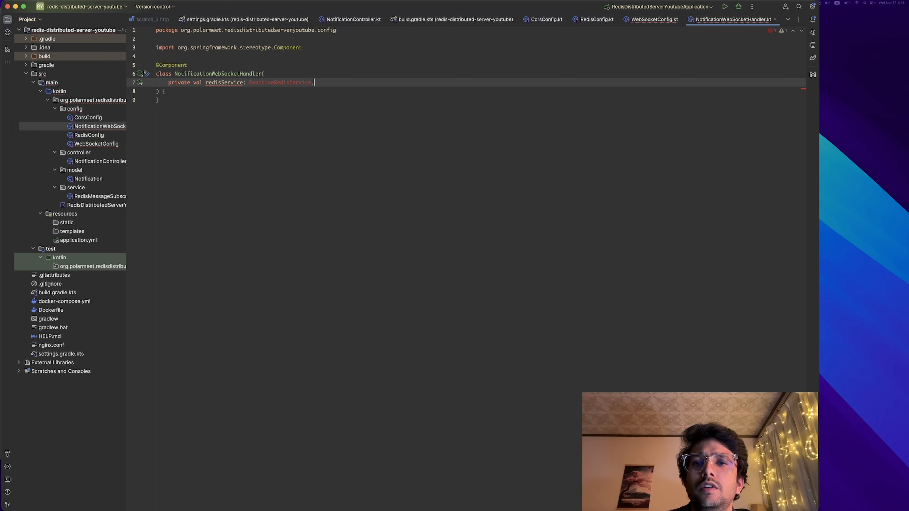
text(privateval)
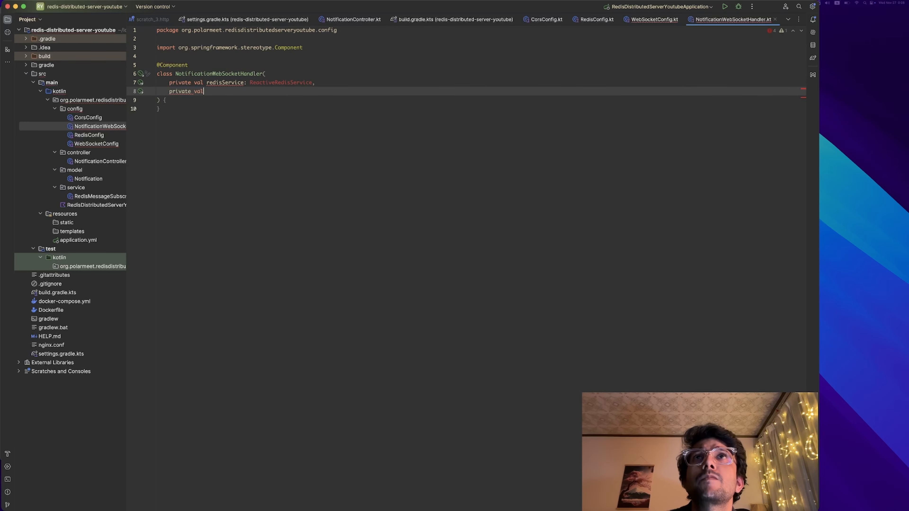
text(o)
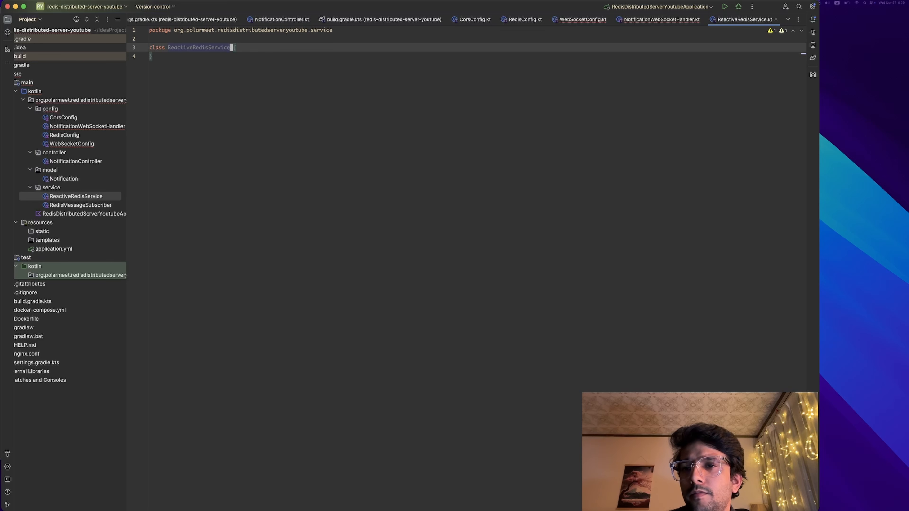
Step: Make NotificationWebSocketHandler implement WebSocketHandler with an ObjectMapper and an empty handle override returning Mono<Void>
click(660, 19)
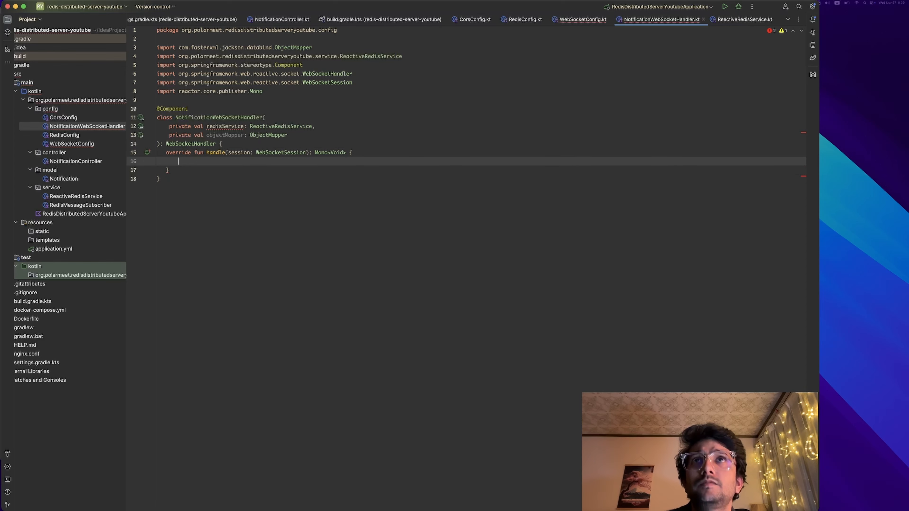
Step: Start a notificationFlow from redisService.subscribeToNotification() with a .map over each message
text(val notificationFlow =)
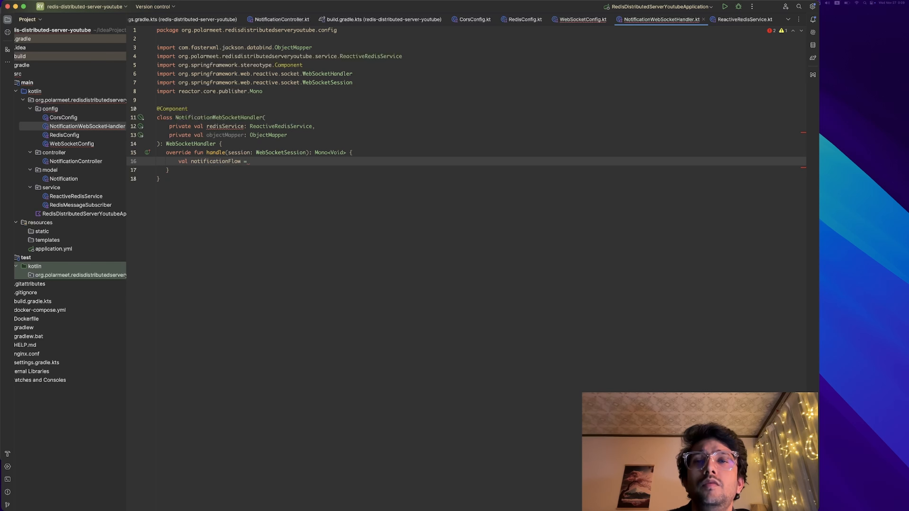
text(redisService.)
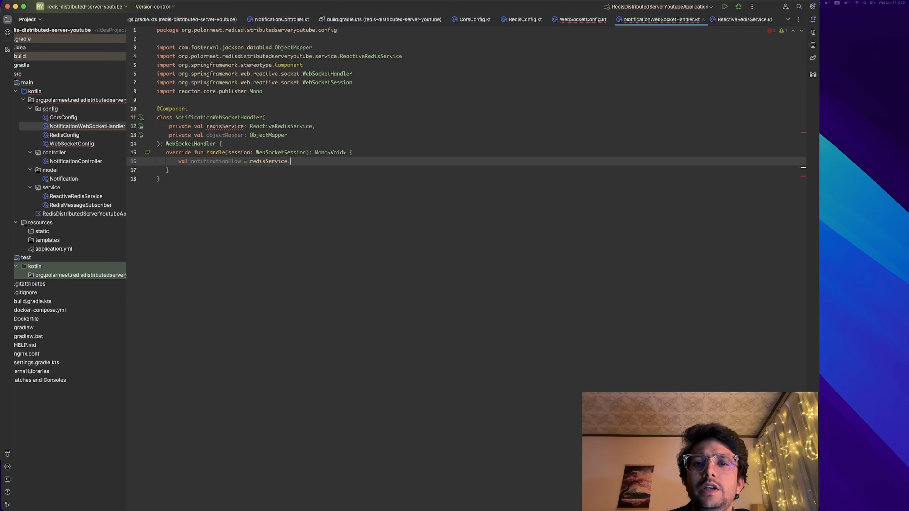
text(subscribe)
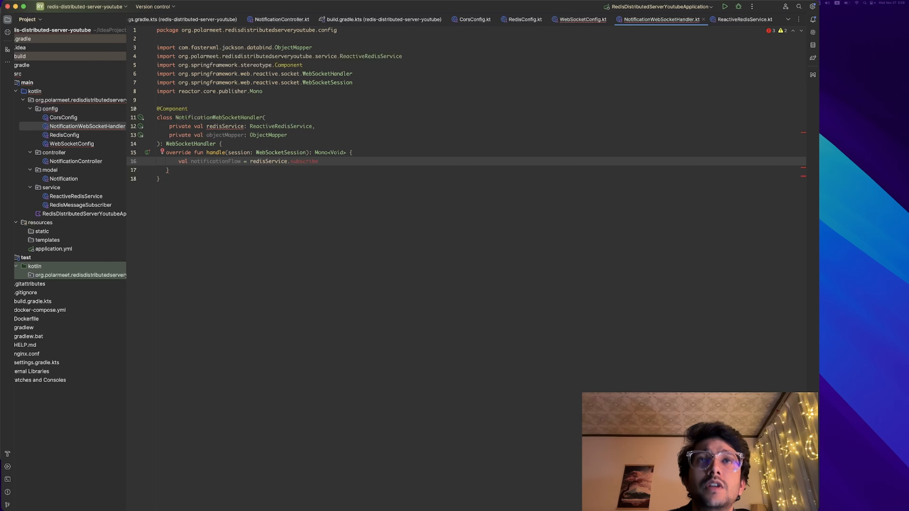
text(ToNotification()
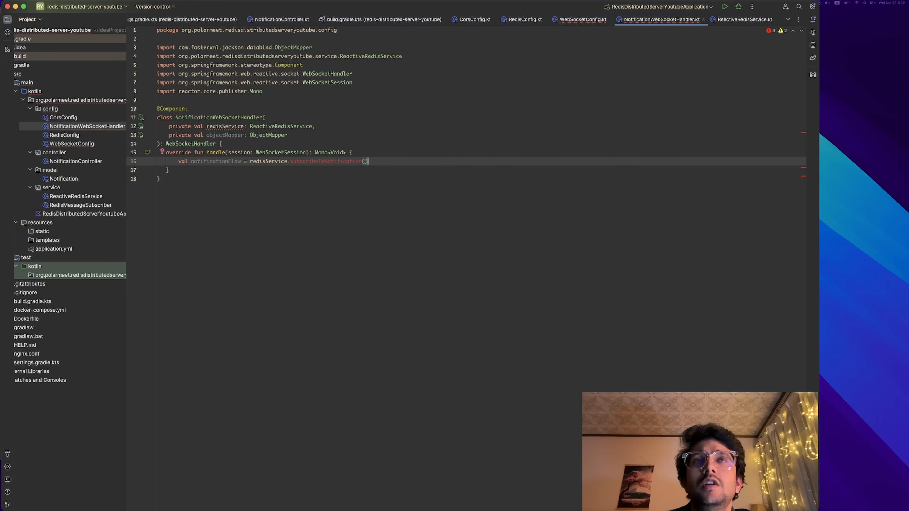
text(.d)
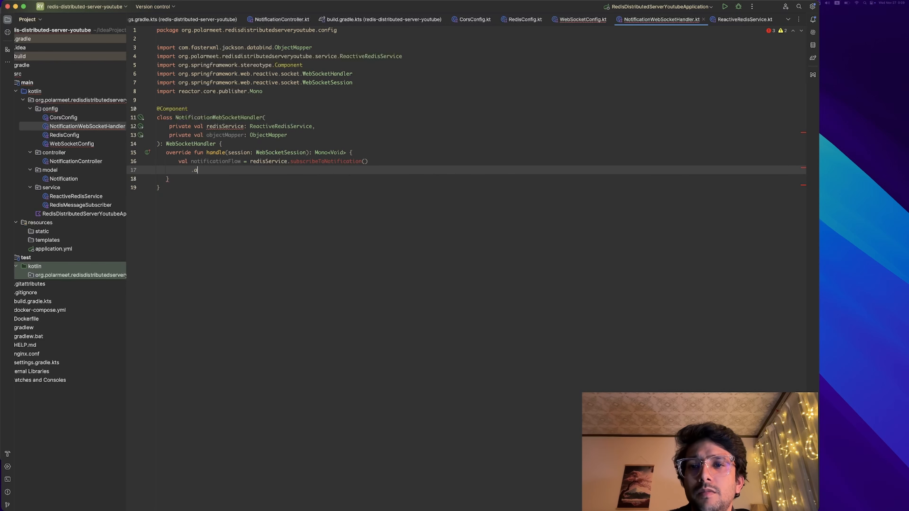
text(ap)
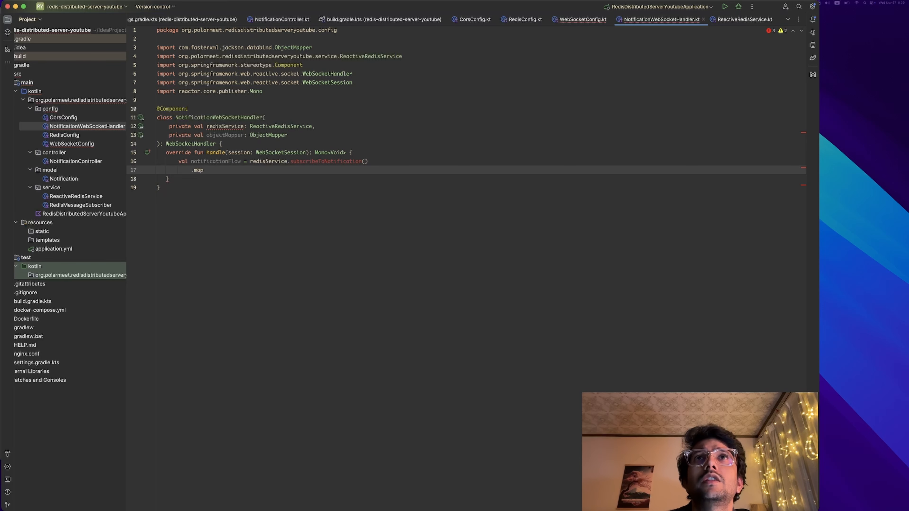
text({ Message ->)
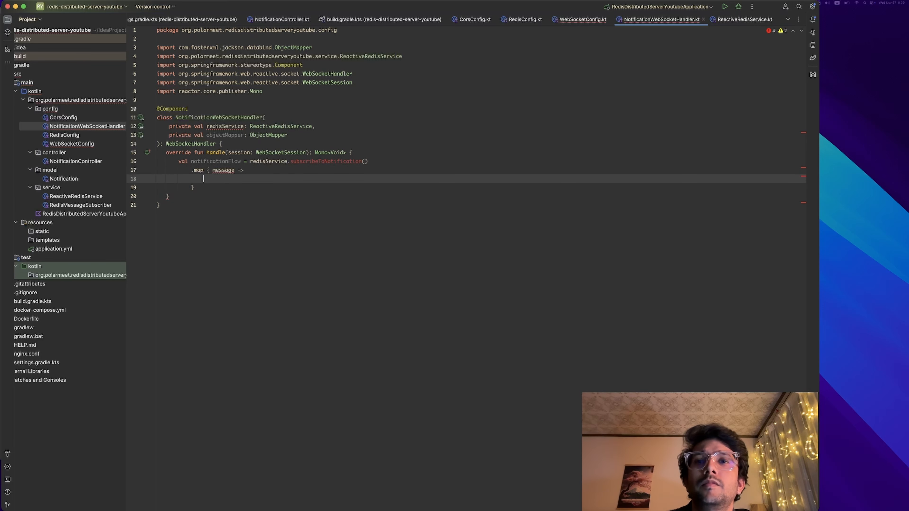
Step: Inside map, build the notification via when: keep Notification payloads, wrap others as Notification(message.toString())
text(val notifc)
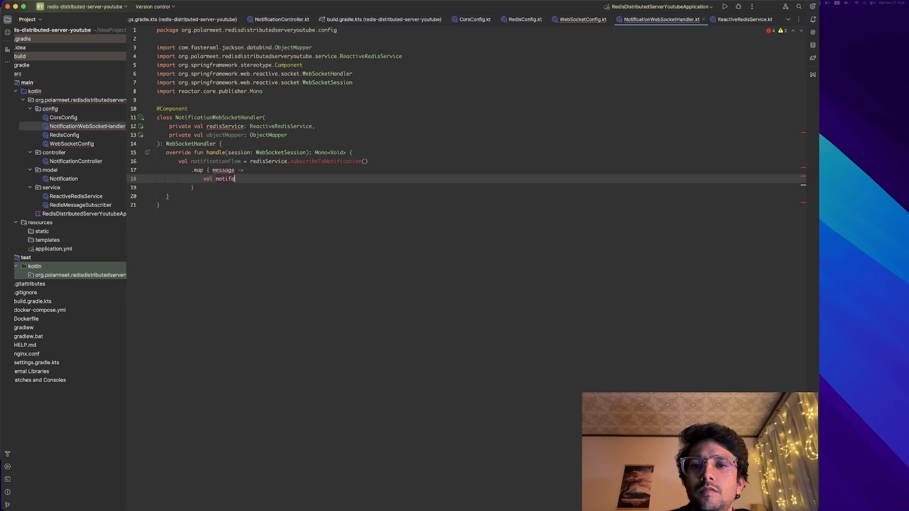
text(ication)
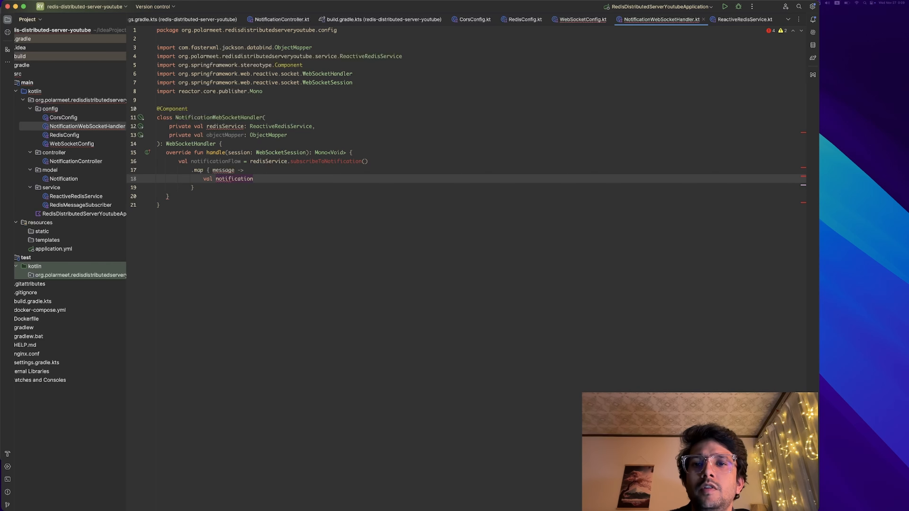
text(=)
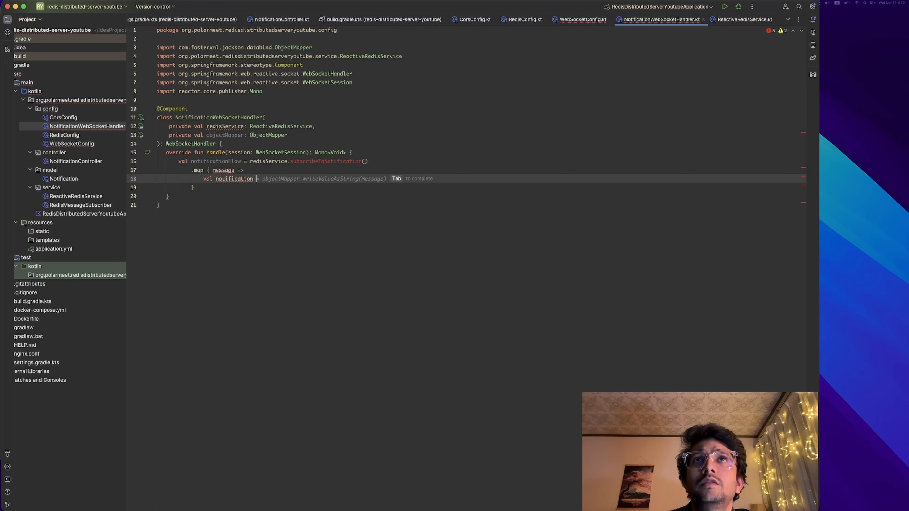
text(when)
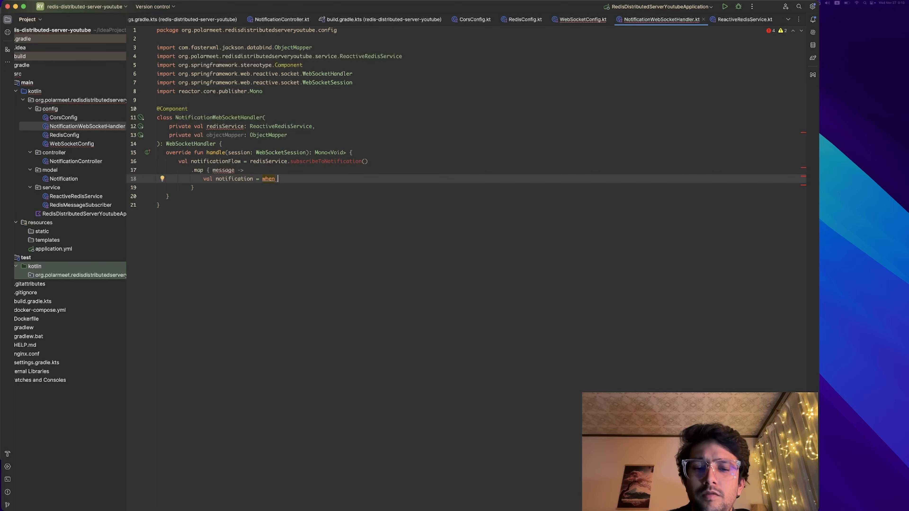
text((message.message) {)
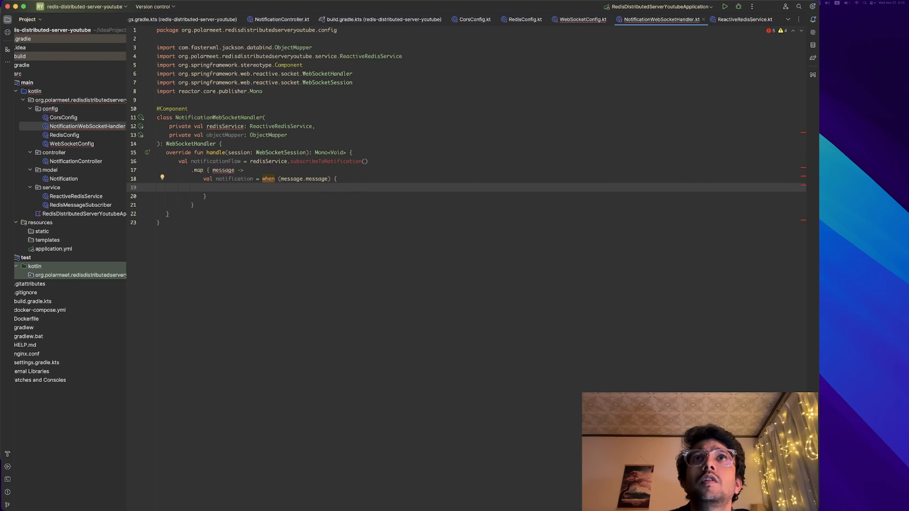
text(is_N)
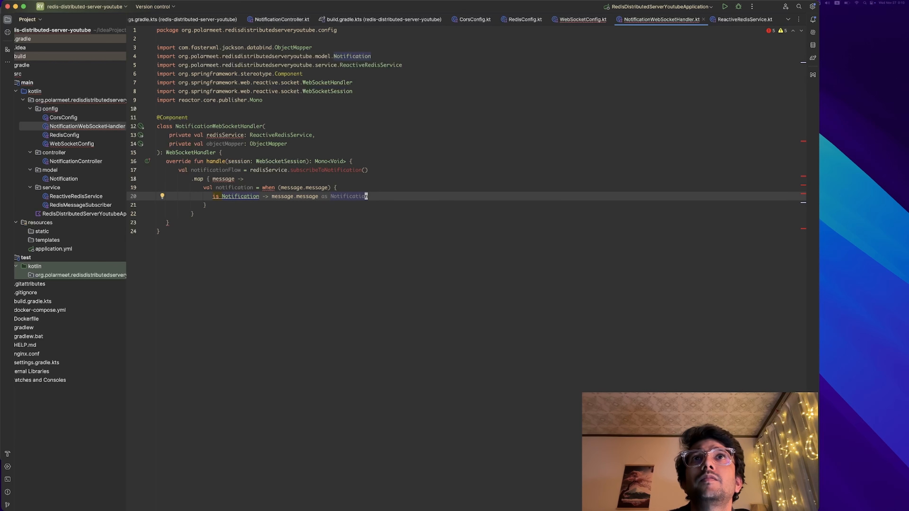
text(else ->)
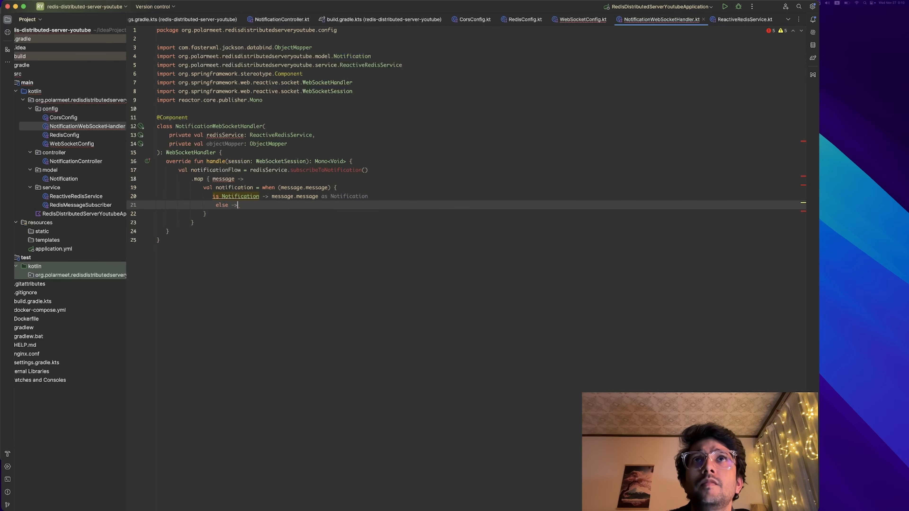
text(Notification())
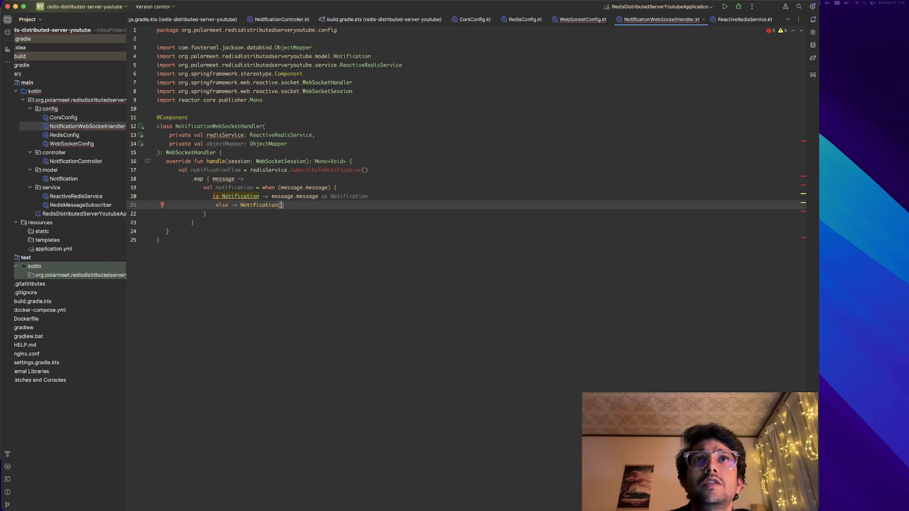
text(message.message)
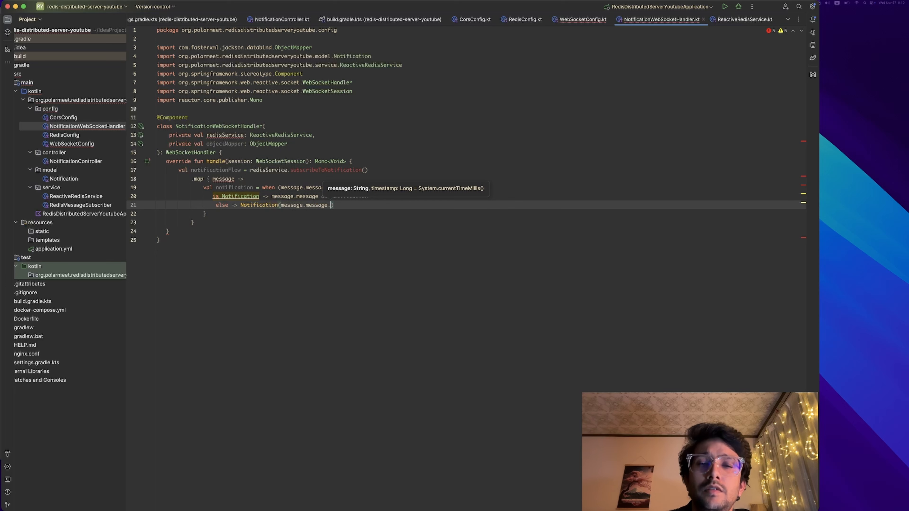
text(.toString())
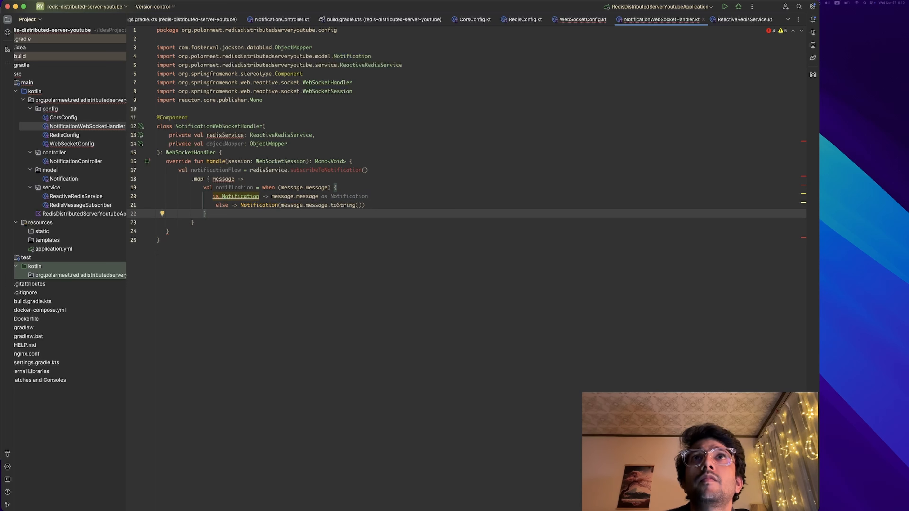
text(session.textMessage()
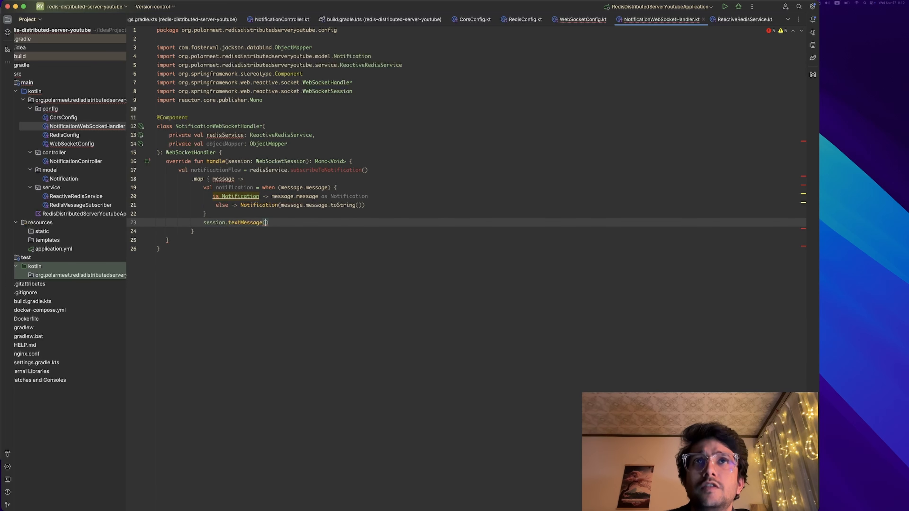
Step: Emit session.textMessage(objectMapper.writeValueAsString(notification)) and return session.send(notificationFlow)
text(objectMapper.writeValueAsString(notification)))
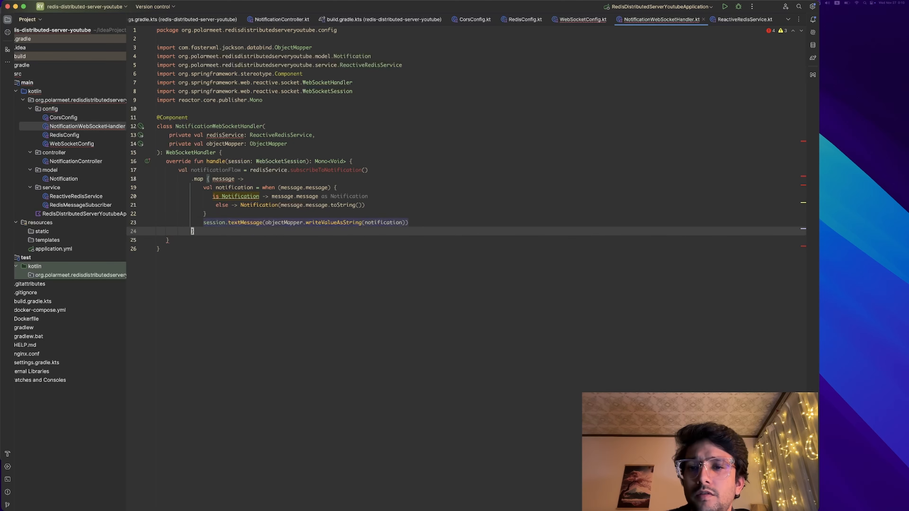
text(return session.send(notificationFlow))
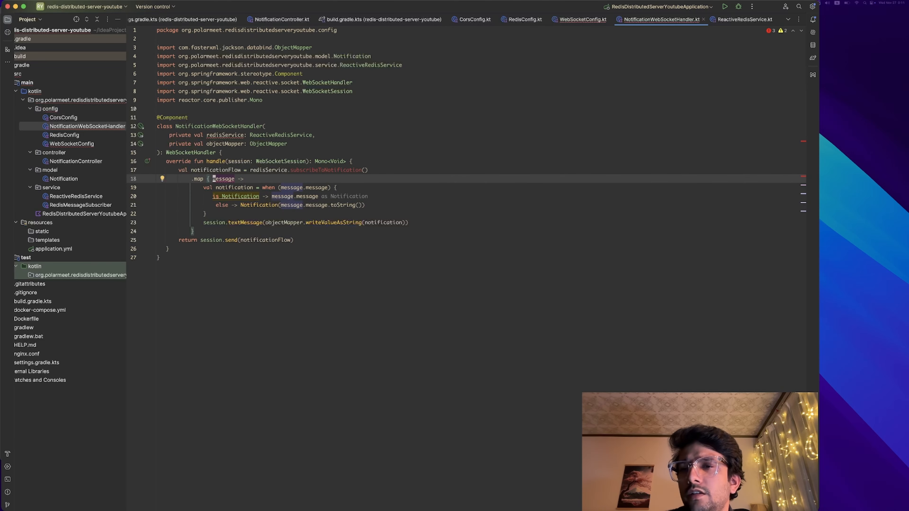
Step: Delete RedisMessageSubscriber from the project and bring up the empty ReactiveRedisService class
click(739, 18)
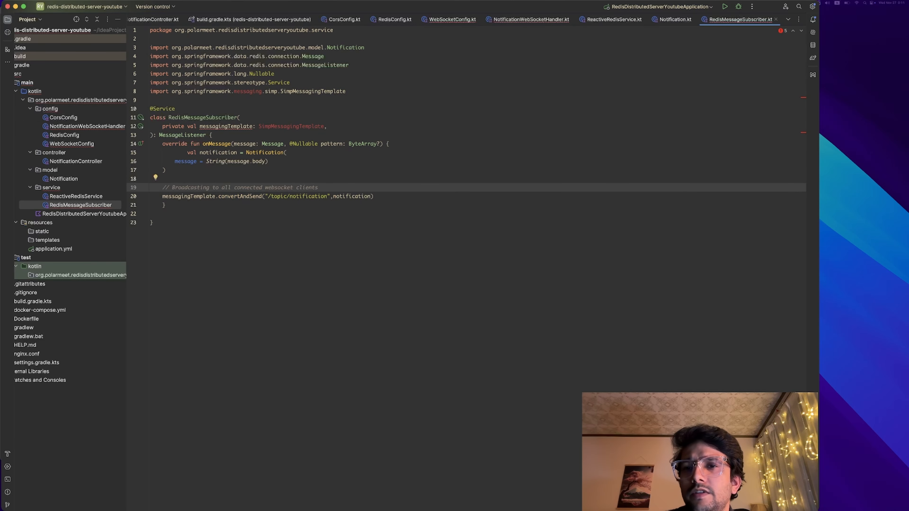
click(75, 196)
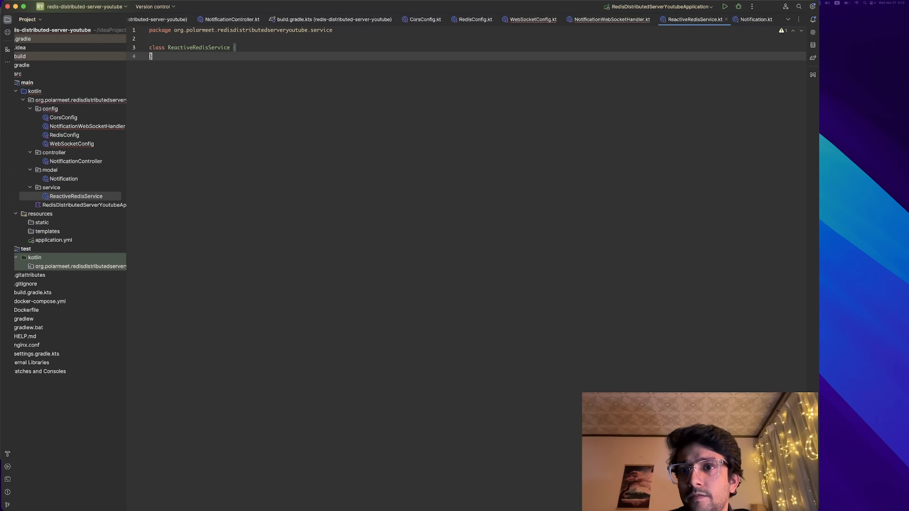
key(Enter)
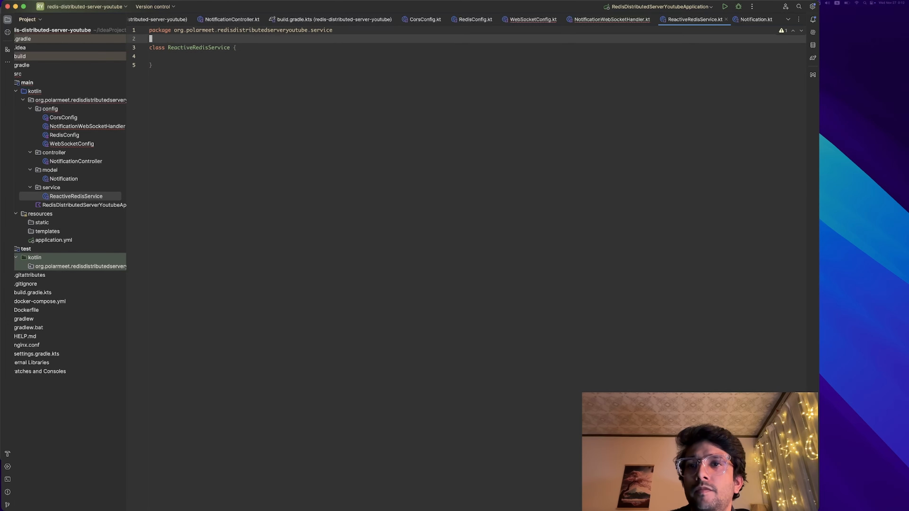
text(@Service)
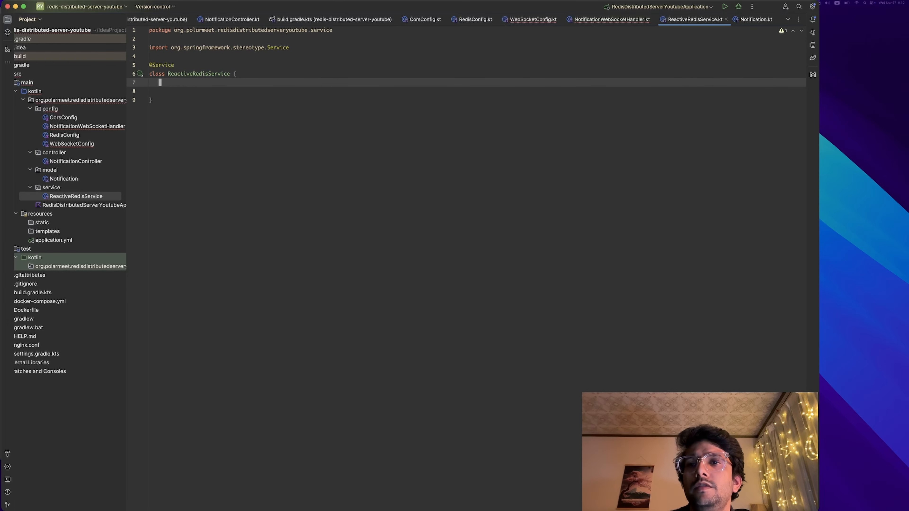
text(pri)
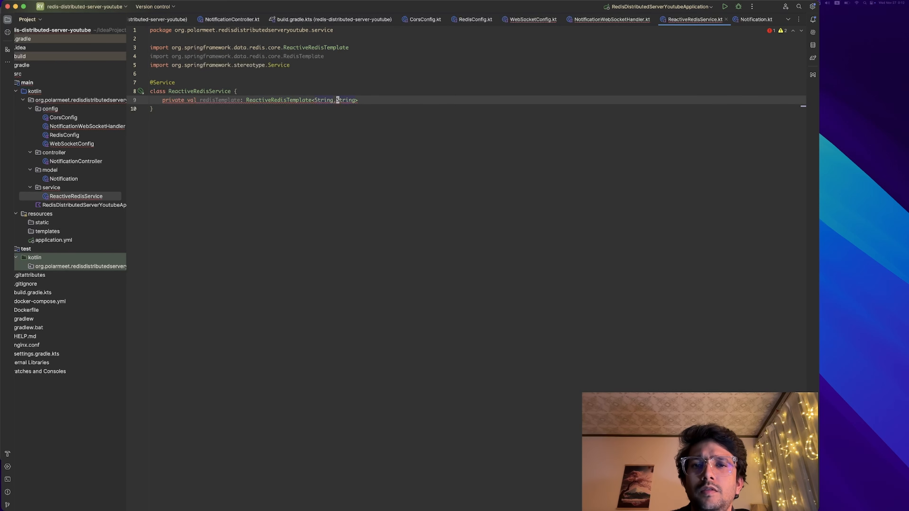
text(an)
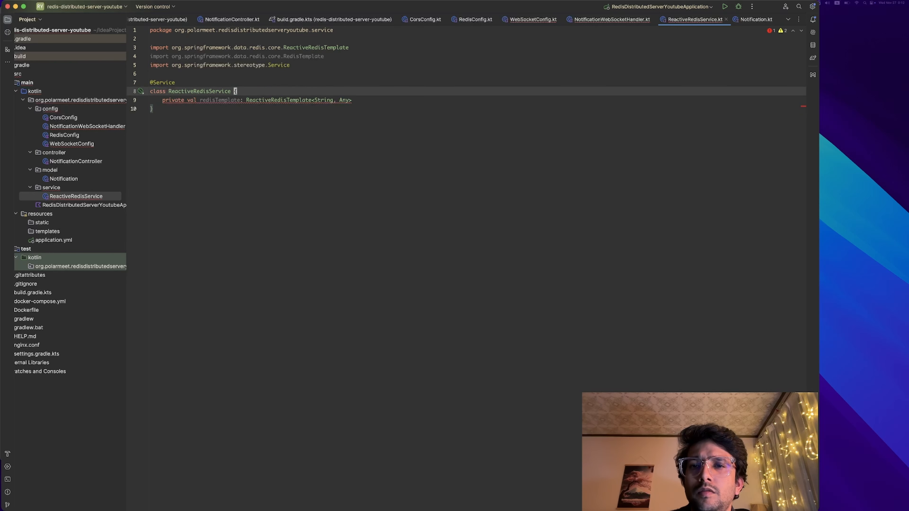
key(Backspace)
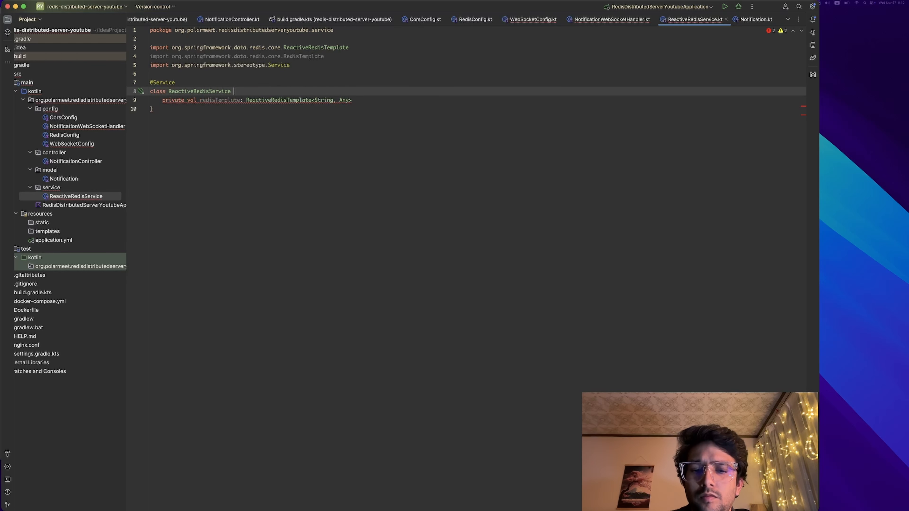
text((j)
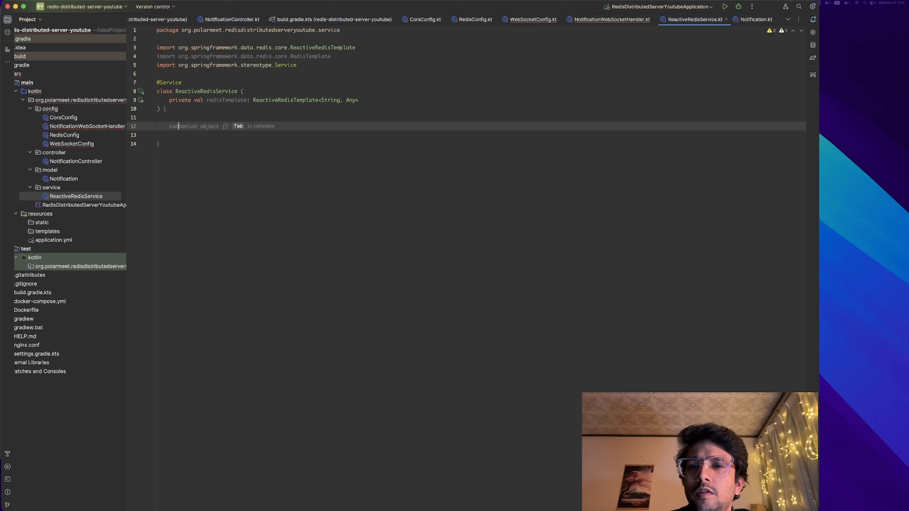
Step: Add a companion object with const val NOTIFICATION_CHANNEL = "notification"
key(Tab)
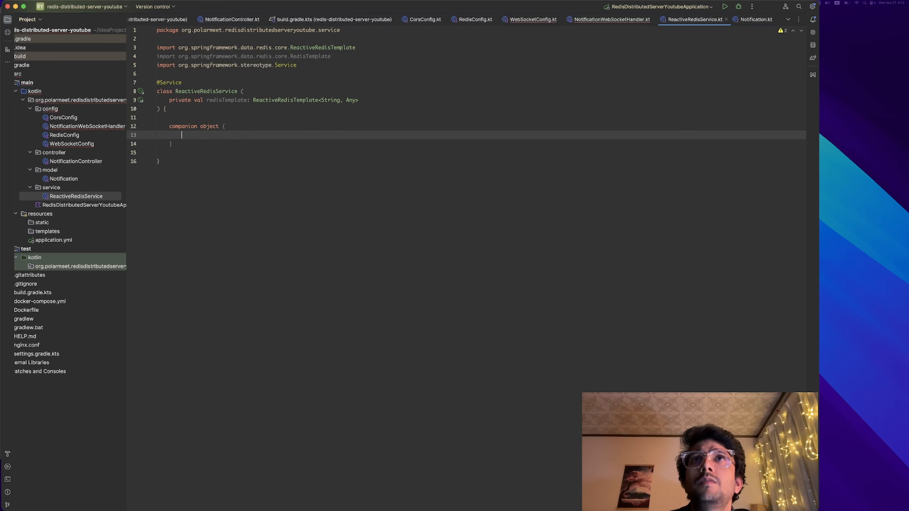
text(cond)
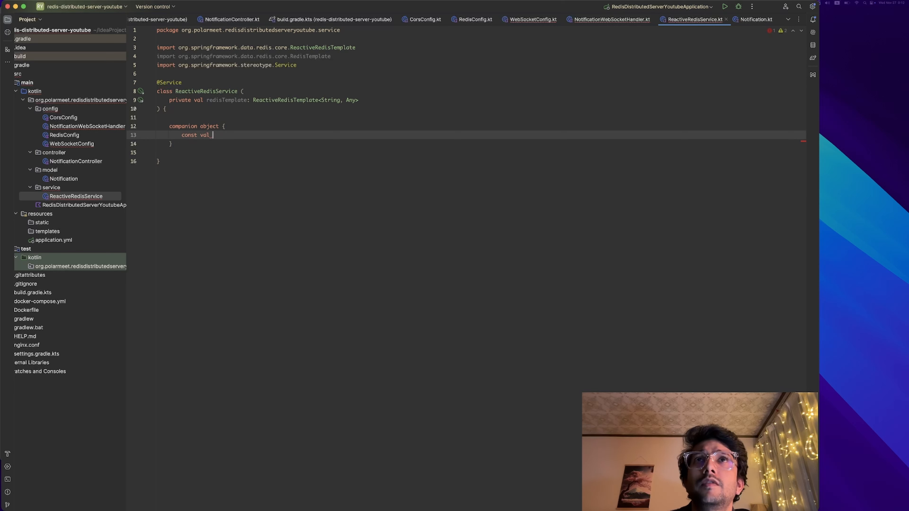
text(_NNO)
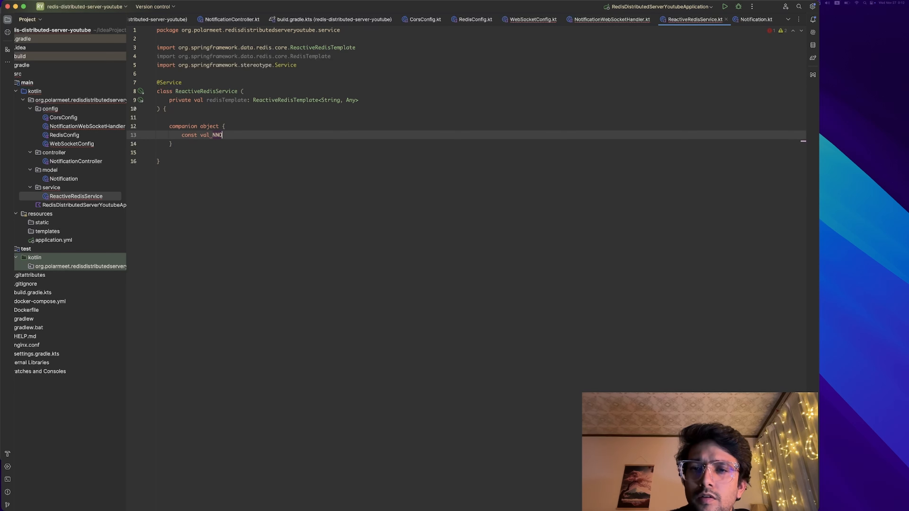
text(OTIFICATION_CHA)
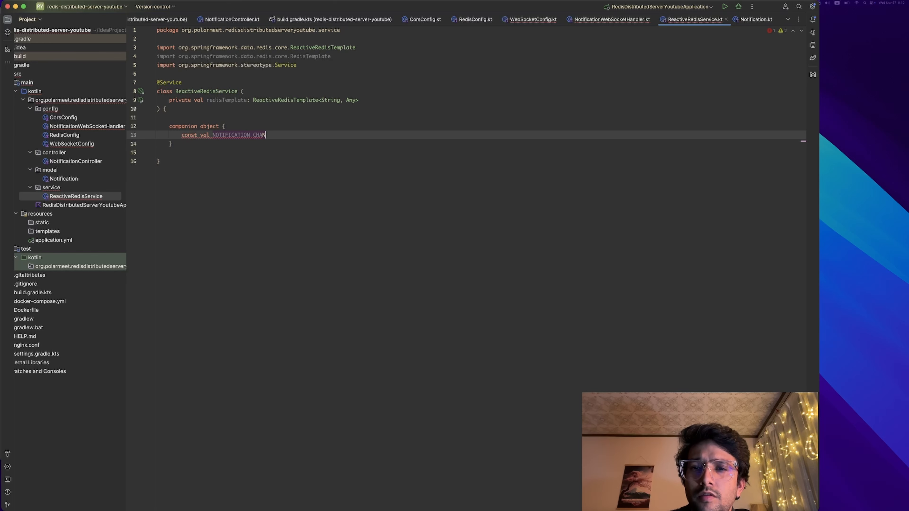
text(NEL)
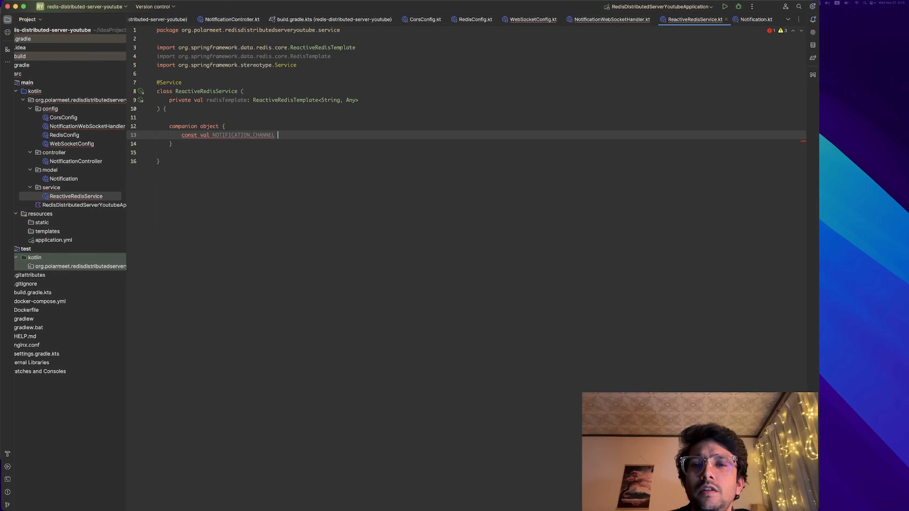
text(= "notif")
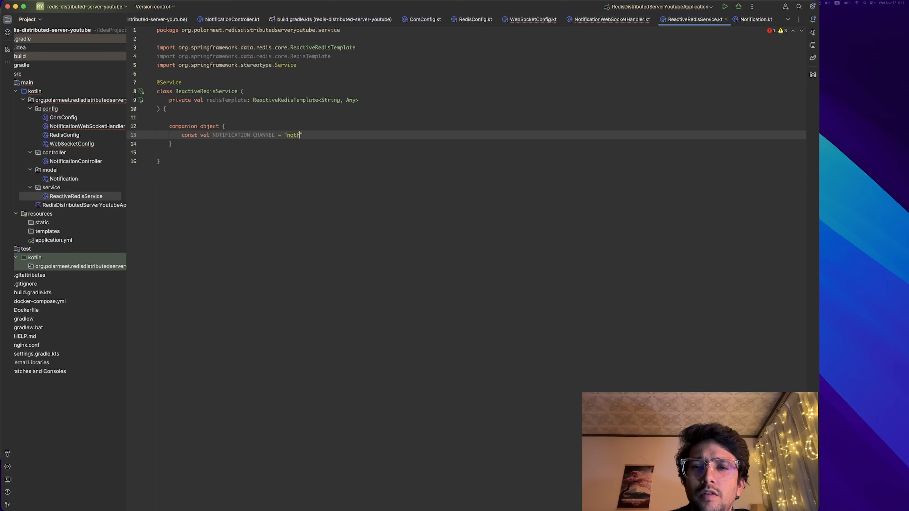
text(ication)
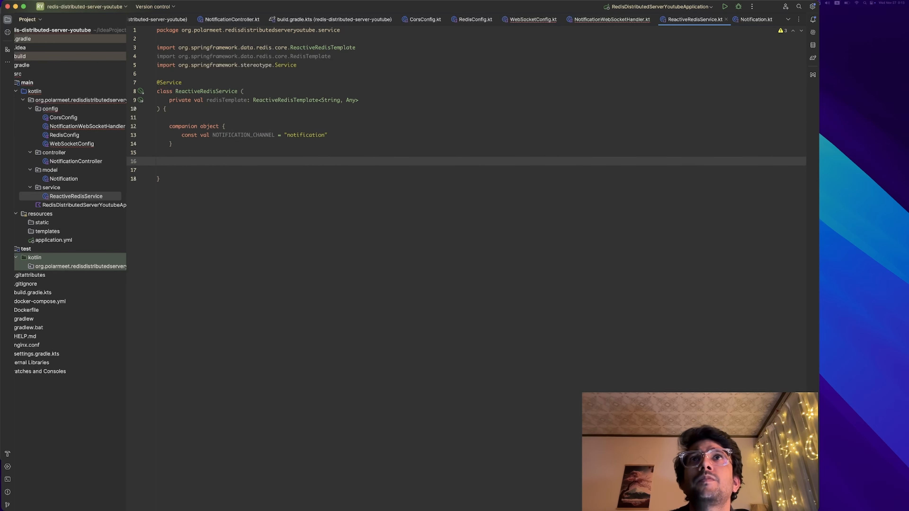
Step: Write subscribeToNotification(): Flux<ReactiveSubscription.Message<String, Any>> returning redisTemplate.listenTo(PatternTopic(NOTIFICATION_CHANNEL))
text(fun subs_)
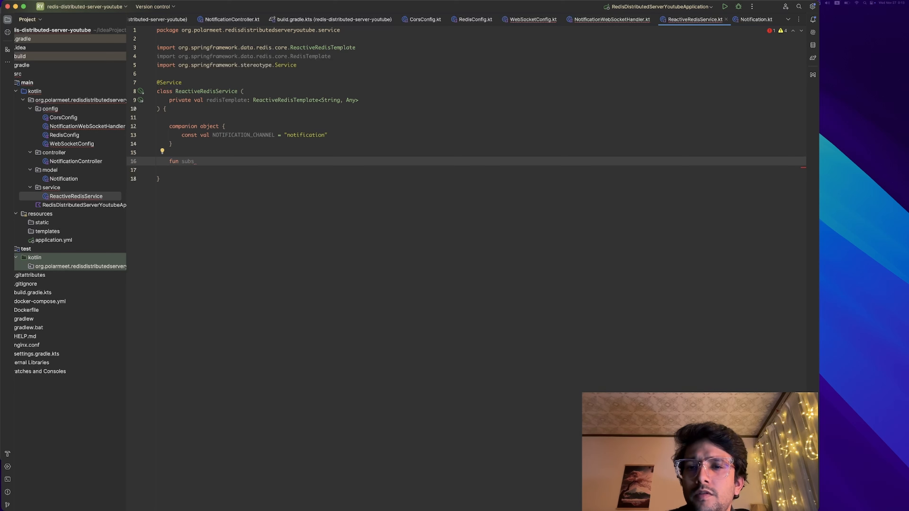
text(cribeTo)
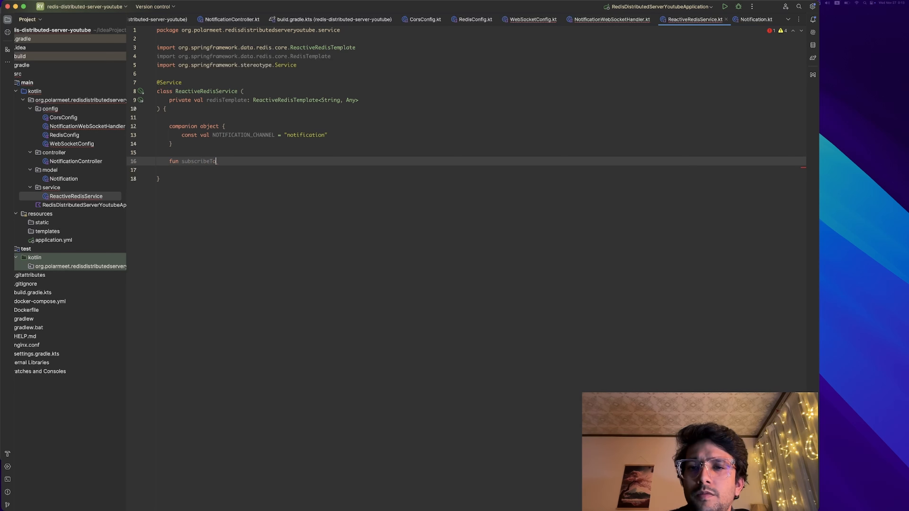
text(Notification)
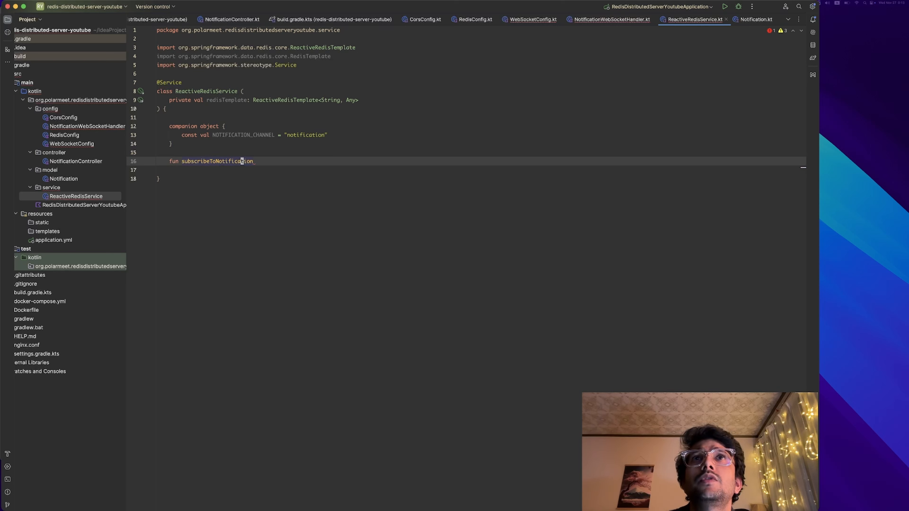
text(())
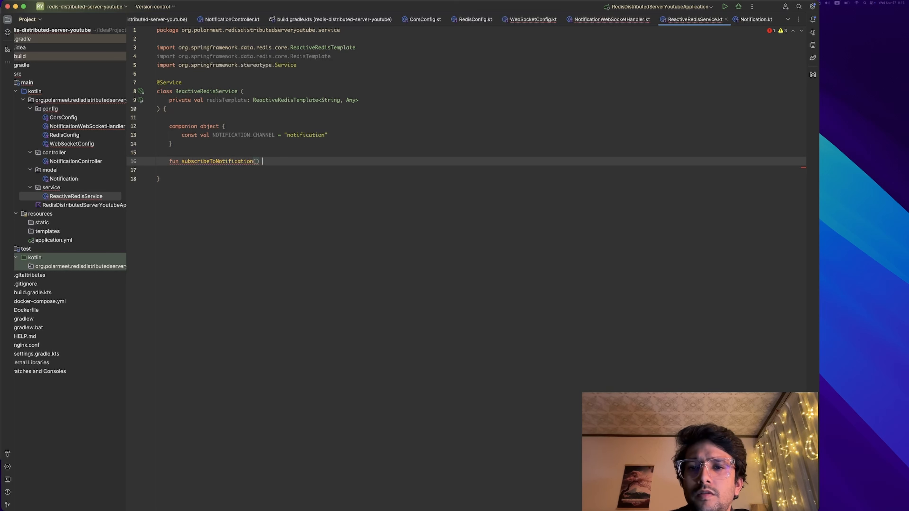
text(: Flux<out ReactiveSubscription>)
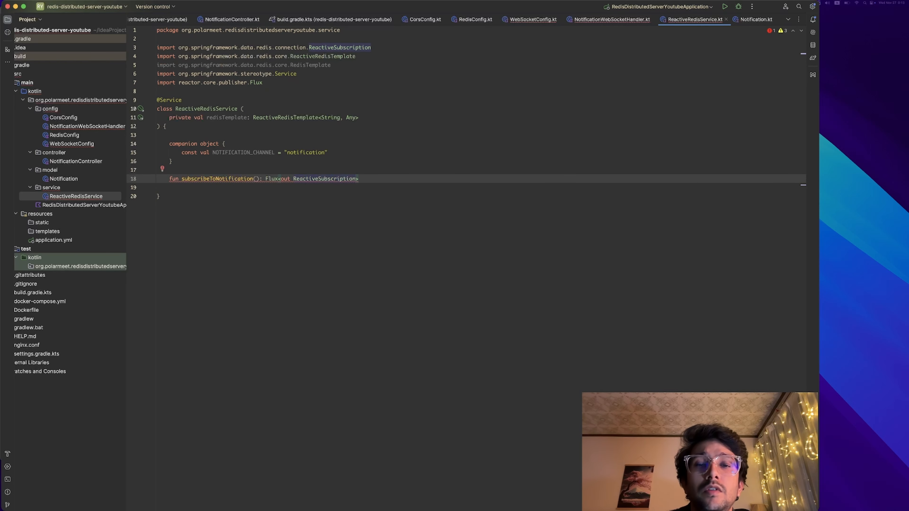
text(.Message<String, Any)
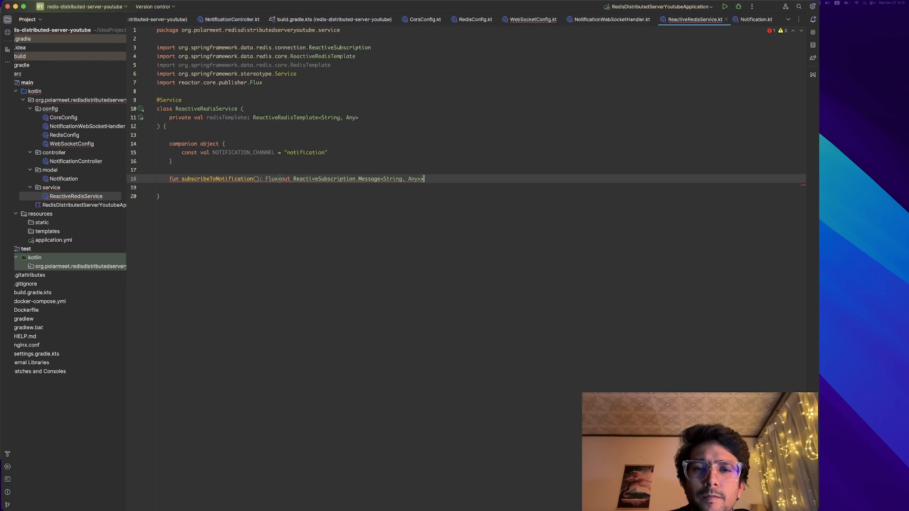
text({)
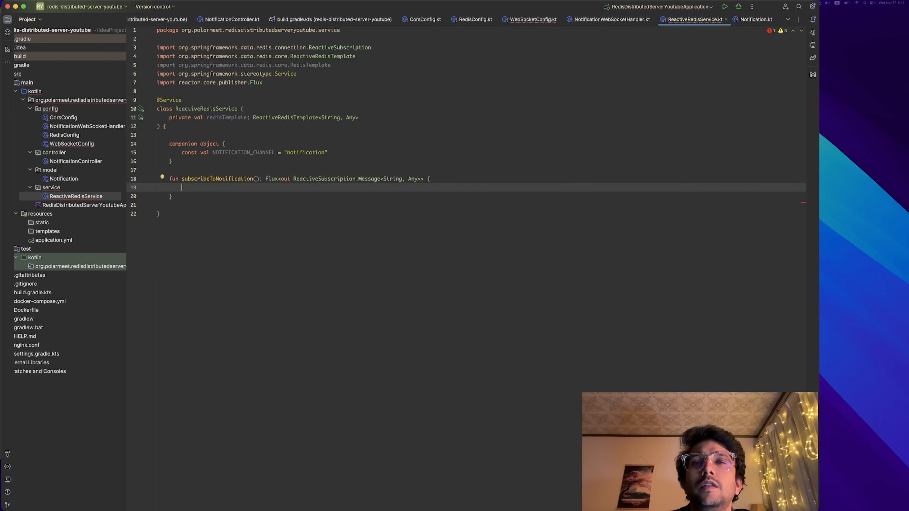
text(return redisTemplate.listenTo(NO)
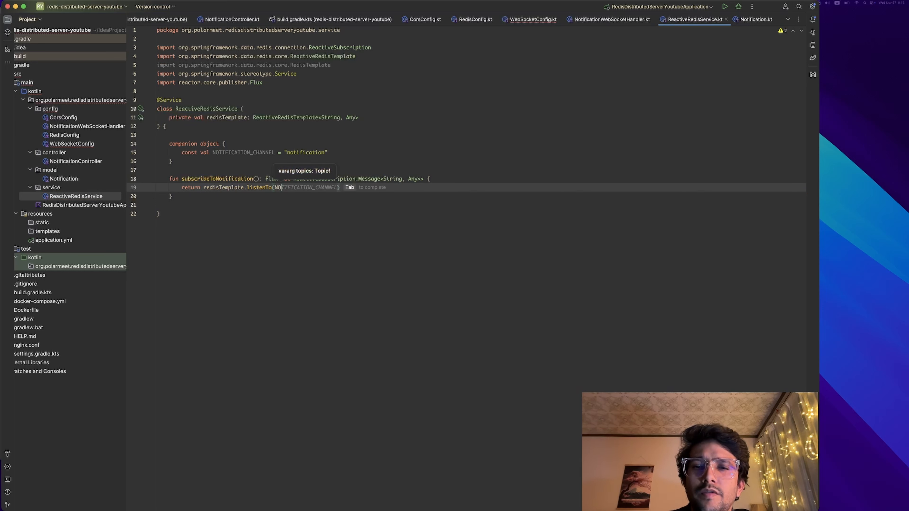
key(Tab)
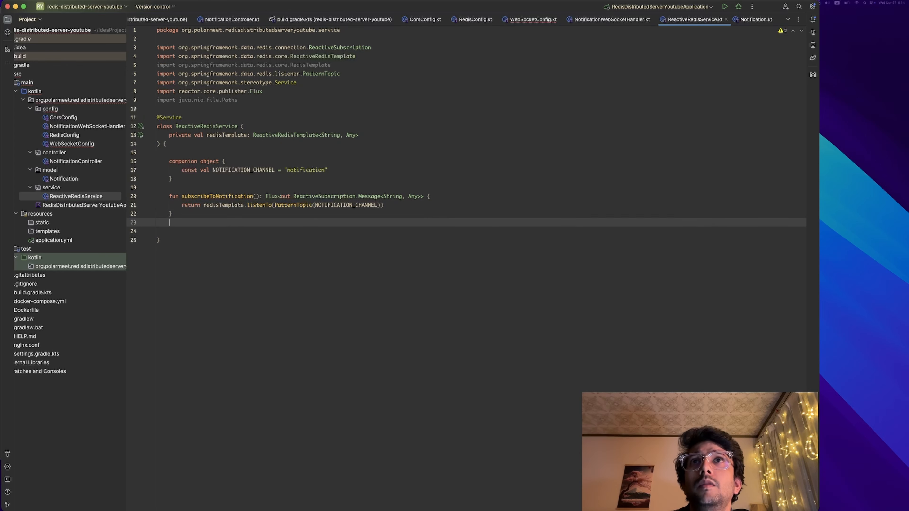
Step: Declare suspend fun publishNotification(message: String): Boolean that builds a Notification from the message
text(suspend fun)
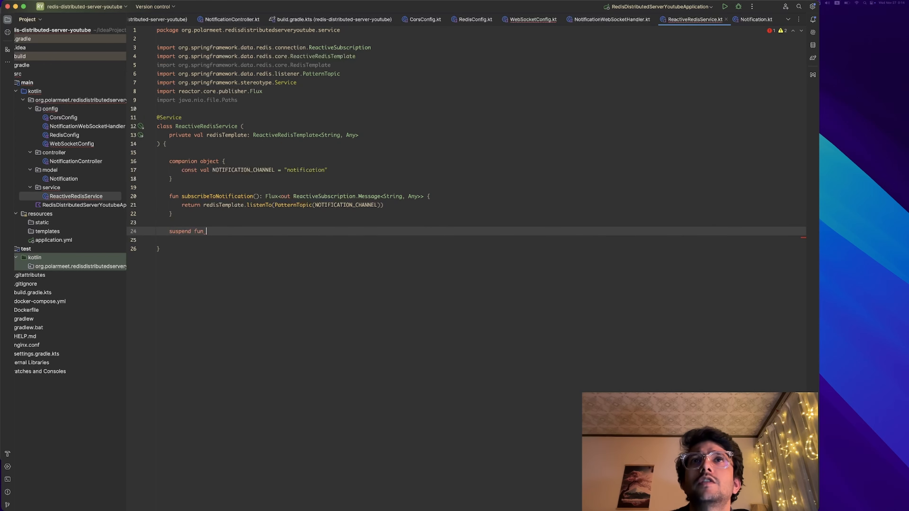
text(publis)
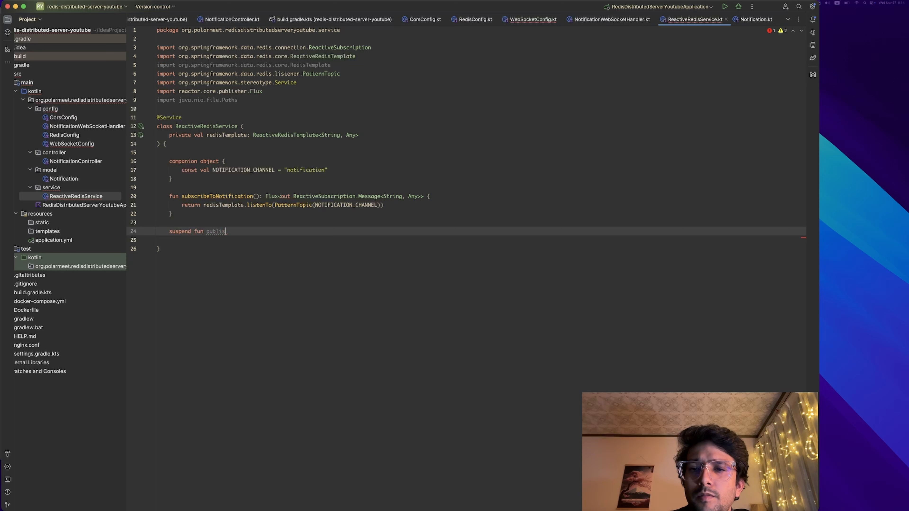
text(Notificat)
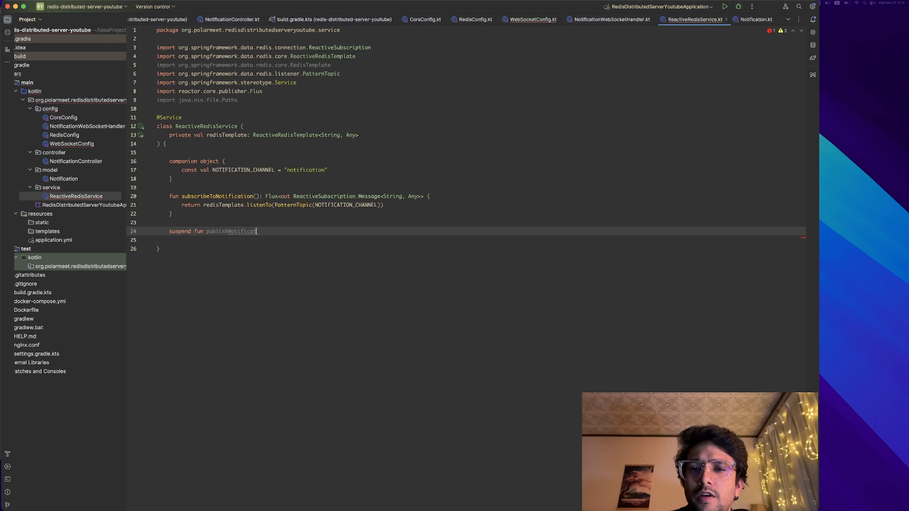
text((message: String)
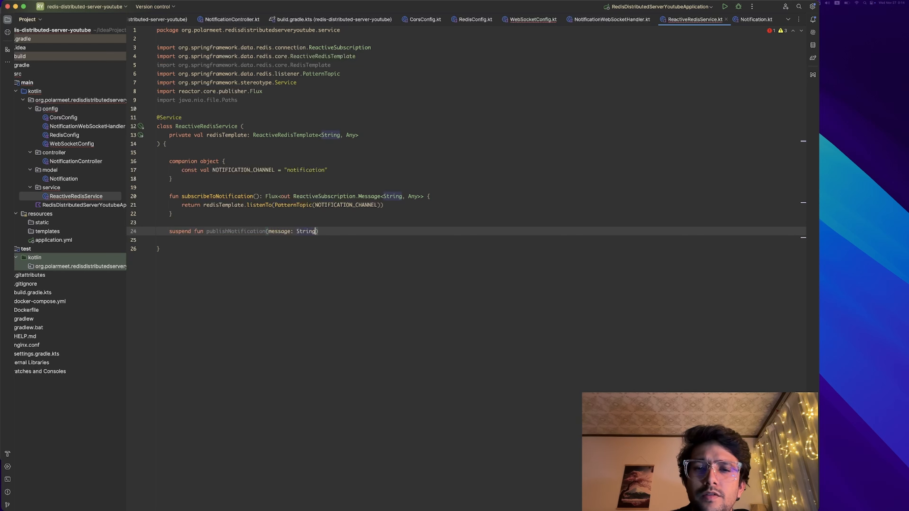
text(:)
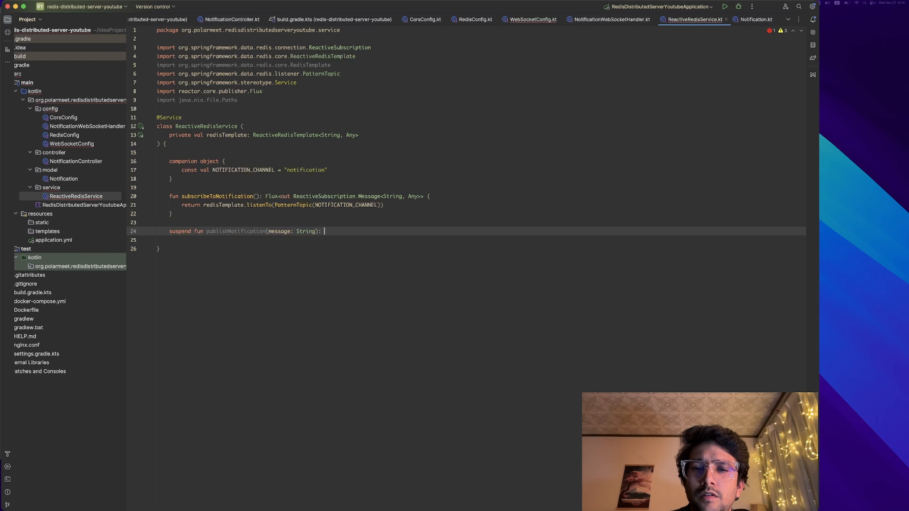
text(Boolean {)
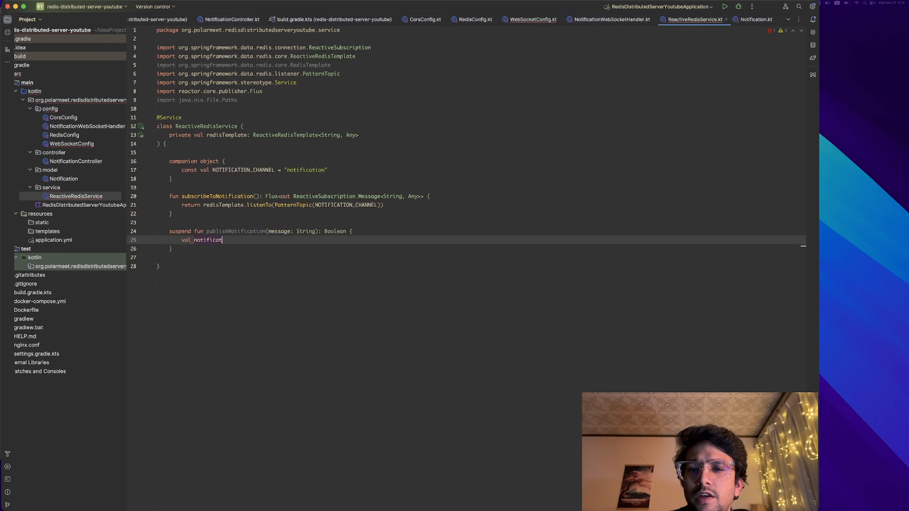
text(ion = Notification)
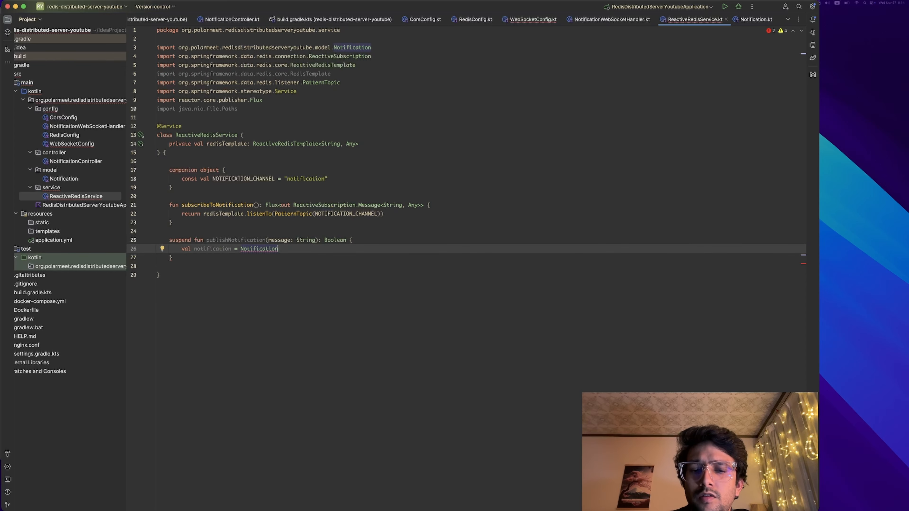
text((message))
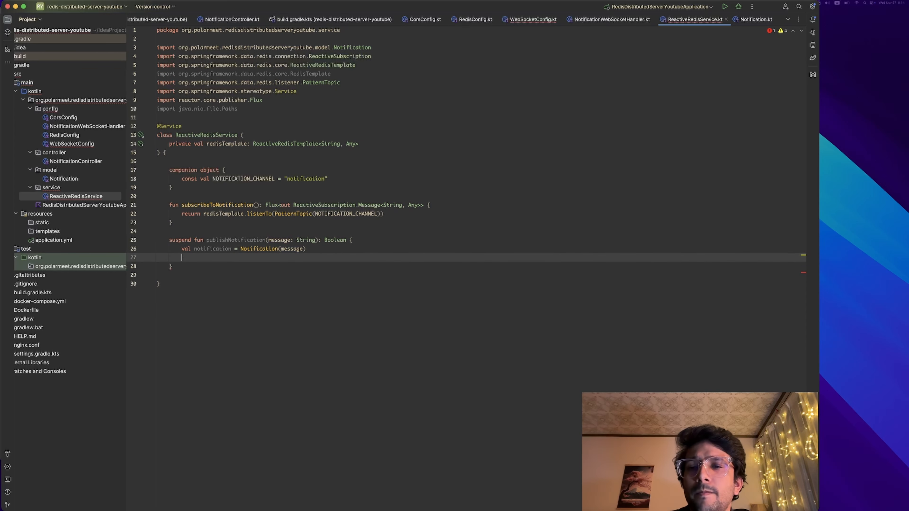
Step: Return try { convertAndSend(NOTIFICATION_CHANNEL, notification).awaitSingle() > 0 } catch (e: Exception) { false }
text(return try {)
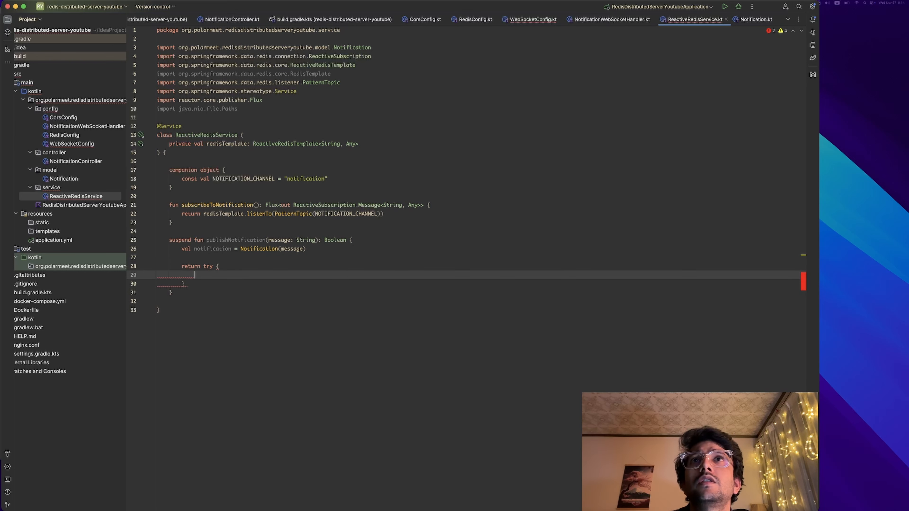
text(redisTemplate.)
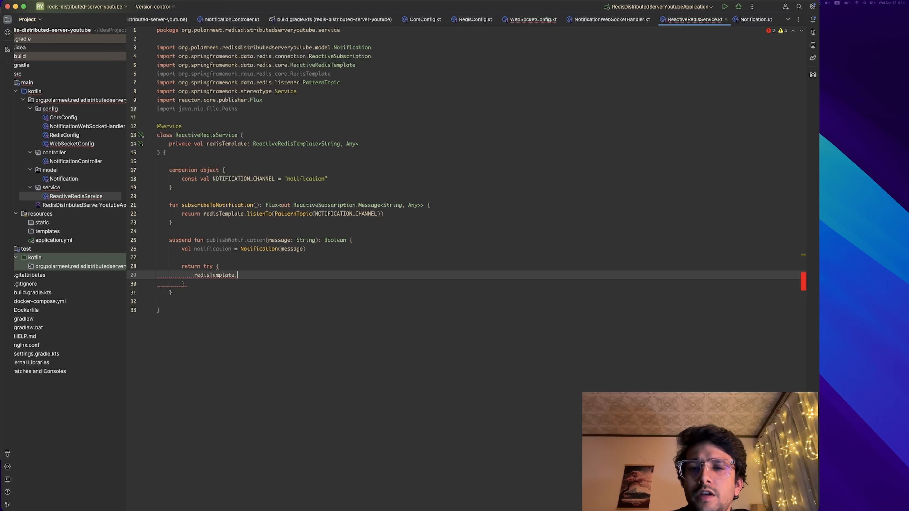
text(convertAndSend()
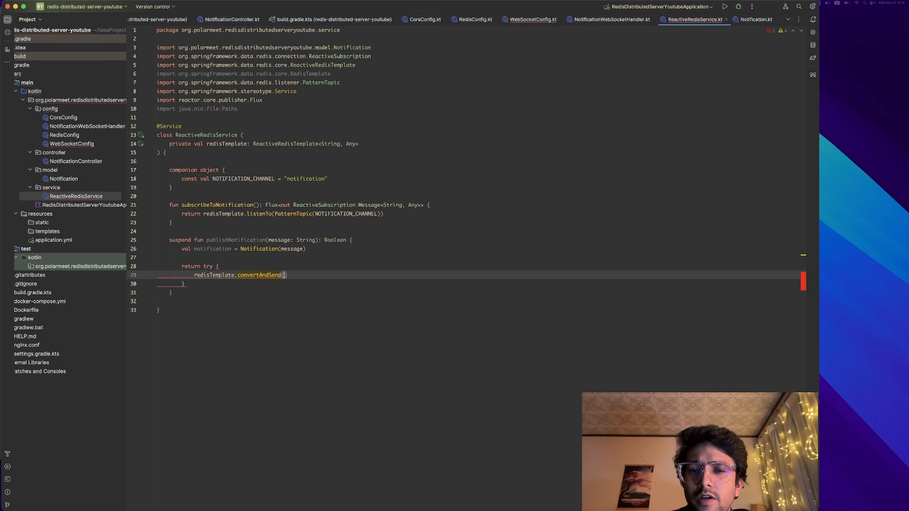
text((NO)
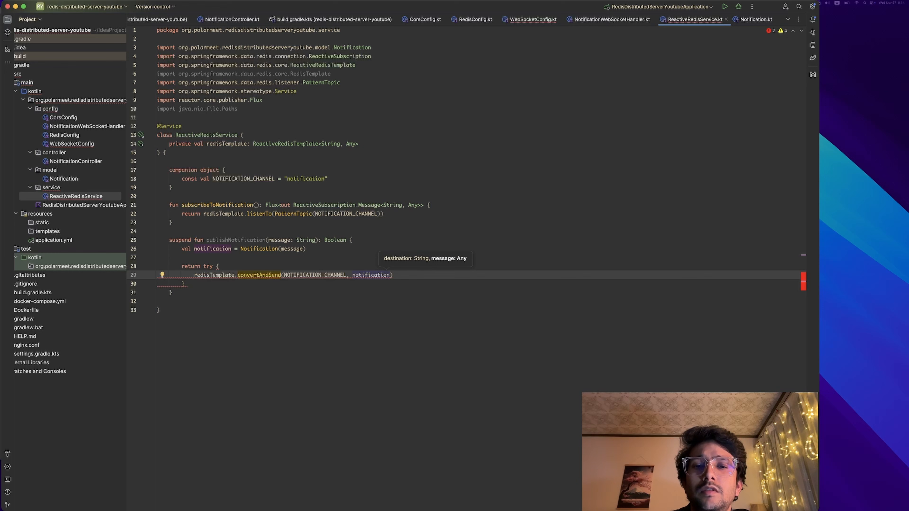
text(.awaitSingle() >)
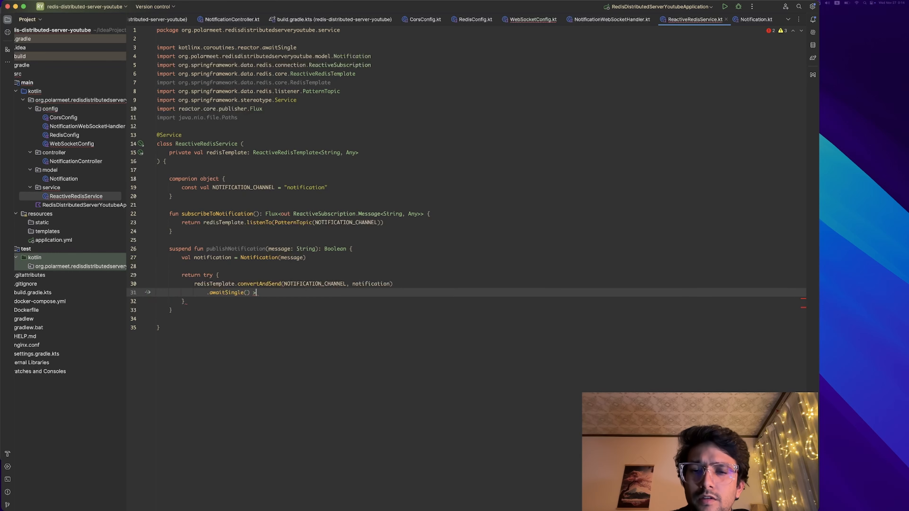
text(0)
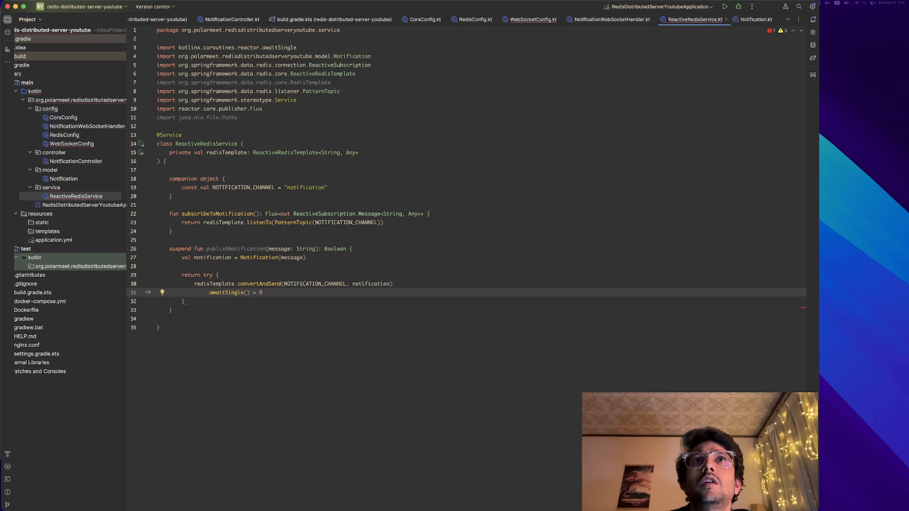
text(ca)
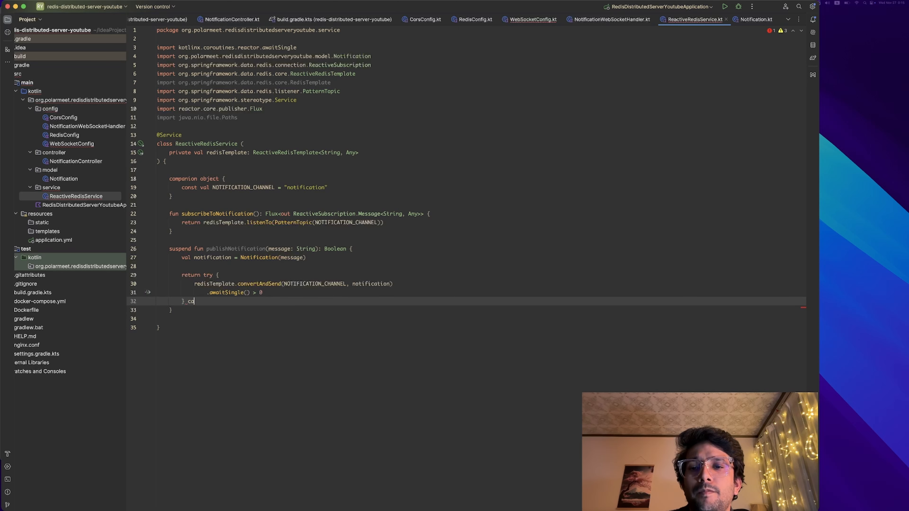
text(atch (e))
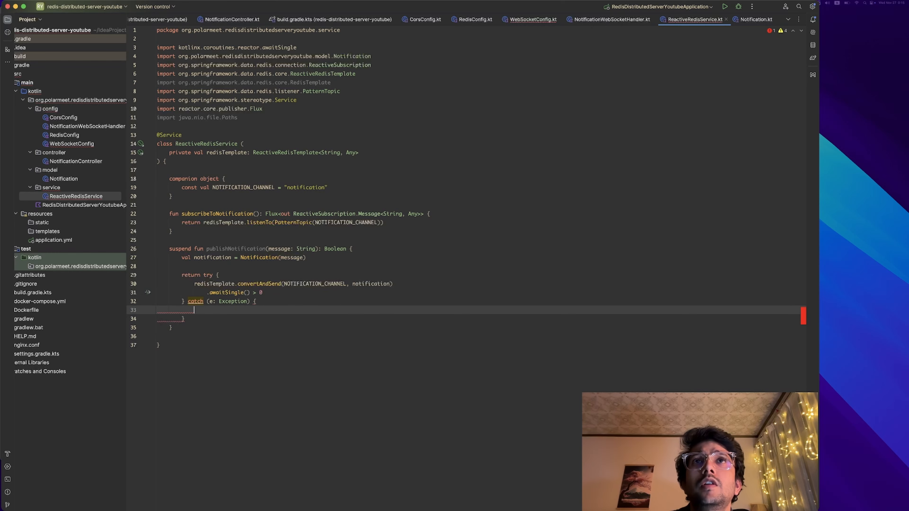
text(false)
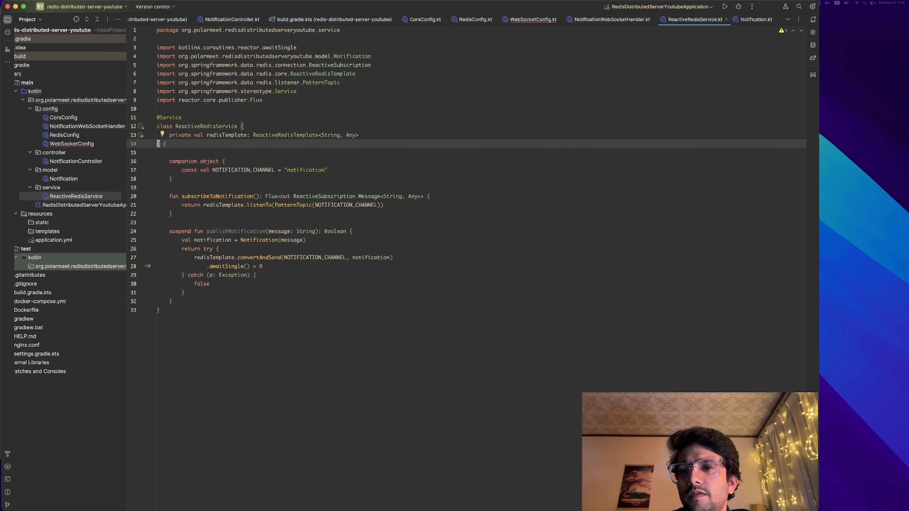
click(531, 19)
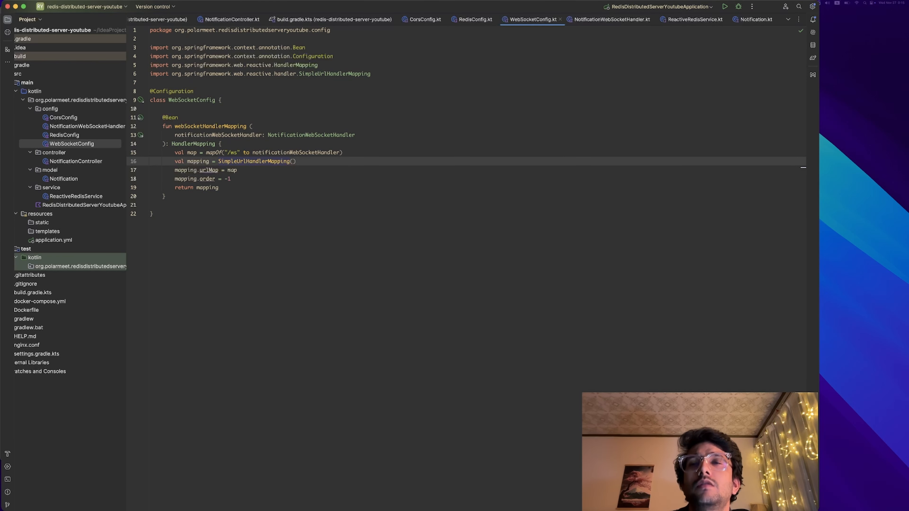
key(enter)
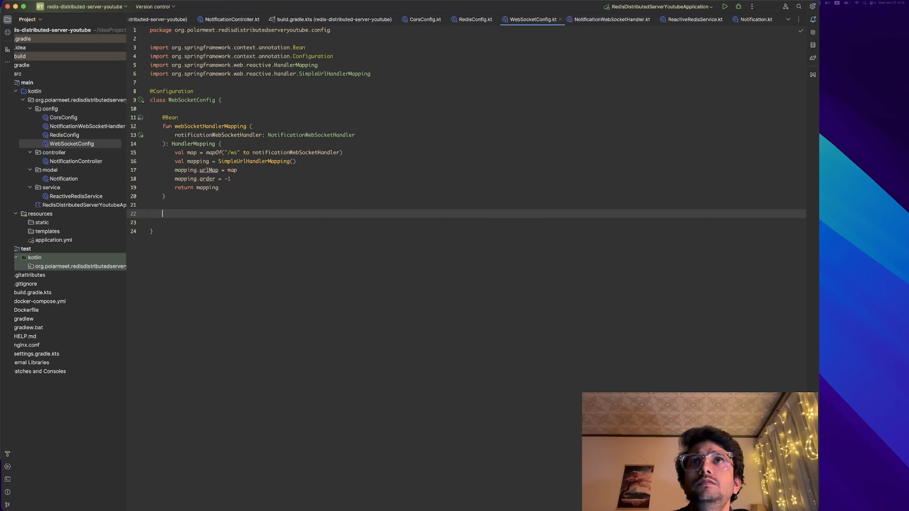
text(@Bean)
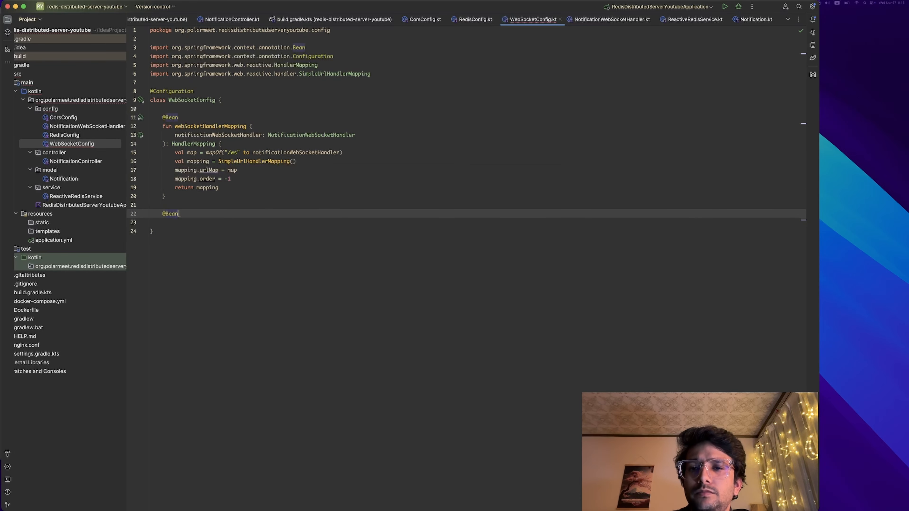
text(fun handler)
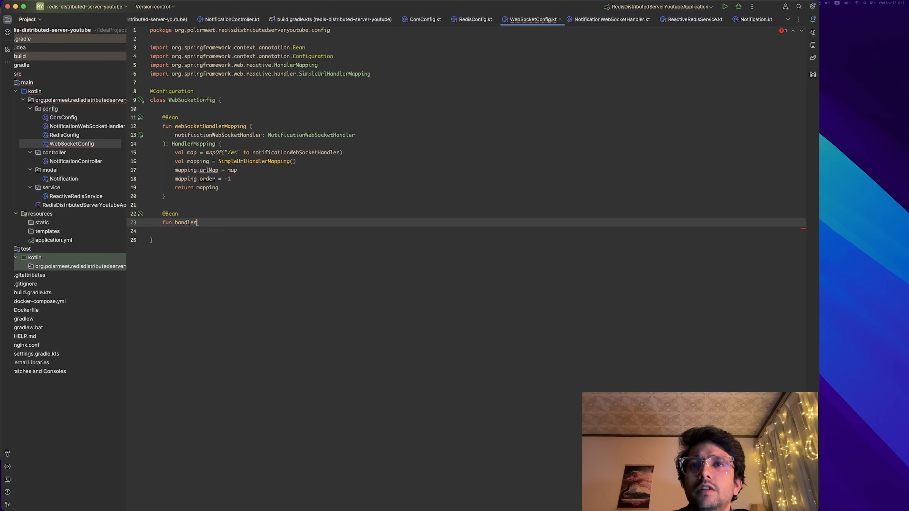
text(Add)
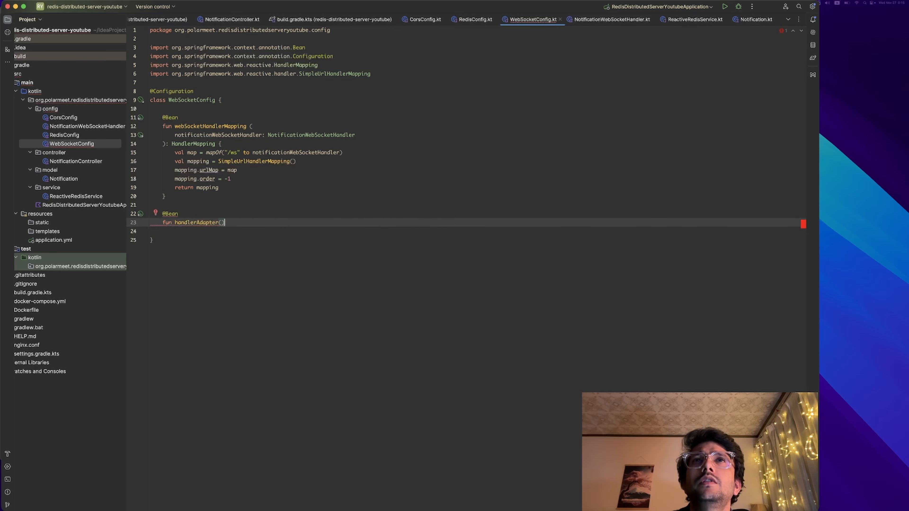
text(= Wbe)
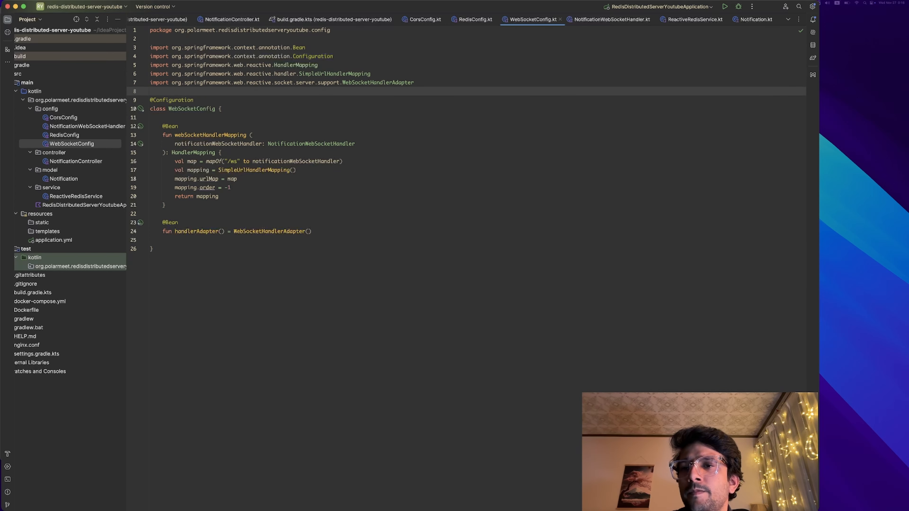
Step: Review RedisConfig and CorsConfig, then bring up NotificationController for editing
click(474, 19)
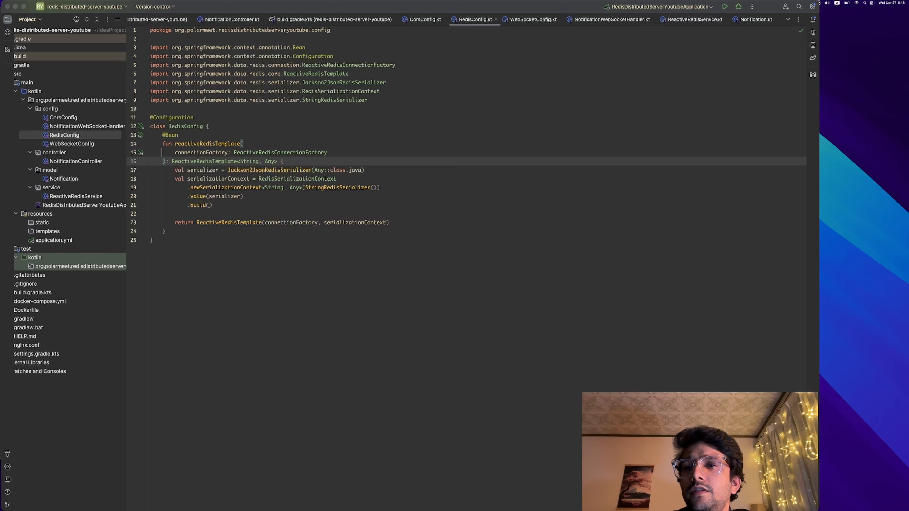
click(608, 19)
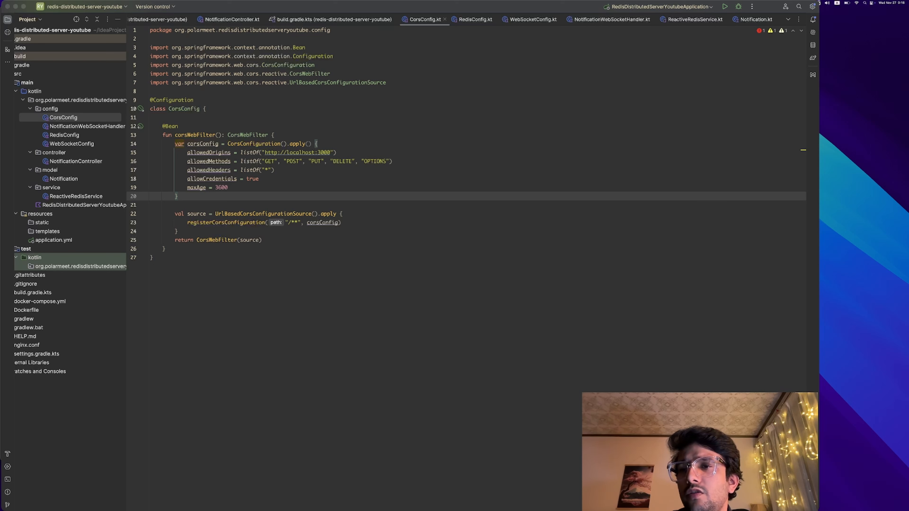
click(230, 19)
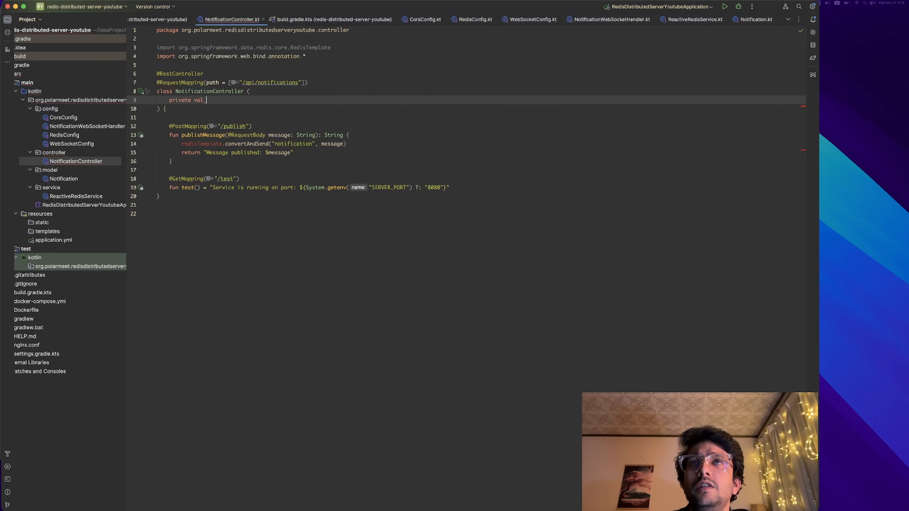
Step: Inject private val redisService: ReactiveRedisService into NotificationController's constructor
text(redisSevi)
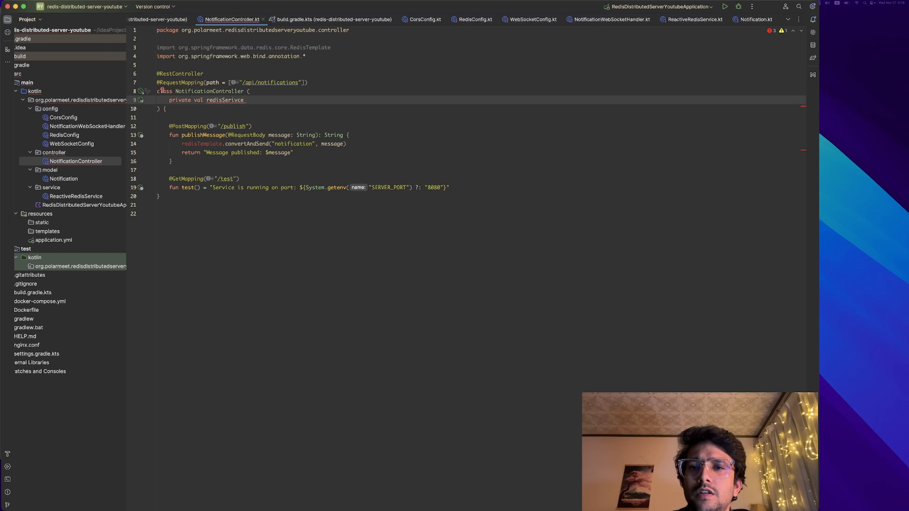
text(:)
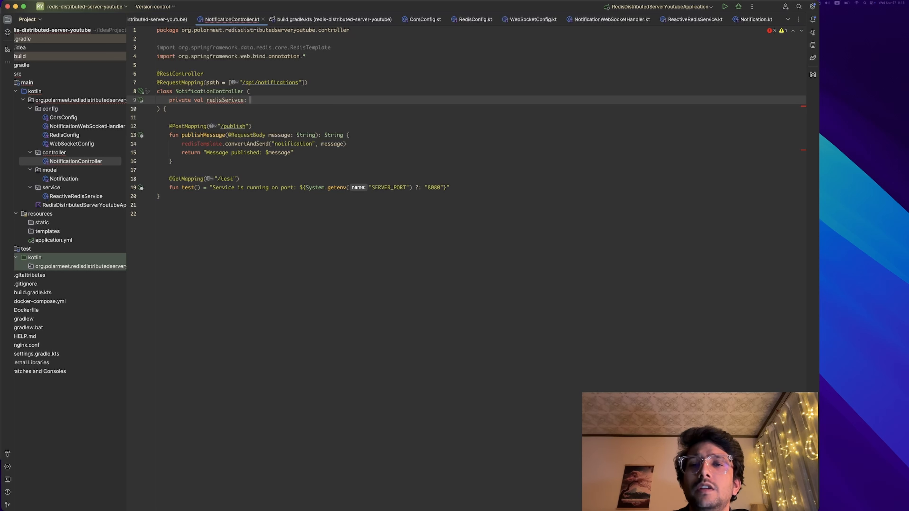
text(ReactiveRedisOperations)
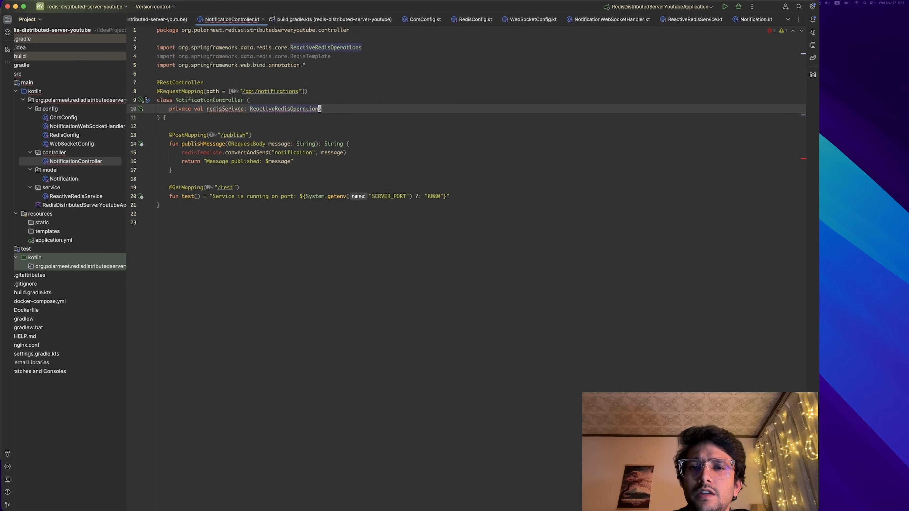
key(Backspace)
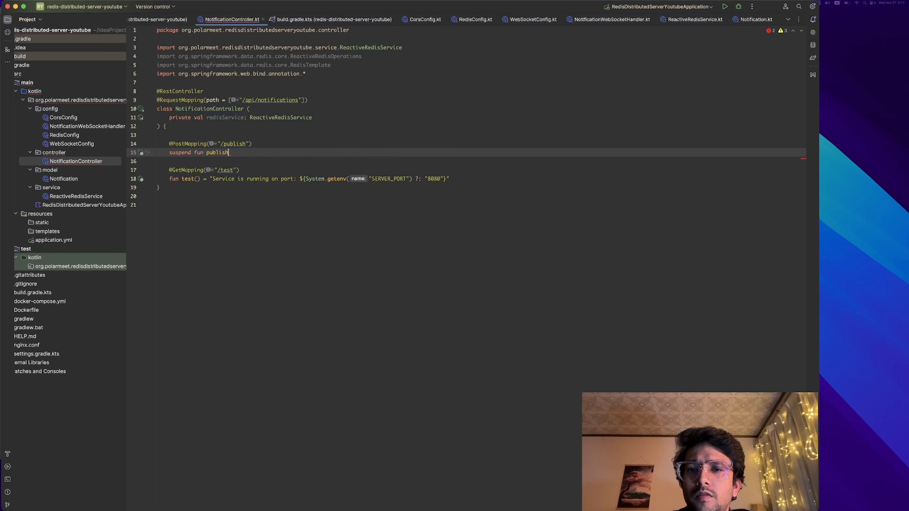
text(Message)
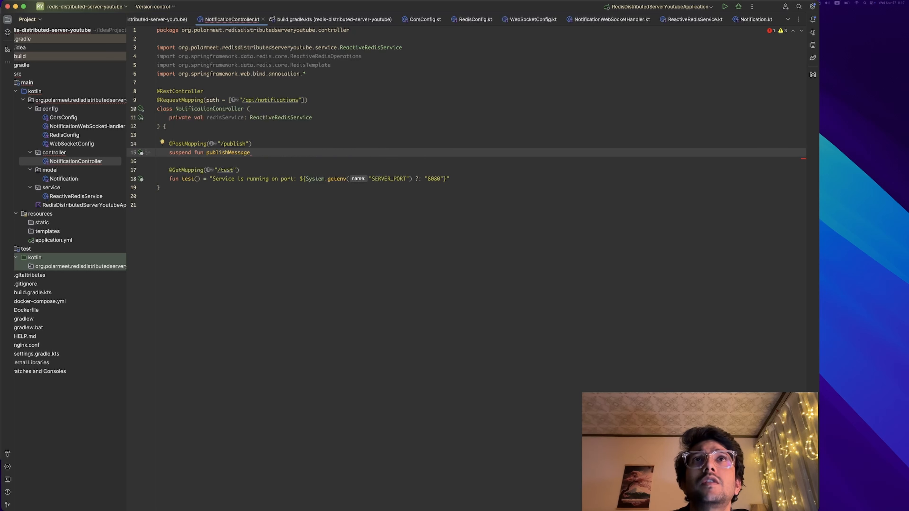
text((@RequestBody message)
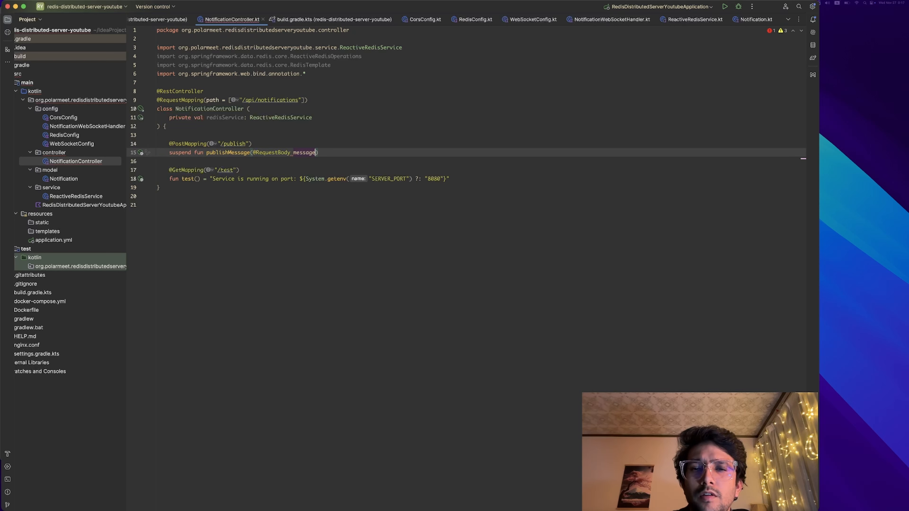
text(: Str)
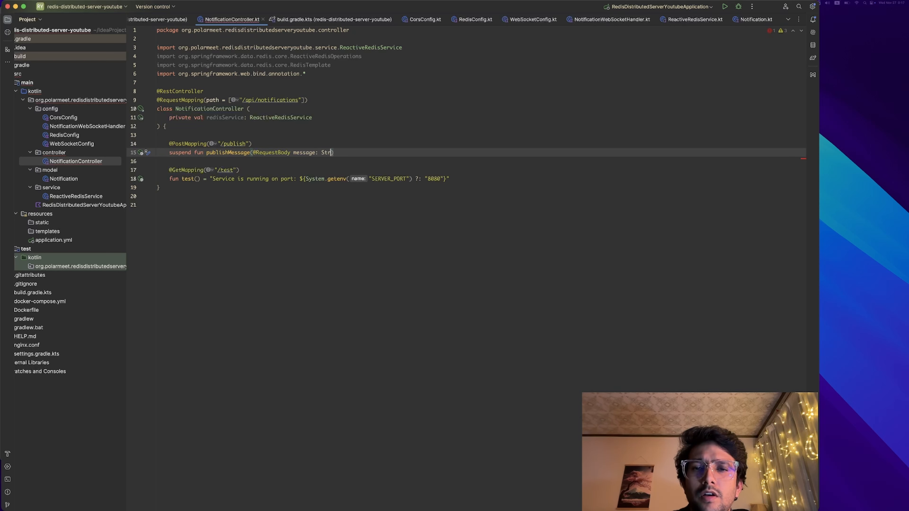
text(ing): String {)
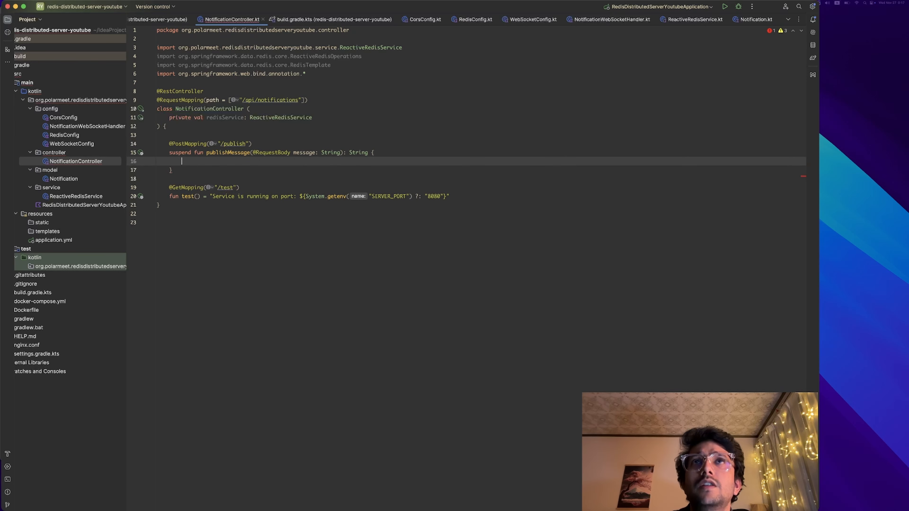
text(val_published =)
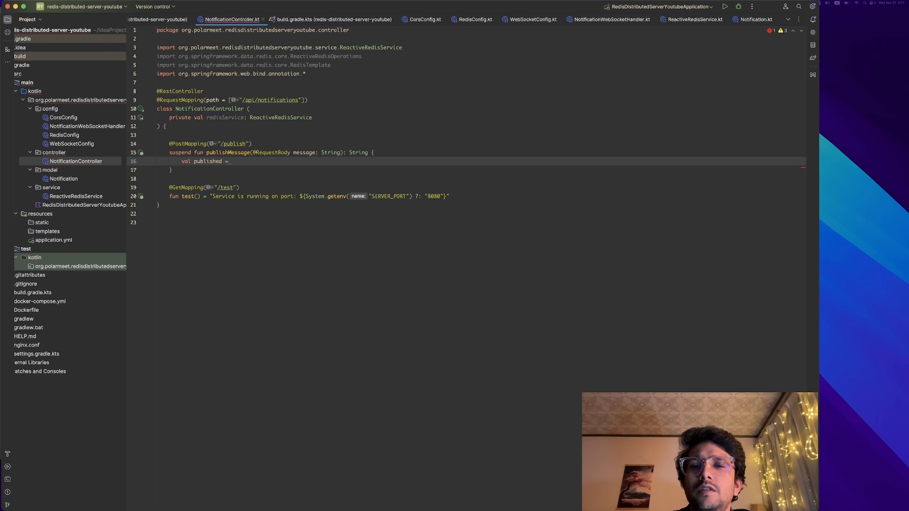
text(redisService.publishNotification())
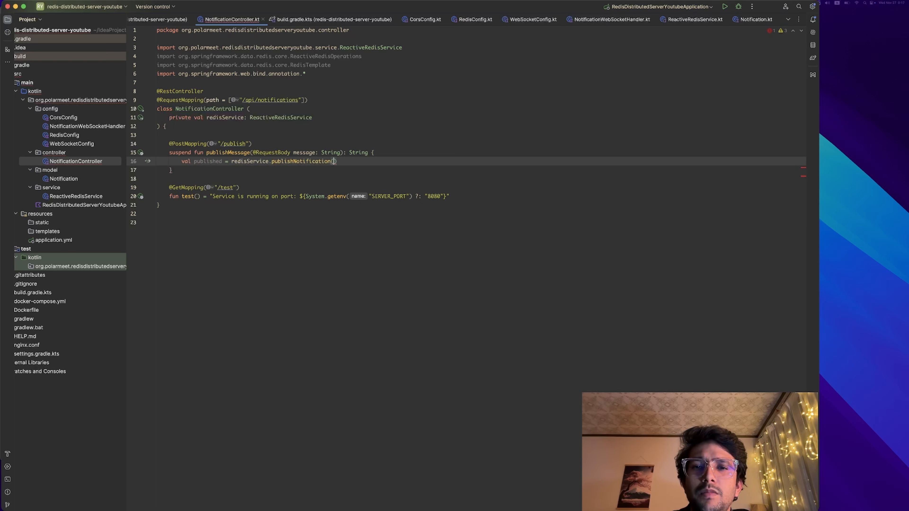
text(message)
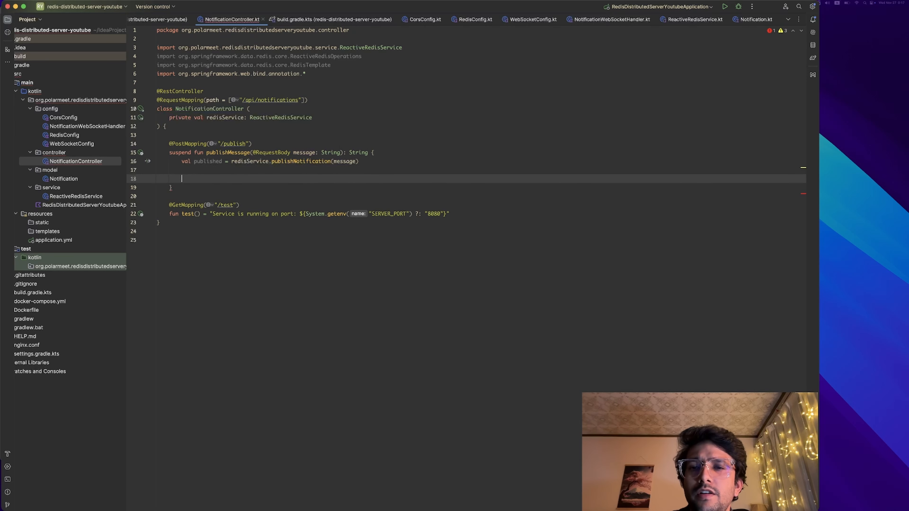
Step: Return a published or failed message string depending on the result, then view ReactiveRedisService
text(return)
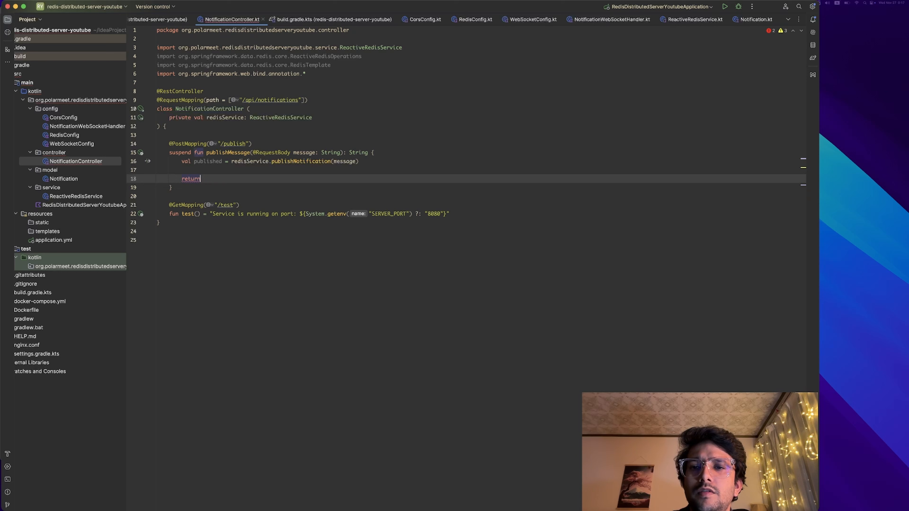
text(if ()
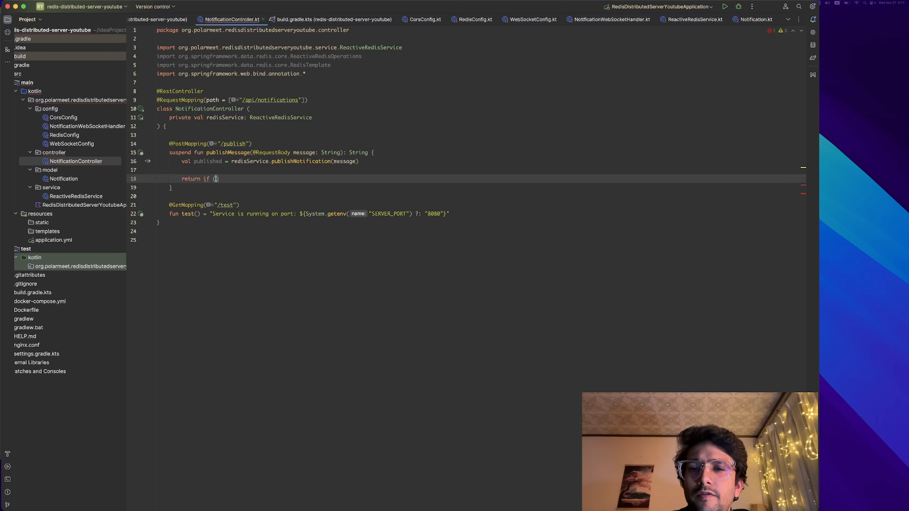
text(published) {)
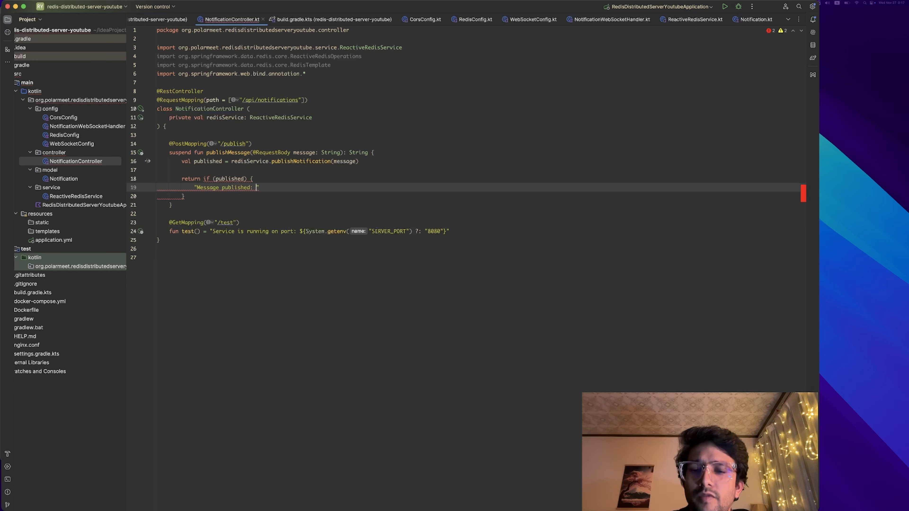
text($message)
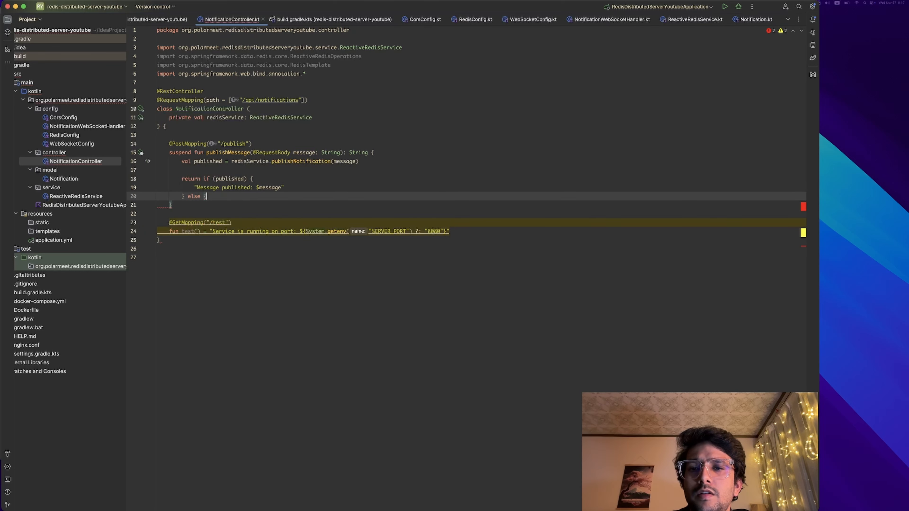
text(Fa)
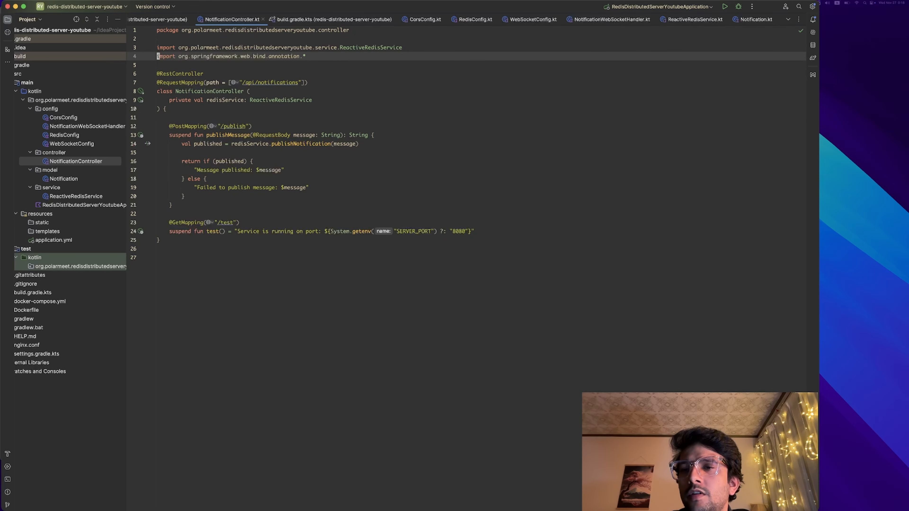
click(692, 18)
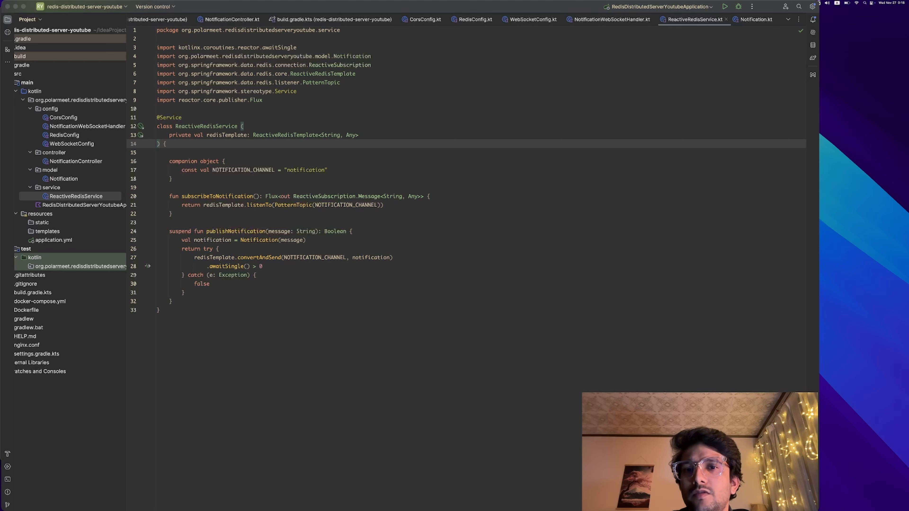
Step: Run 'docker-compose up' from the IDE terminal and follow the notification and nginx container logs
click(7, 480)
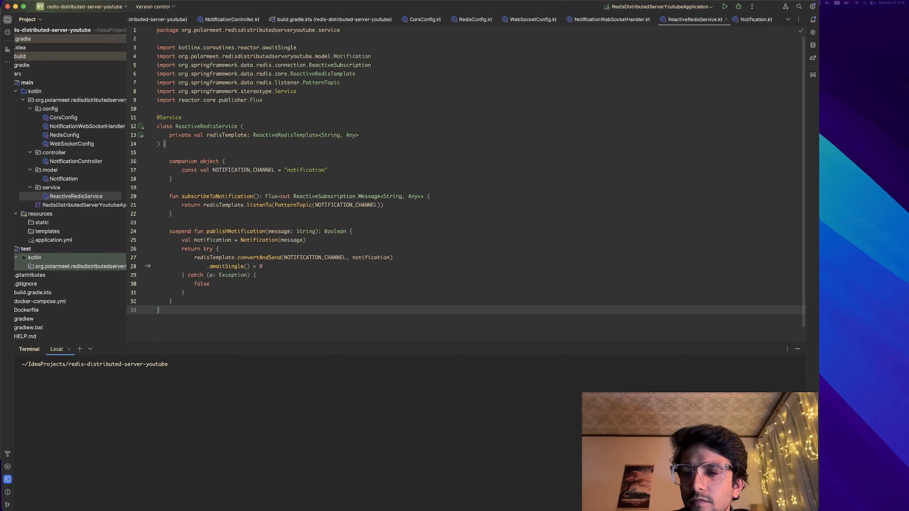
text(./gradlew)
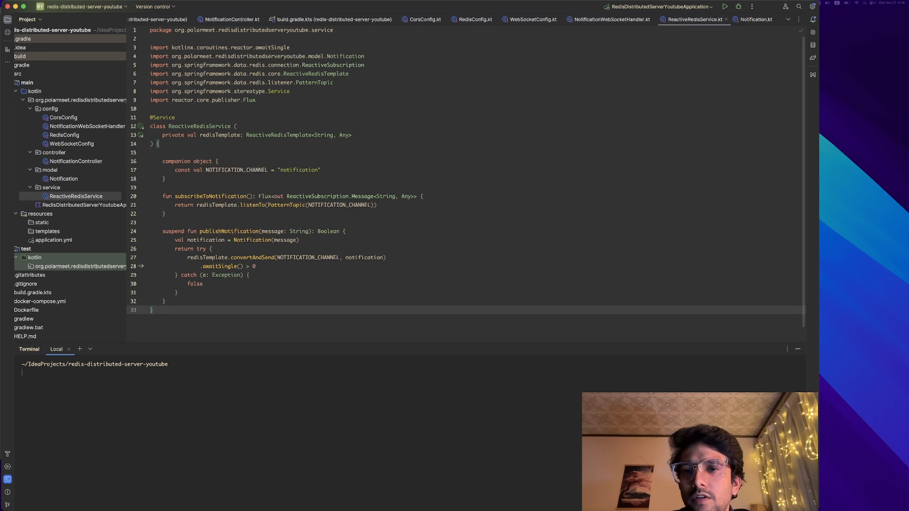
text(docker-compose)
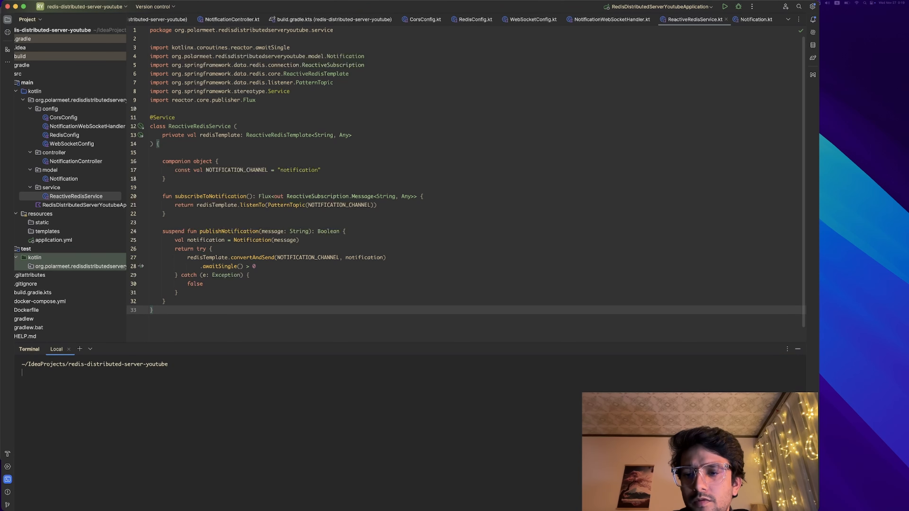
text(docker)
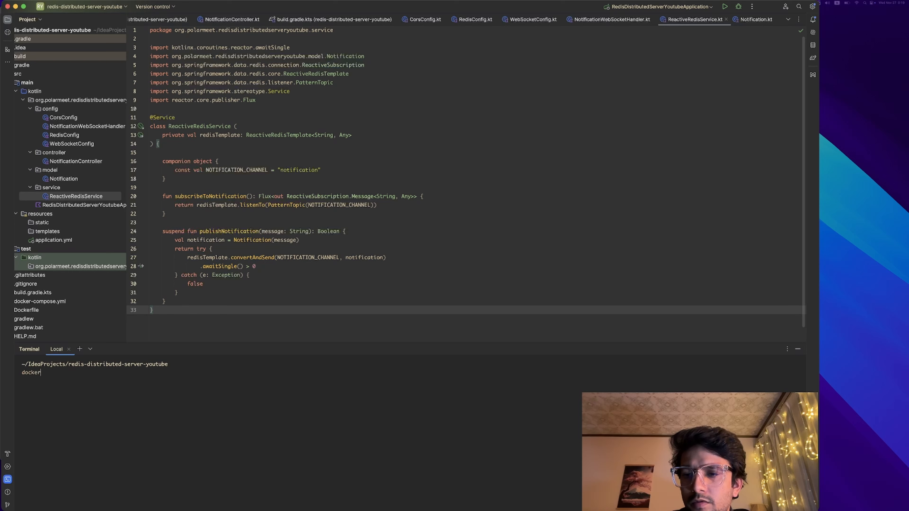
text(-compose up)
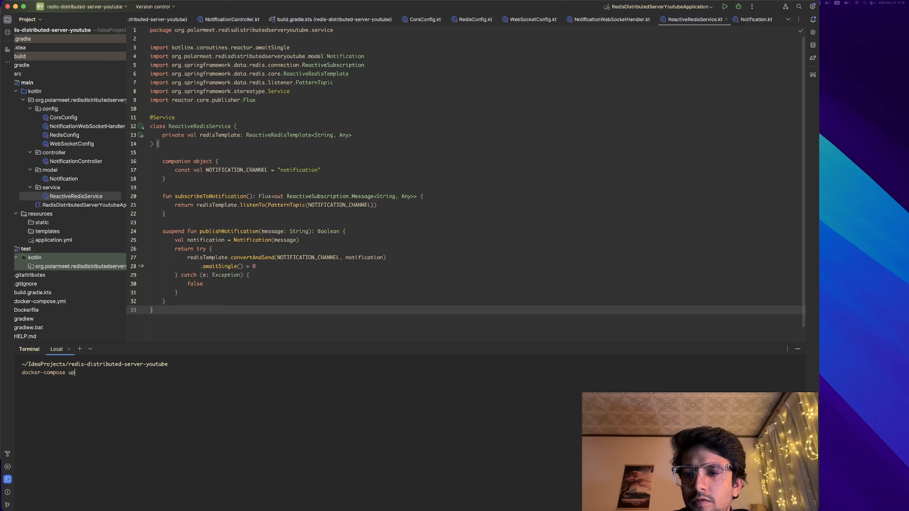
key(Enter)
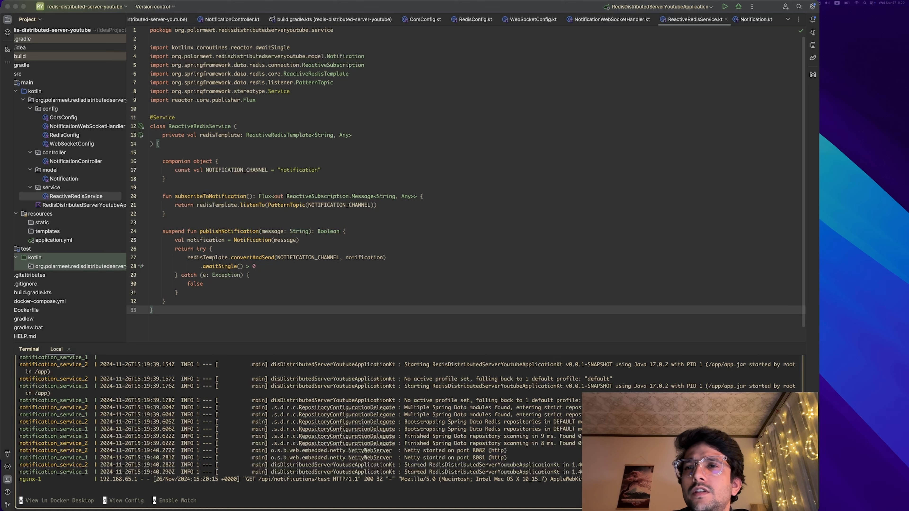
scroll(down, 3)
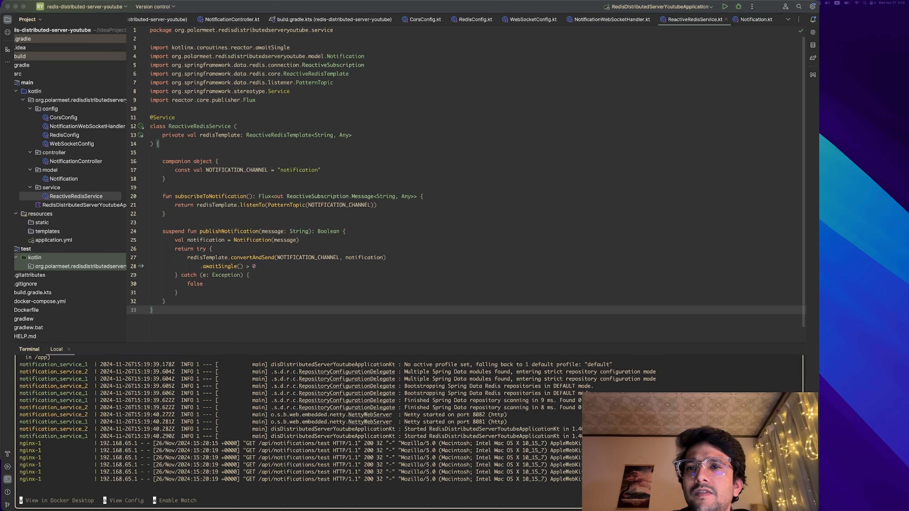